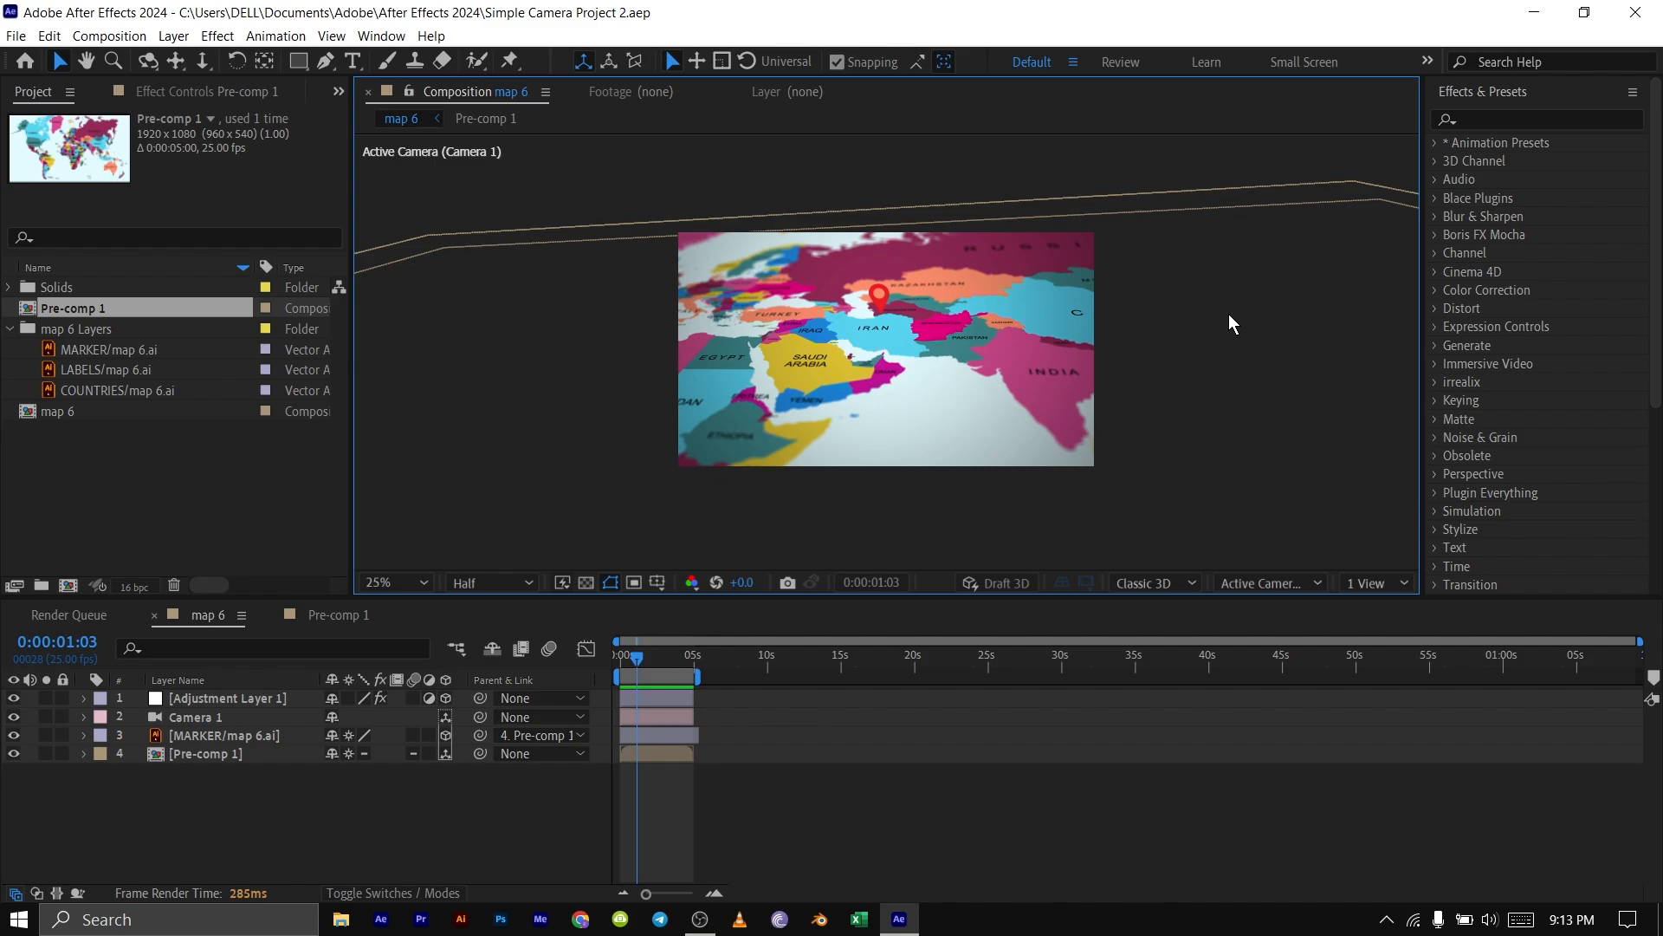
{"action": "mouse_move", "coordinate": [1049, 368]}
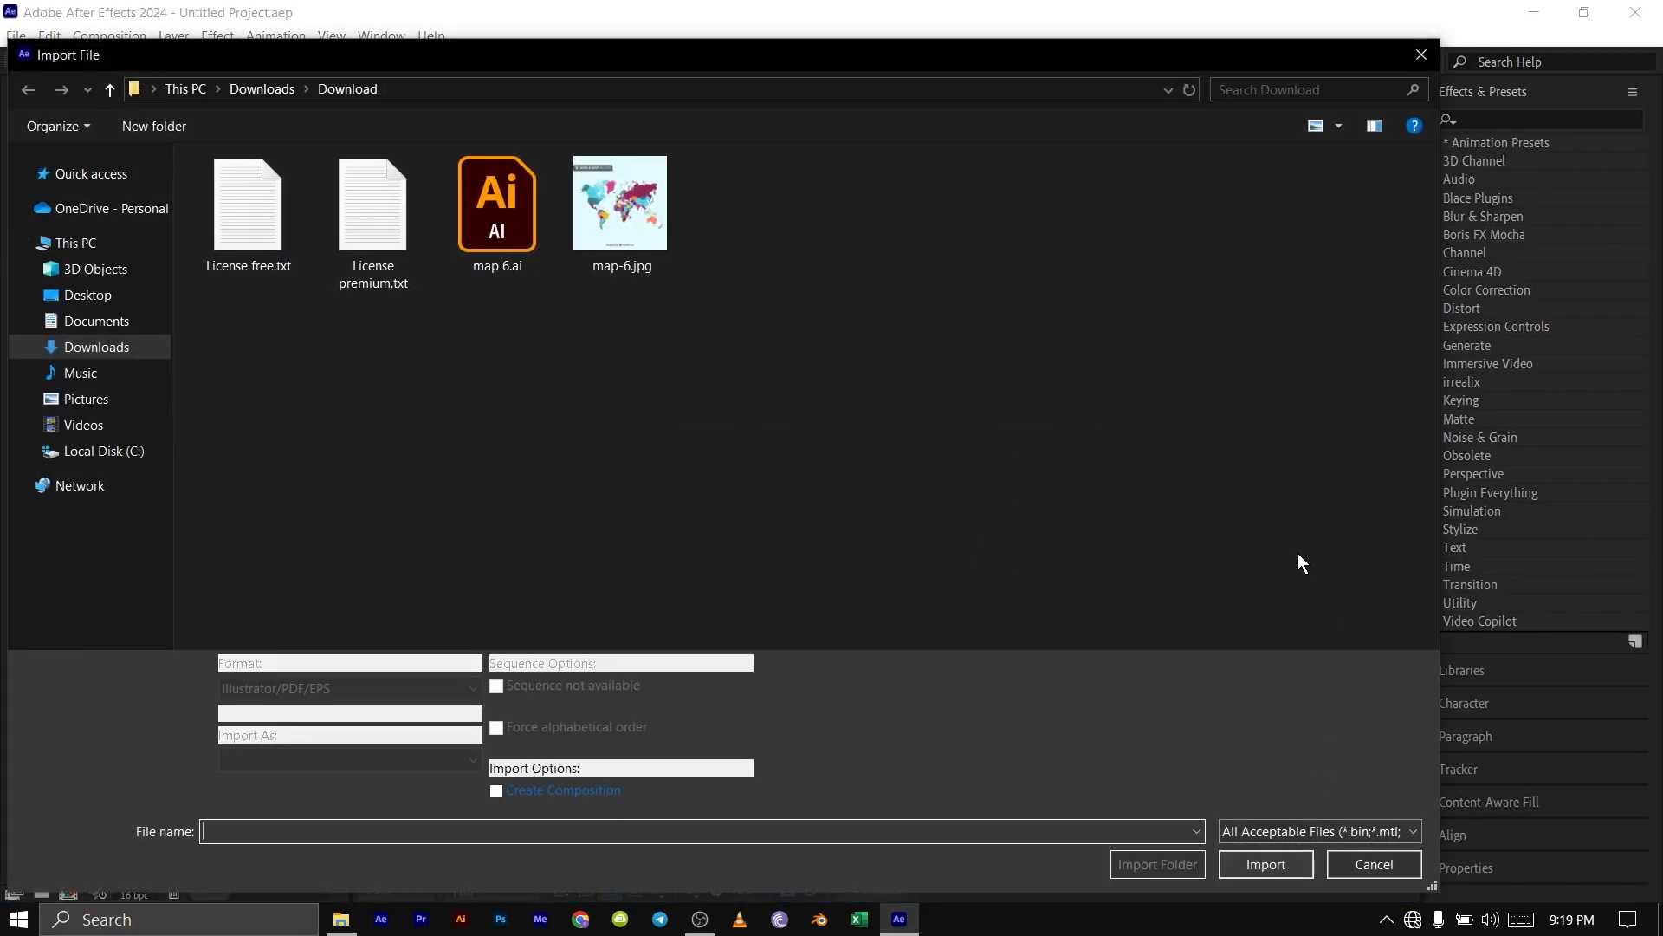
Import map 6.ai as a layered composition with MARKER, LABELS and COUNTRIES layers
{"action": "left_click", "coordinate": [1265, 864]}
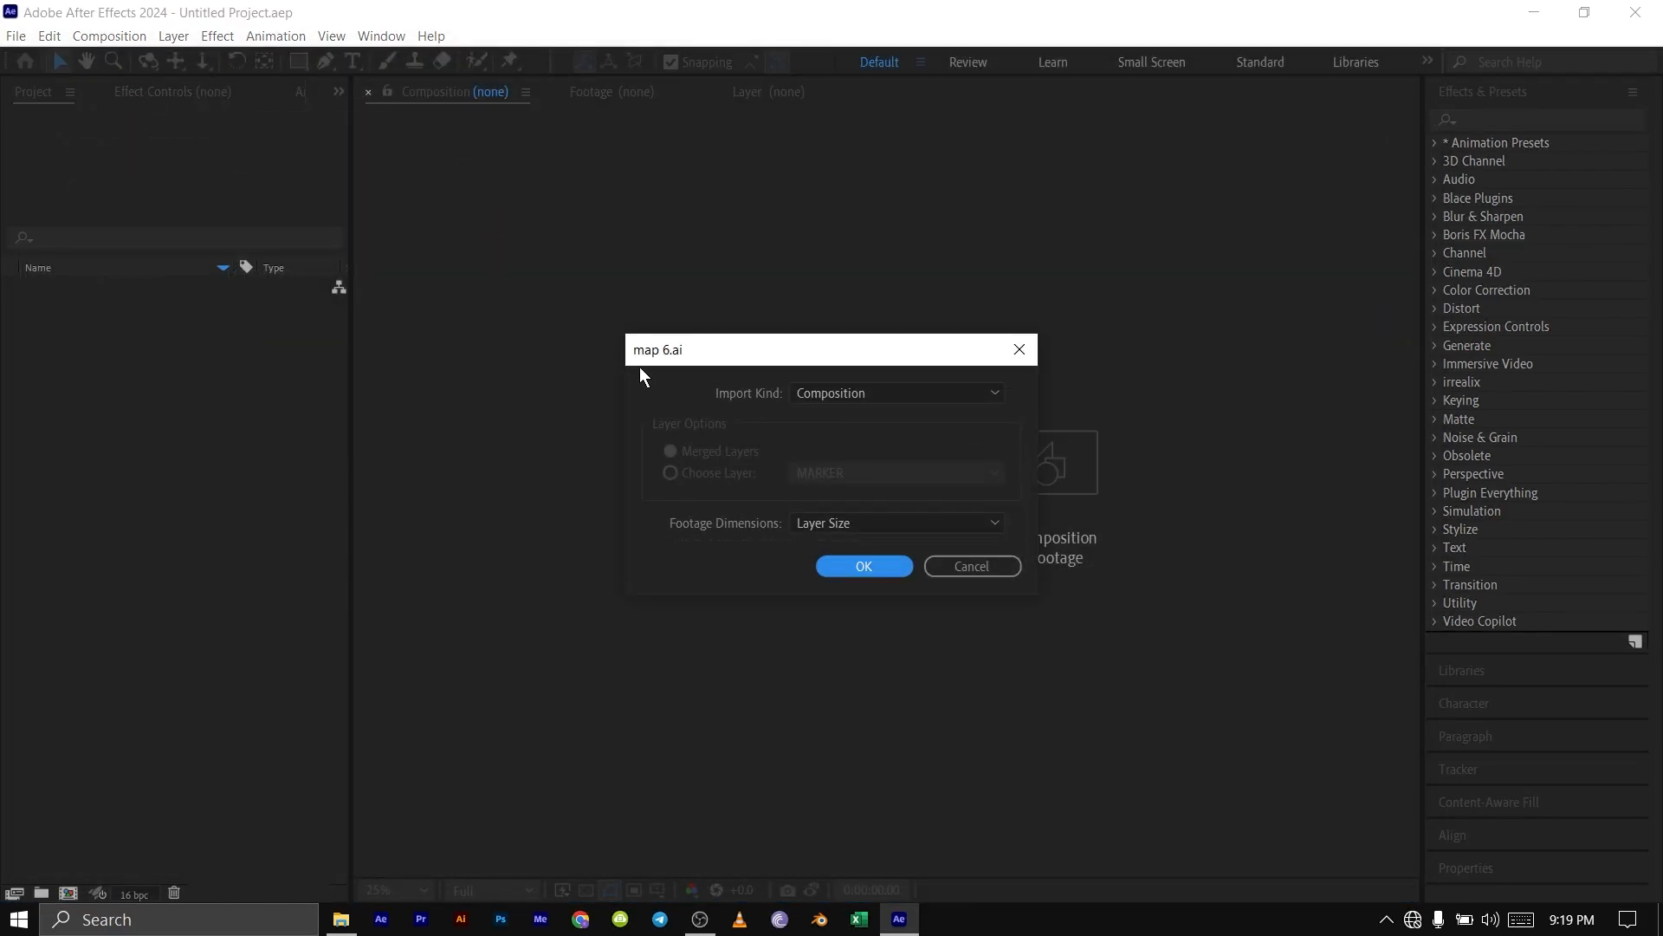
{"action": "left_click", "coordinate": [863, 565]}
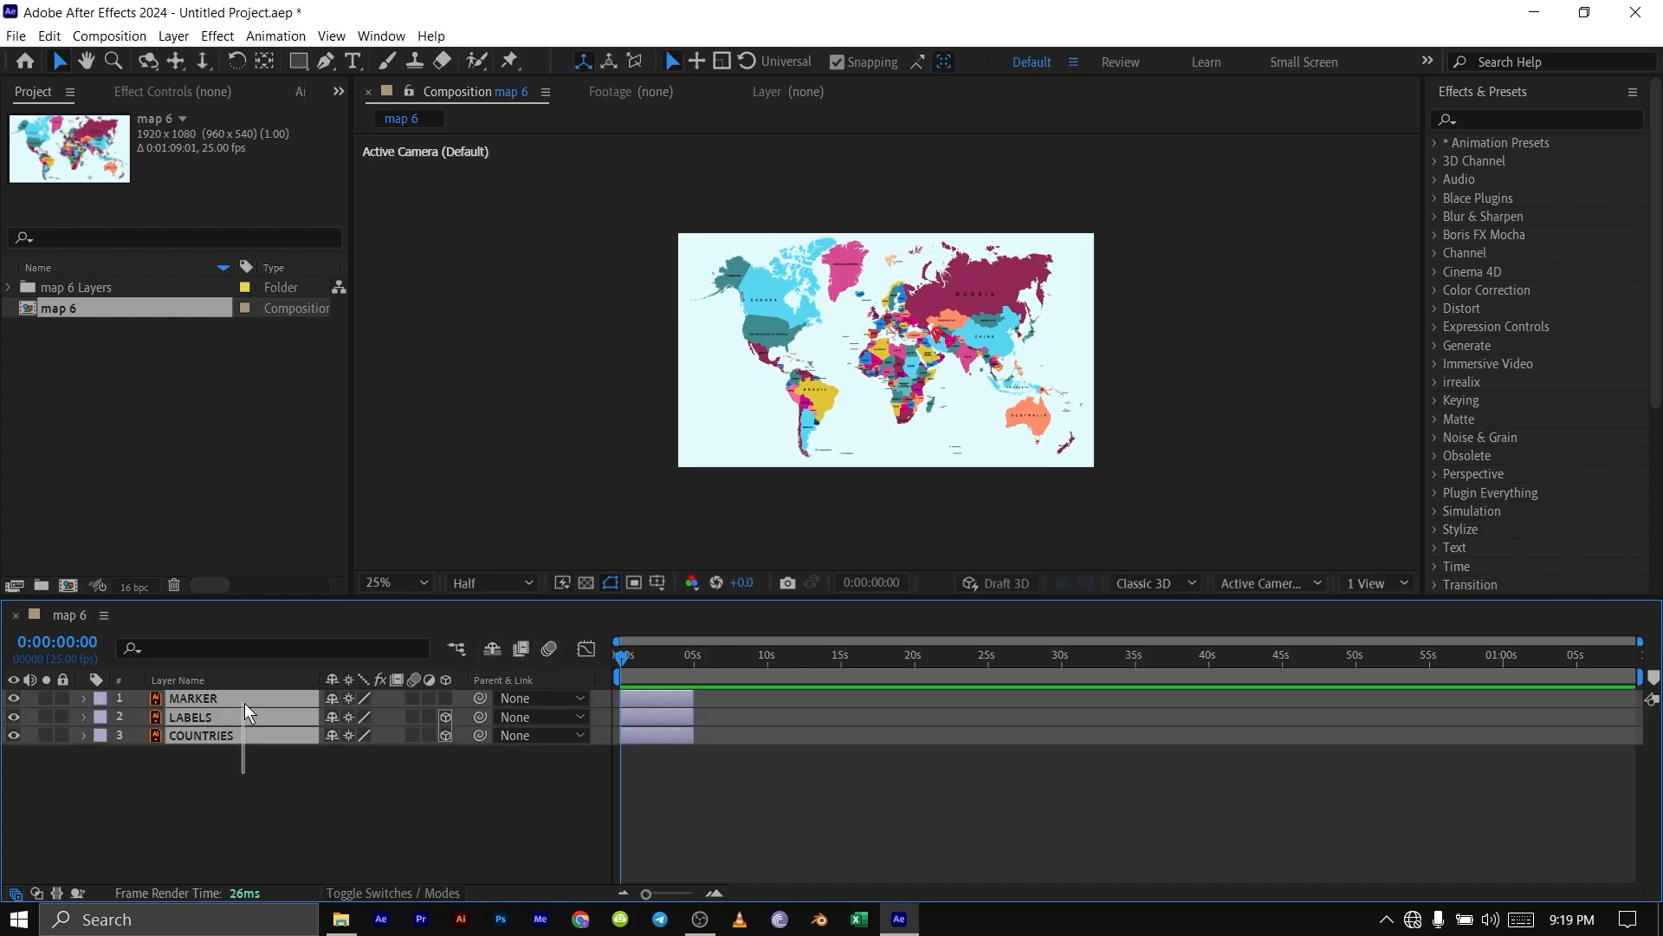
Nest LABELS and COUNTRIES into Pre-comp 1, then hide the MARKER layer
{"action": "left_click", "coordinate": [190, 716]}
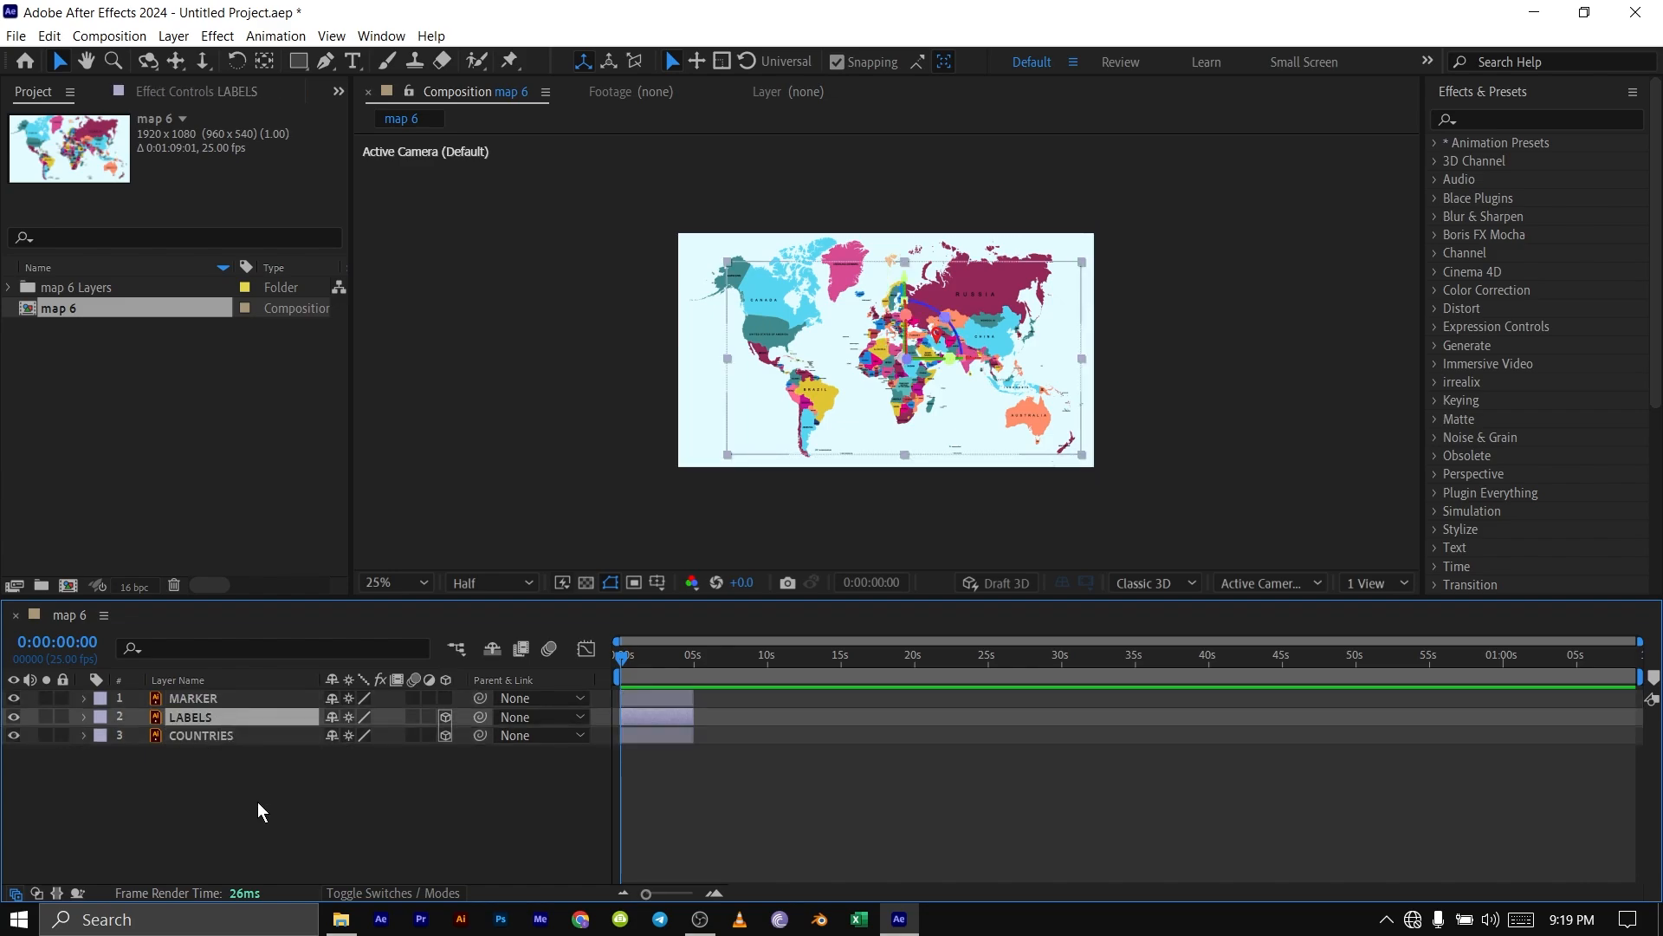
{"action": "right_click", "coordinate": [200, 735]}
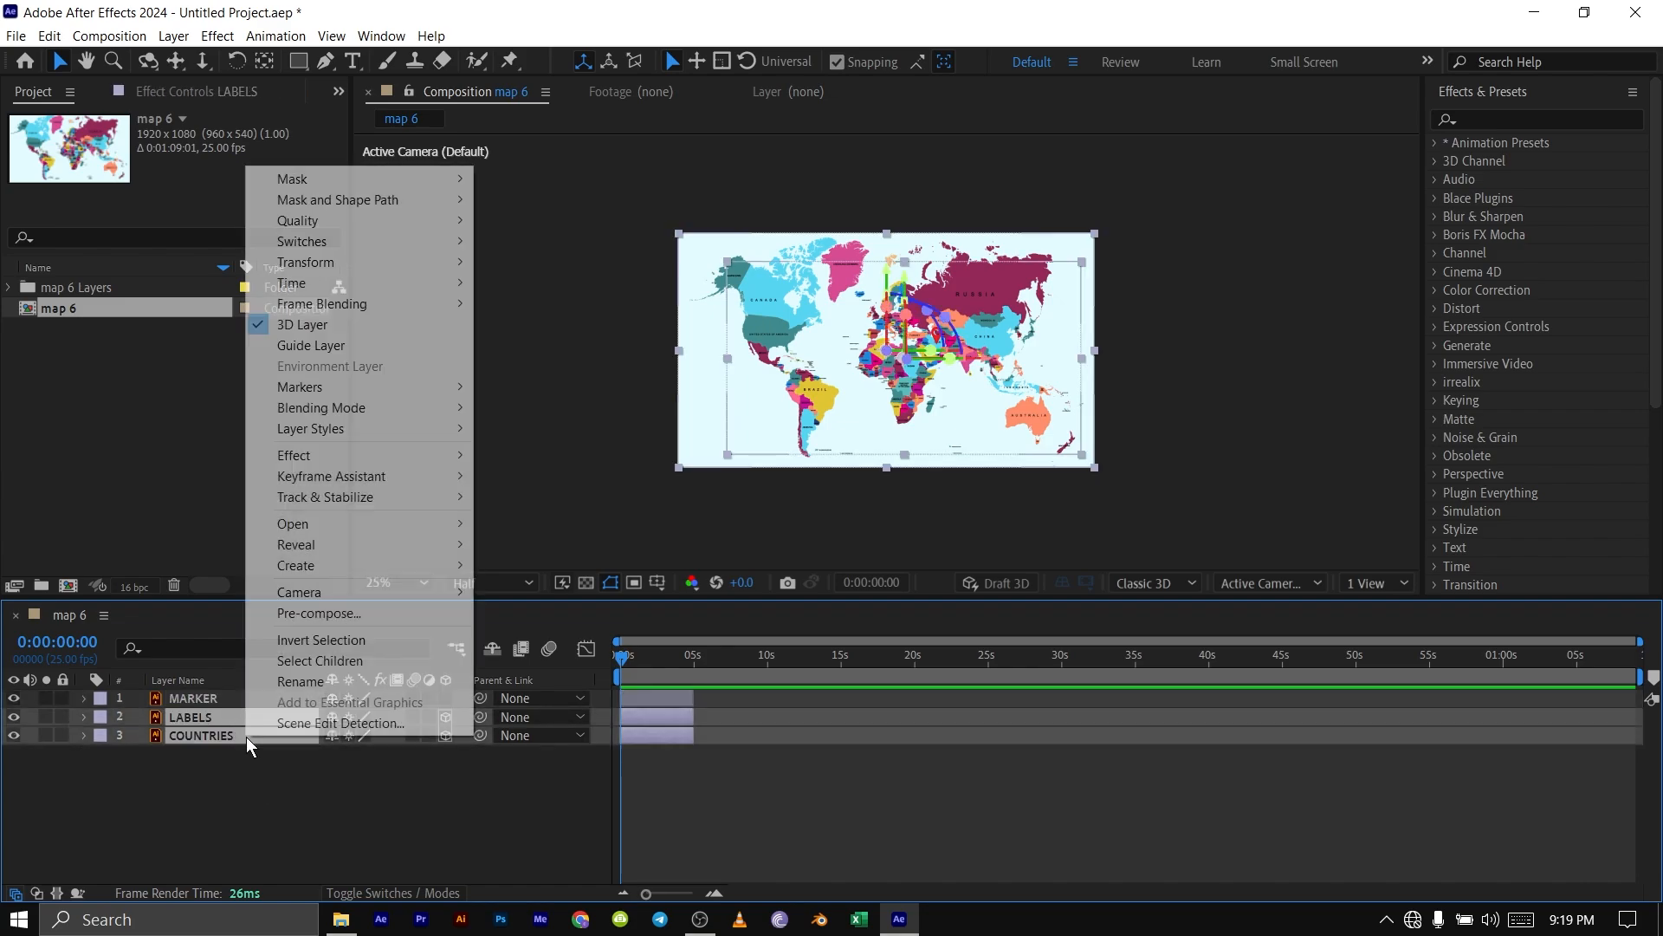
{"action": "left_click", "coordinate": [682, 822]}
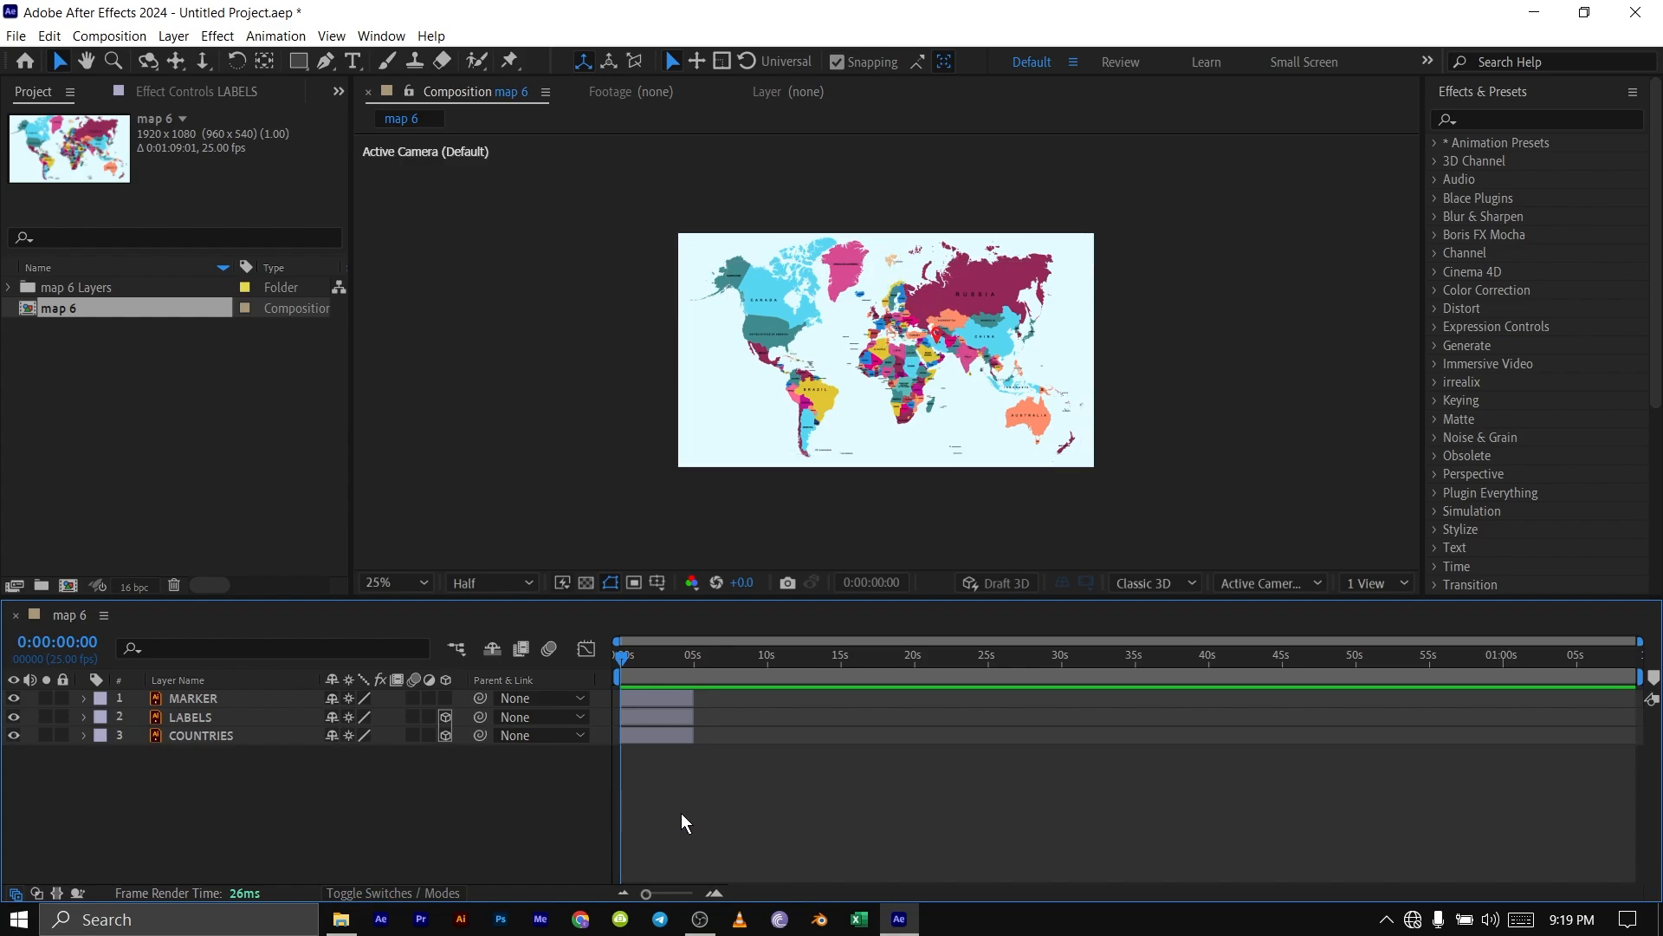
{"action": "left_click", "coordinate": [191, 718]}
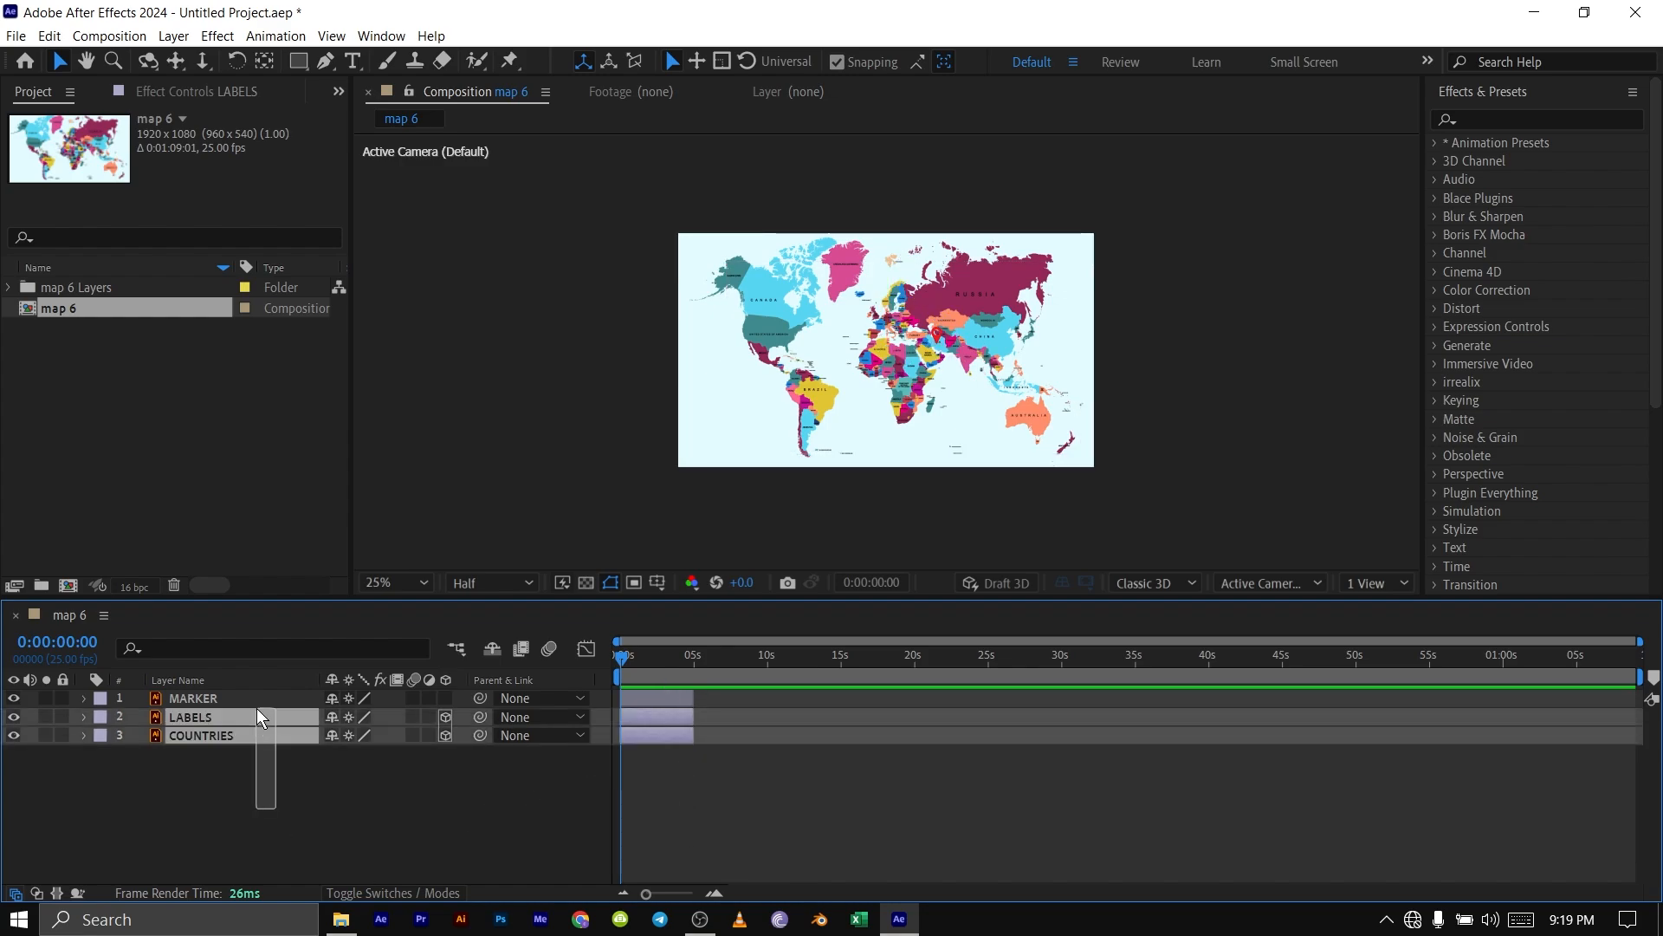
{"action": "left_click", "coordinate": [202, 736]}
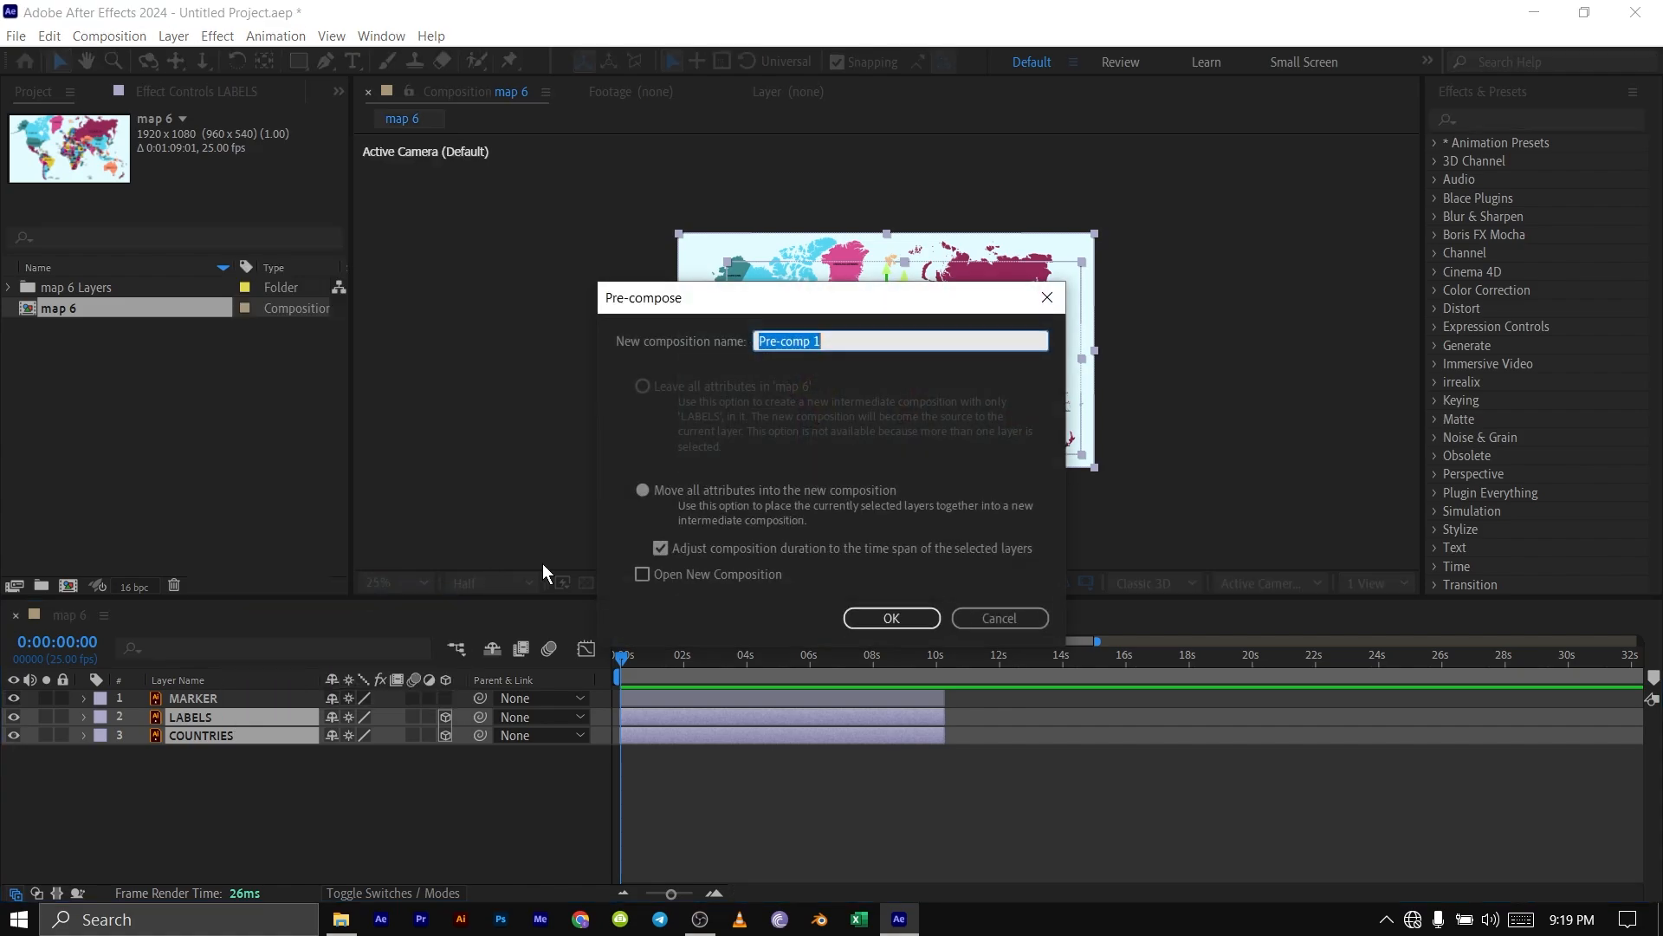
{"action": "left_click", "coordinate": [890, 618]}
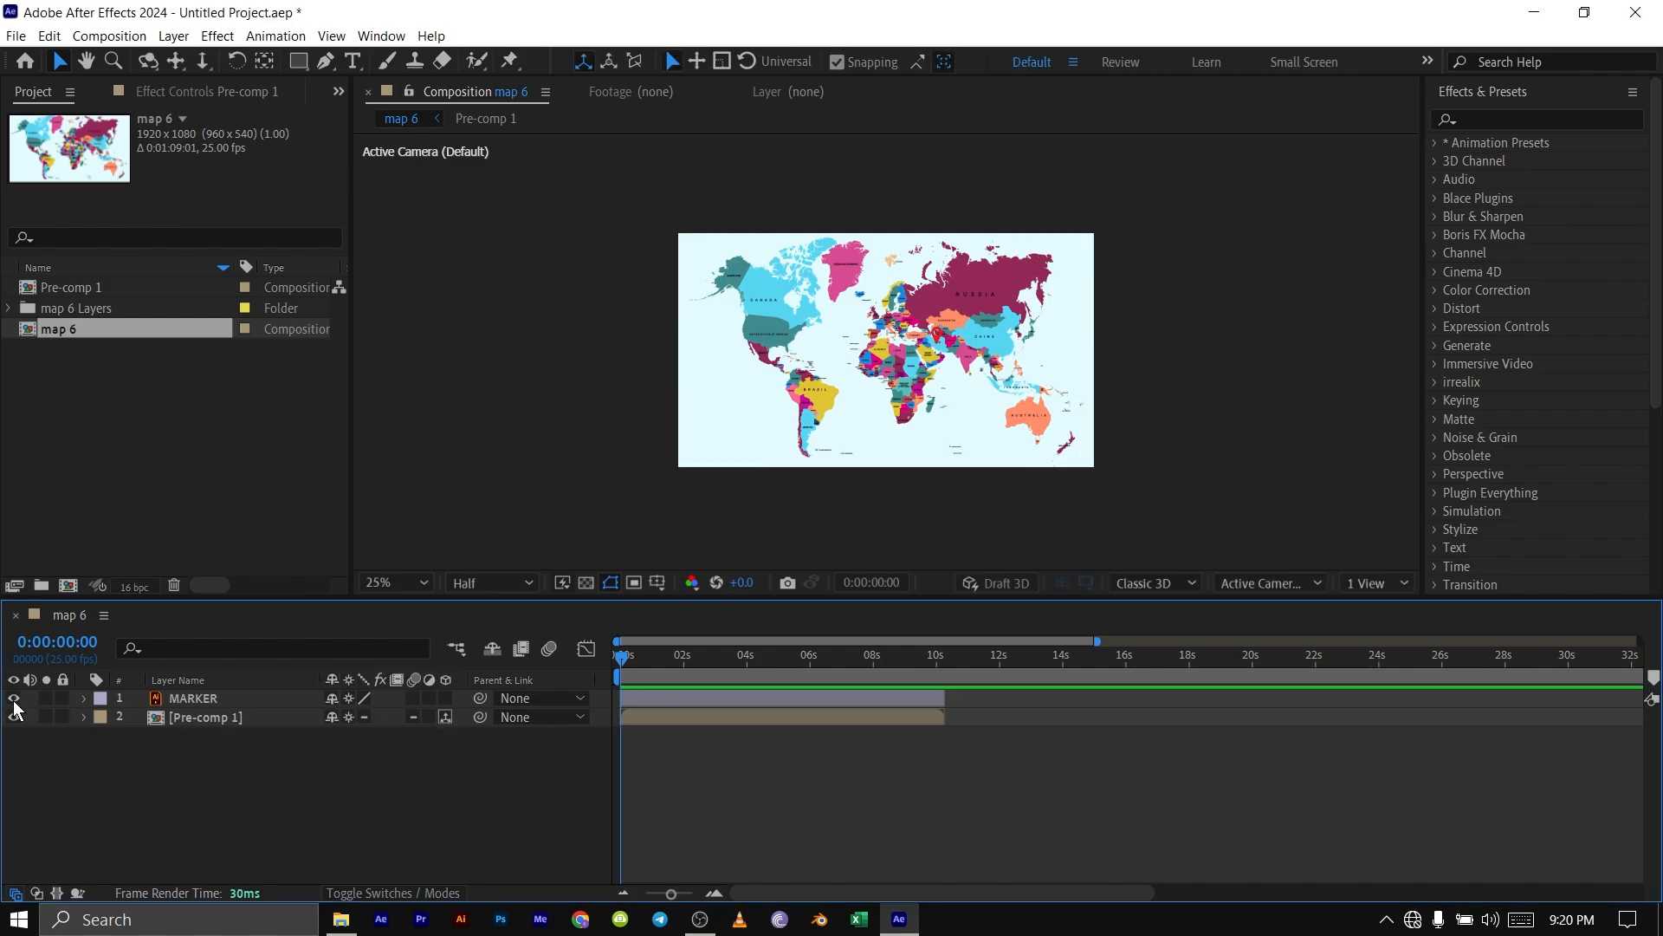
{"action": "left_click", "coordinate": [14, 717]}
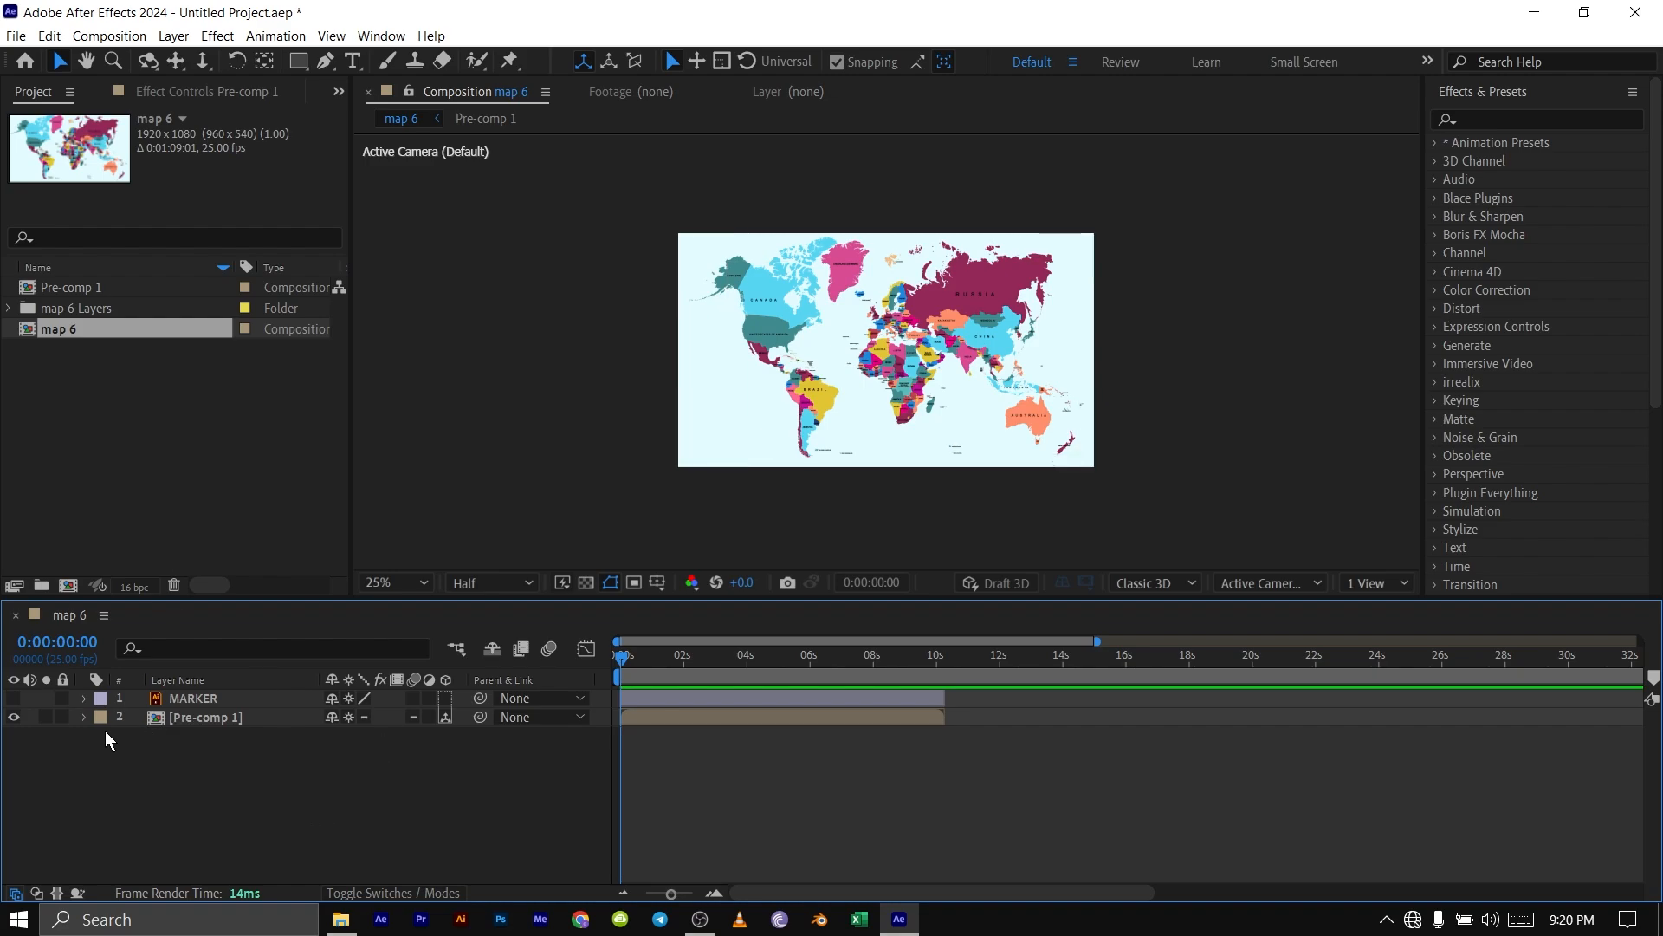
{"action": "mouse_move", "coordinate": [244, 819]}
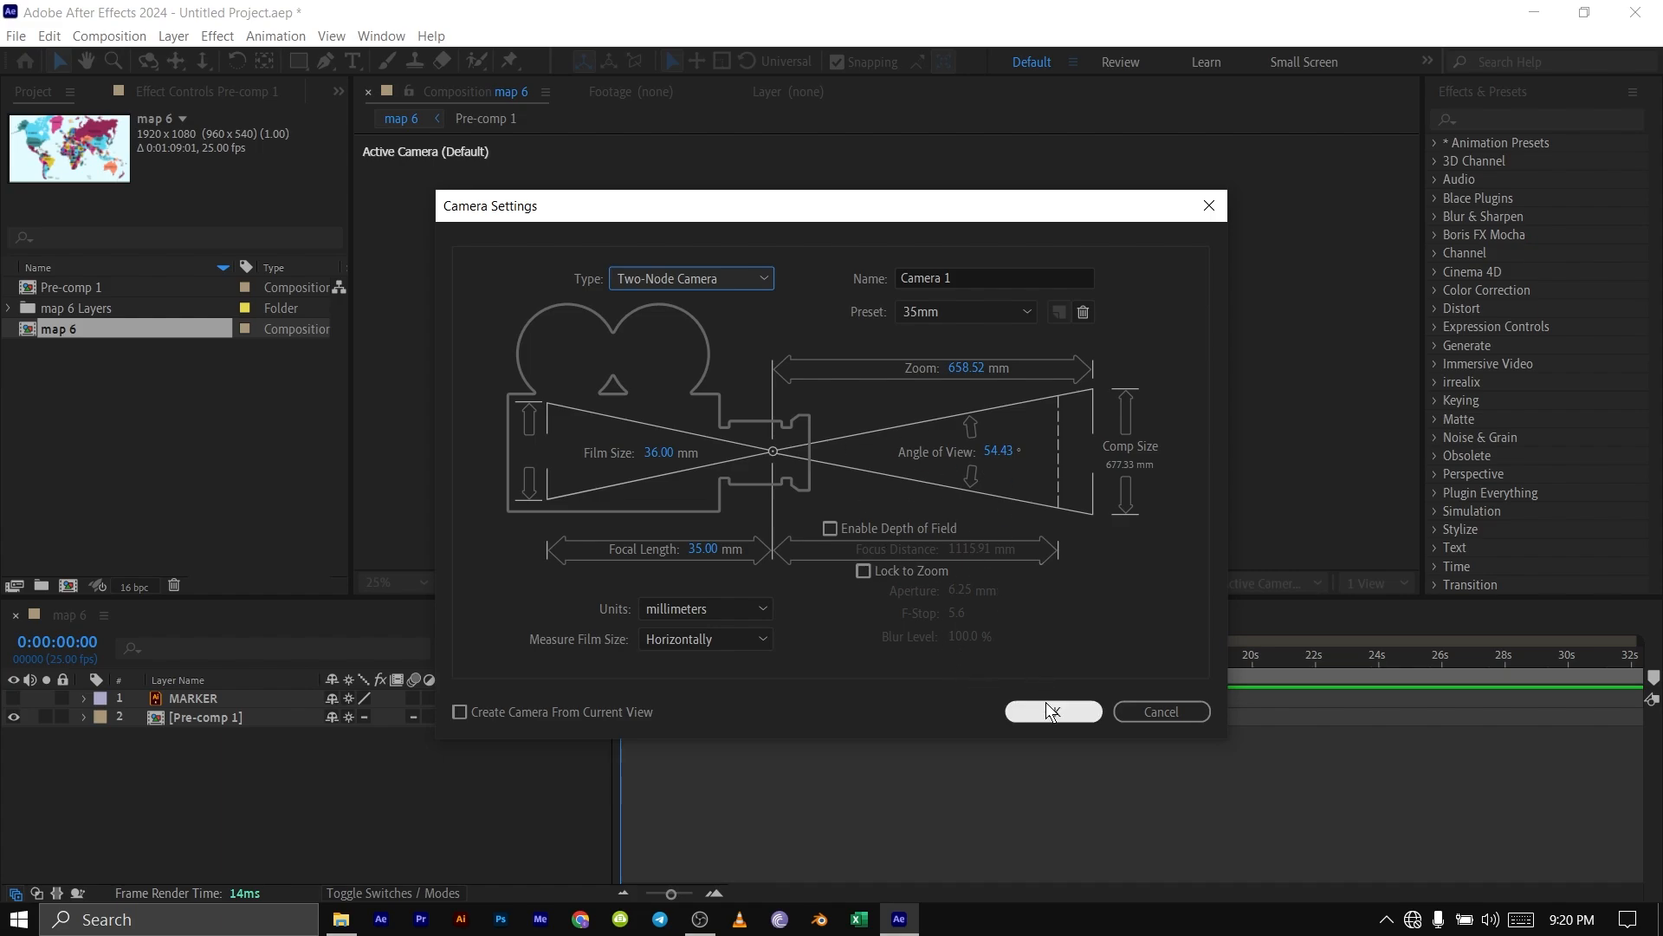
Add a two-node 35mm Camera 1 and set Pre-comp 1's X Rotation to -59
{"action": "left_click", "coordinate": [1051, 710]}
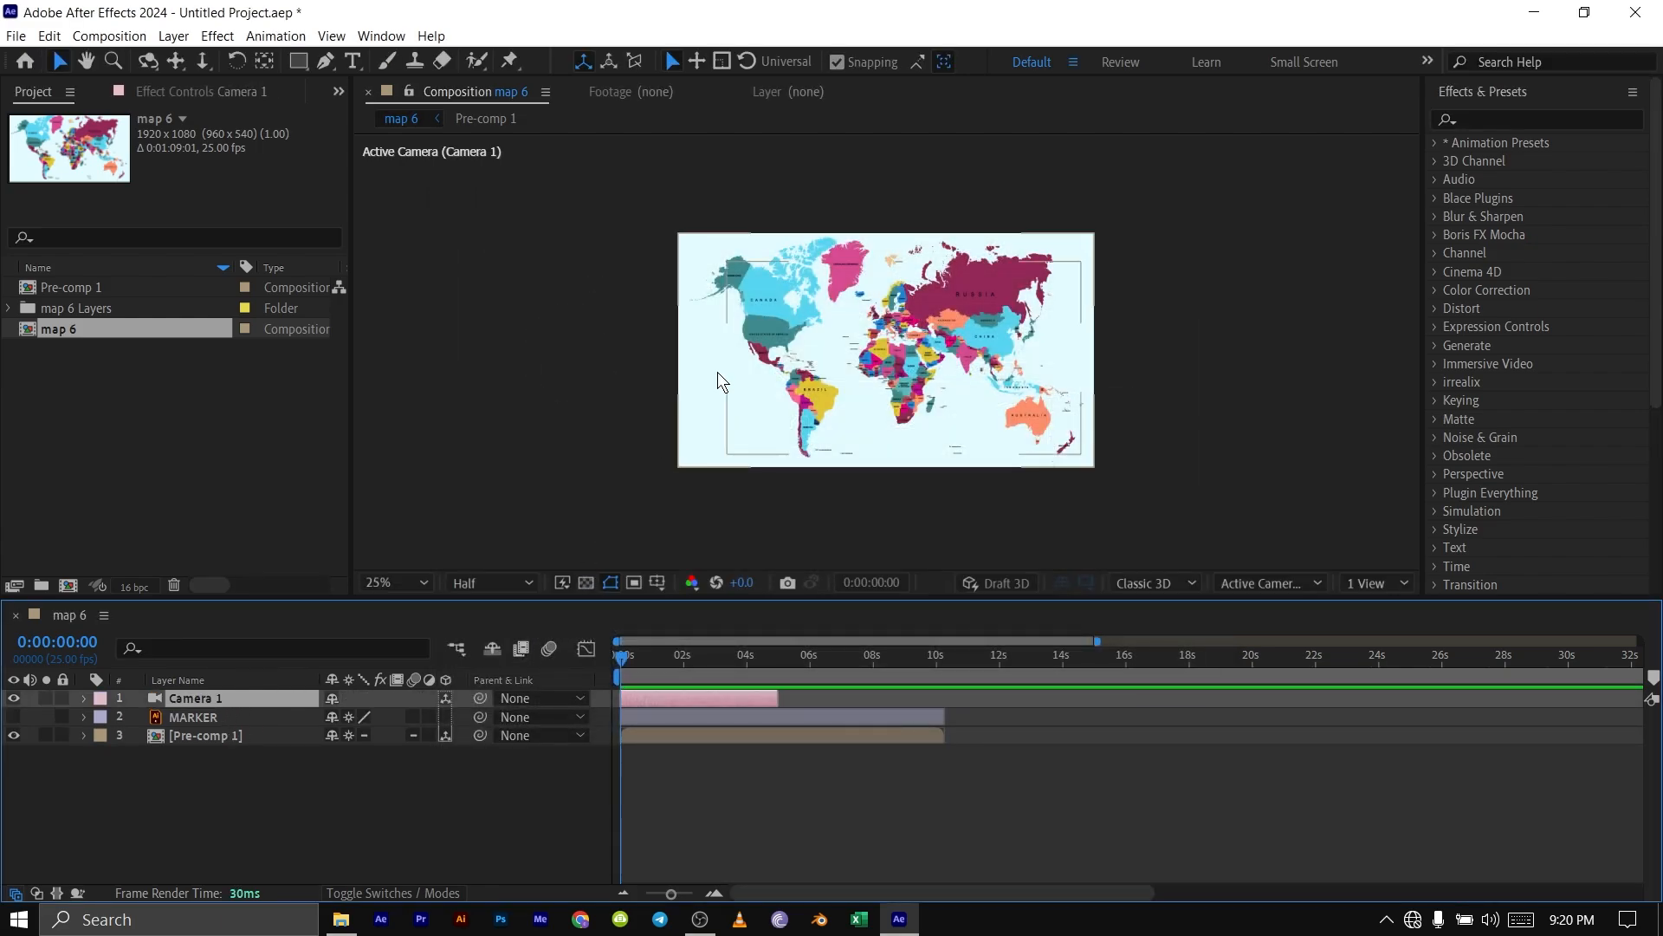
{"action": "left_click", "coordinate": [84, 736]}
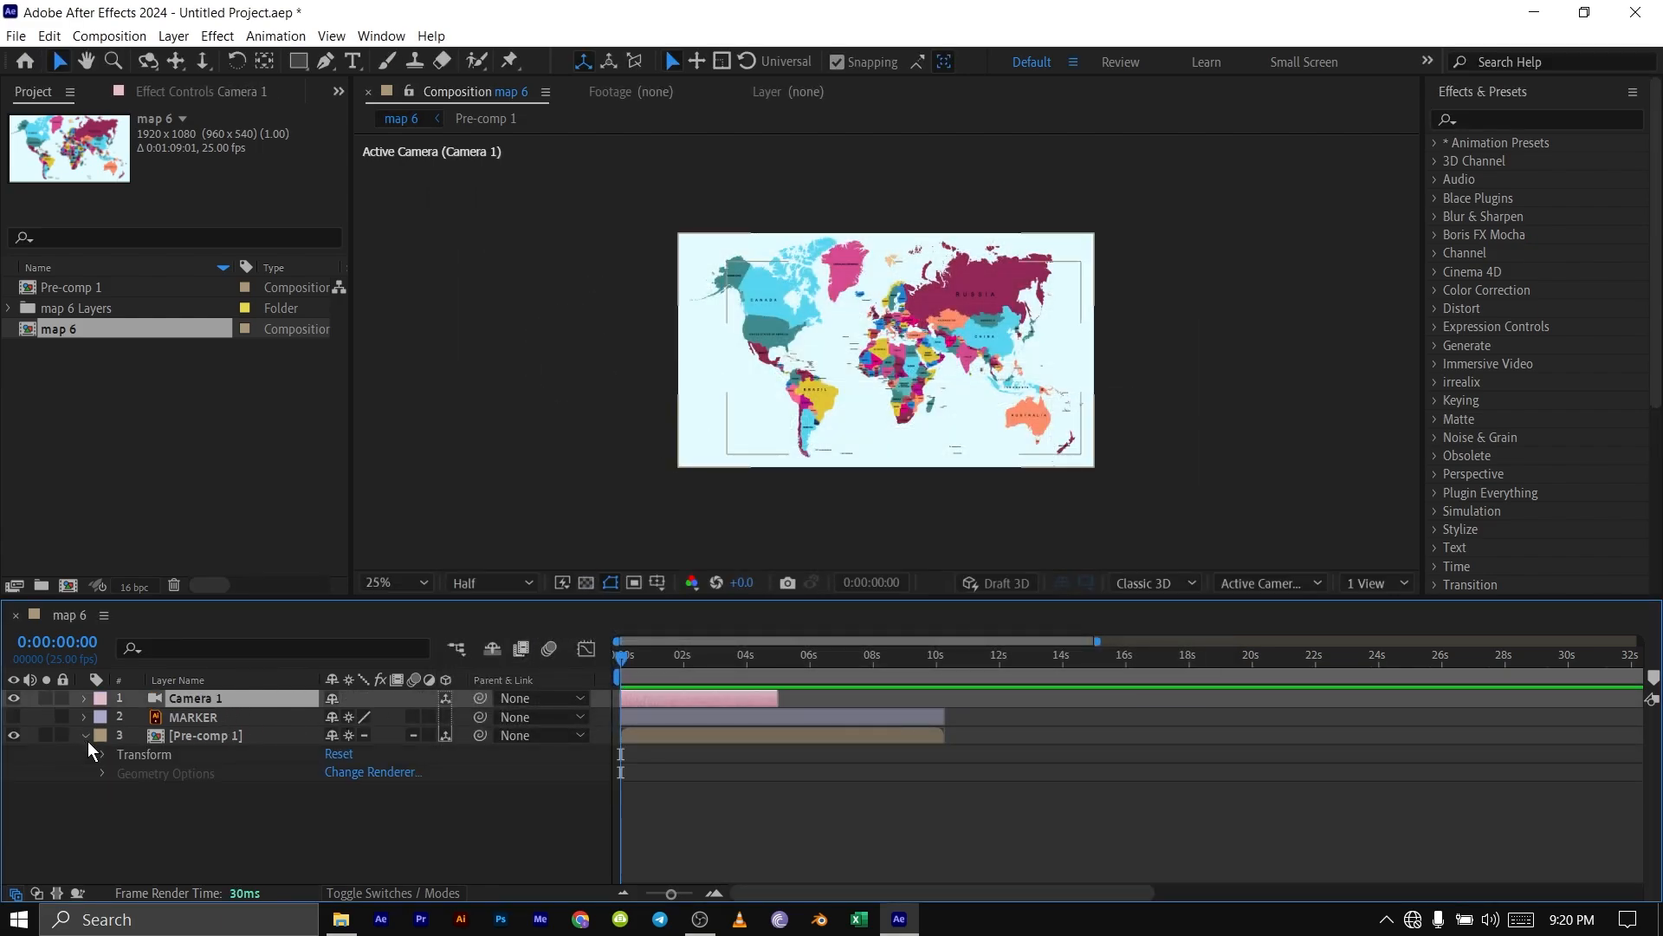
{"action": "left_click", "coordinate": [102, 755]}
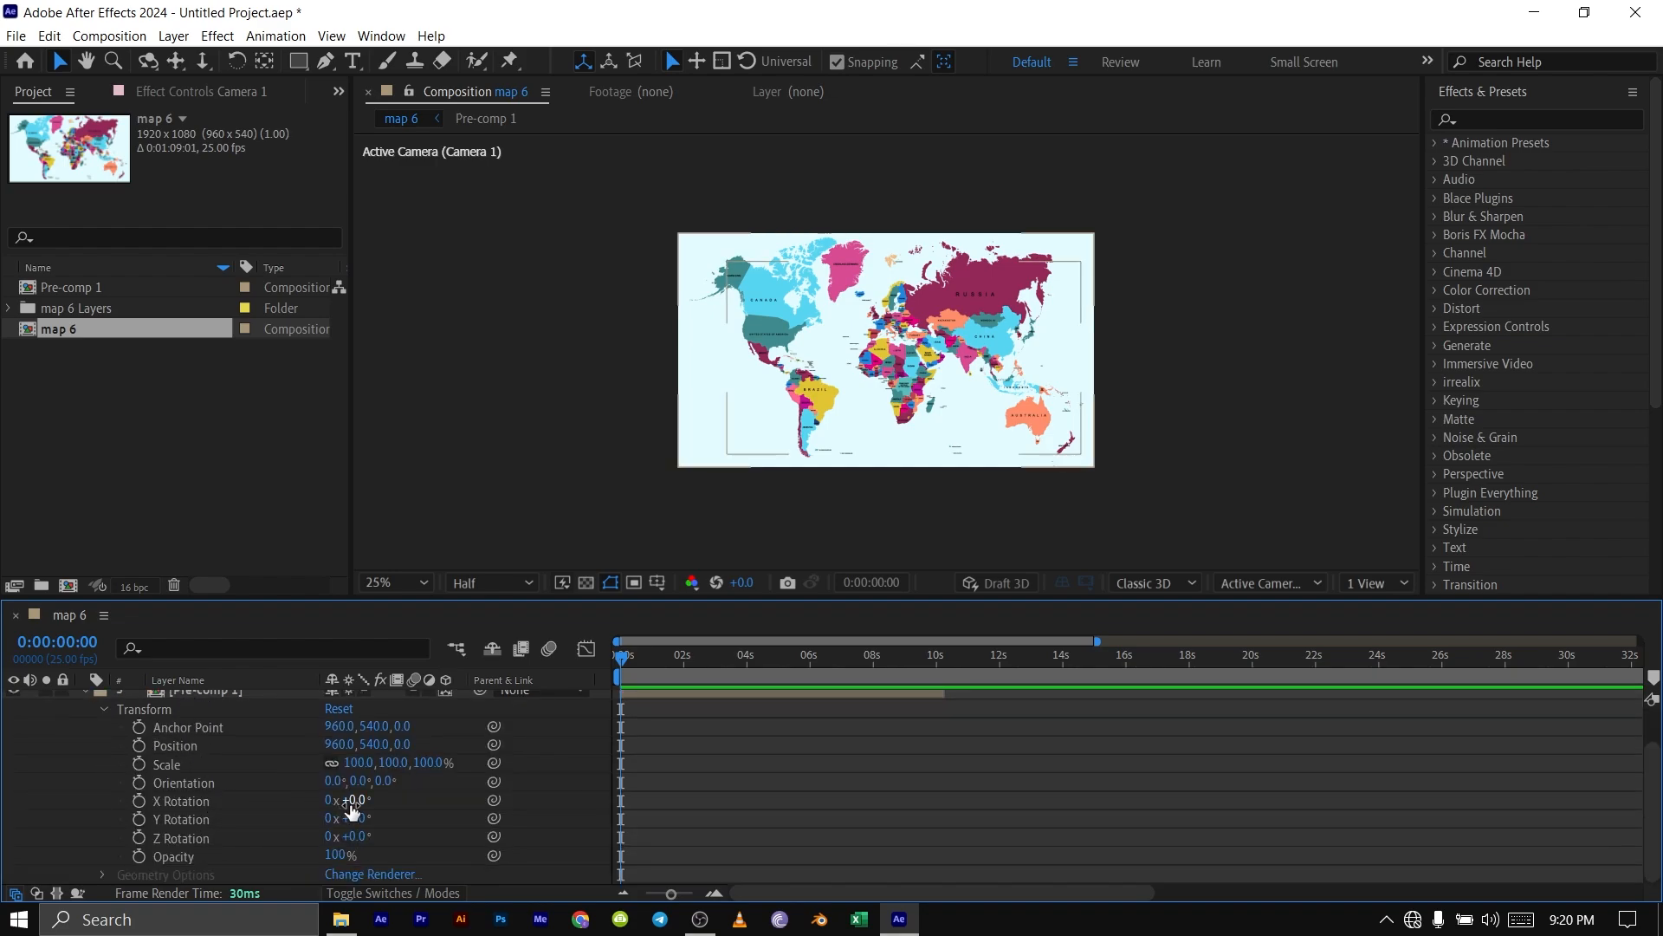
{"action": "double_click", "coordinate": [350, 798]}
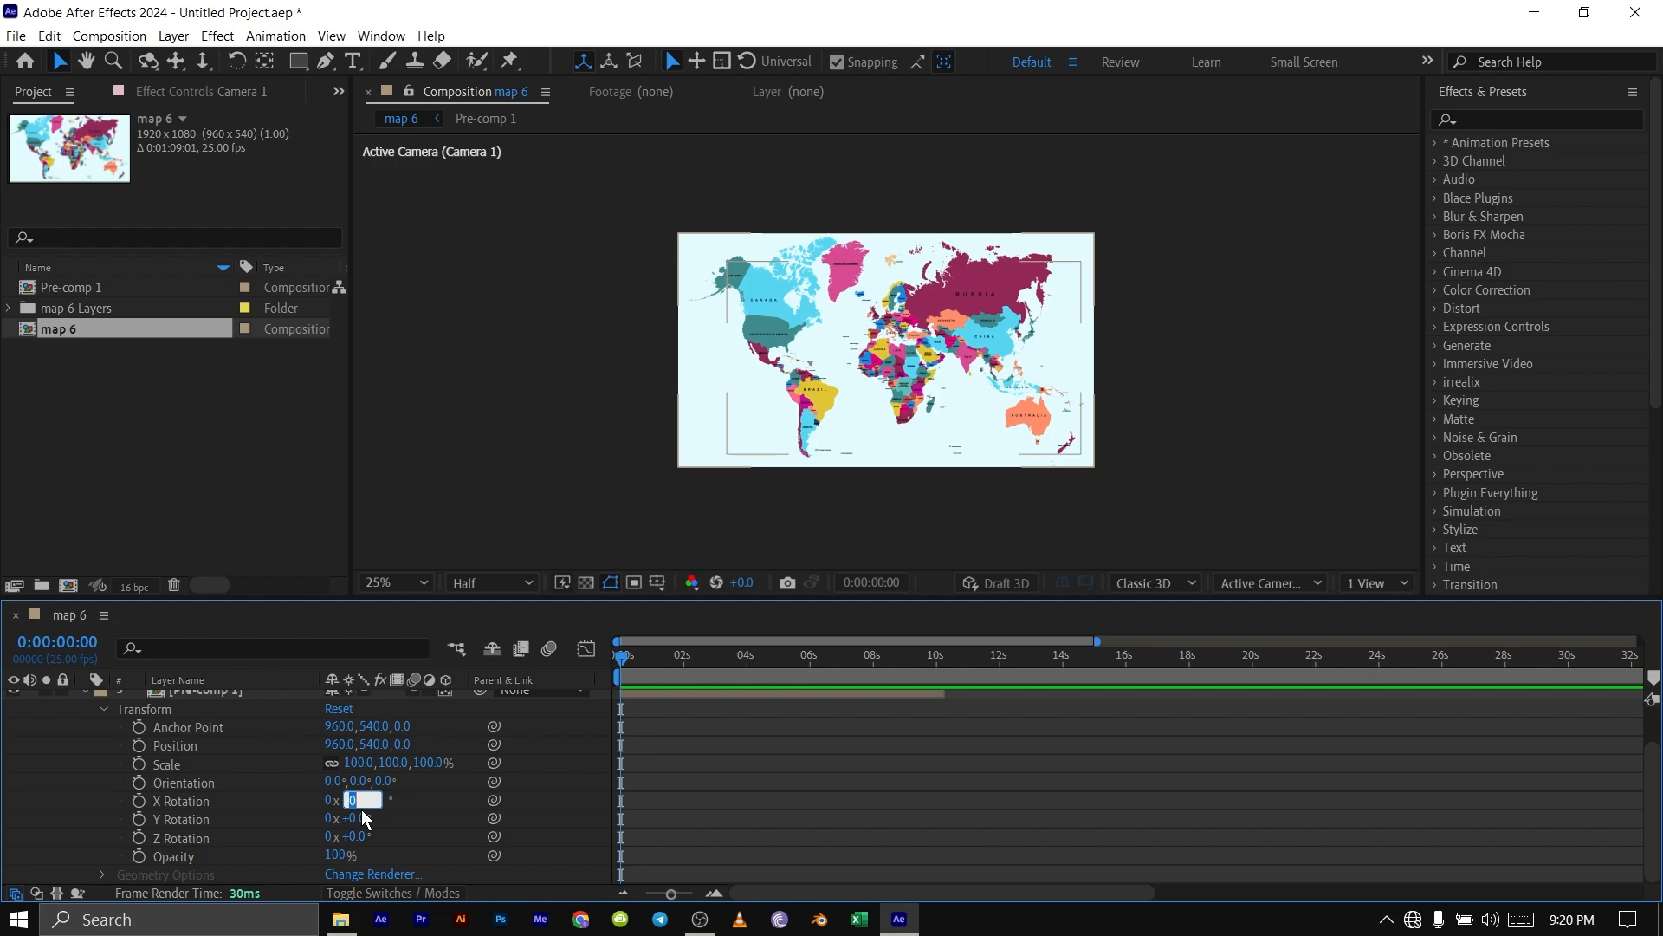
{"action": "type", "text": "-59"}
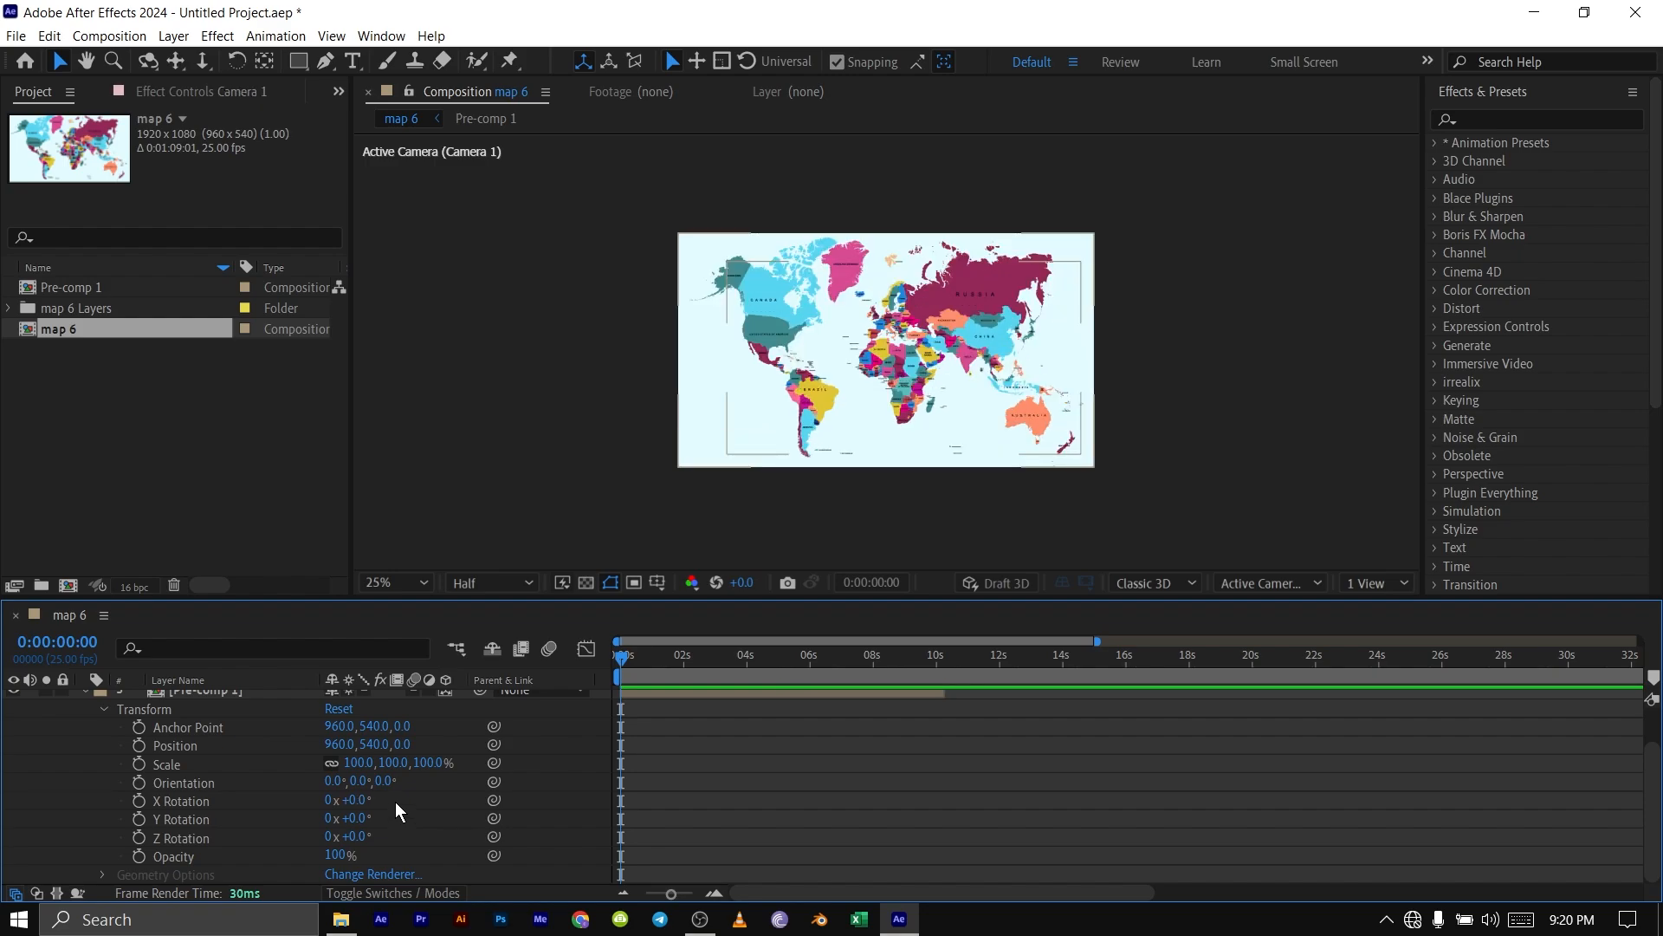
{"action": "left_click", "coordinate": [83, 696]}
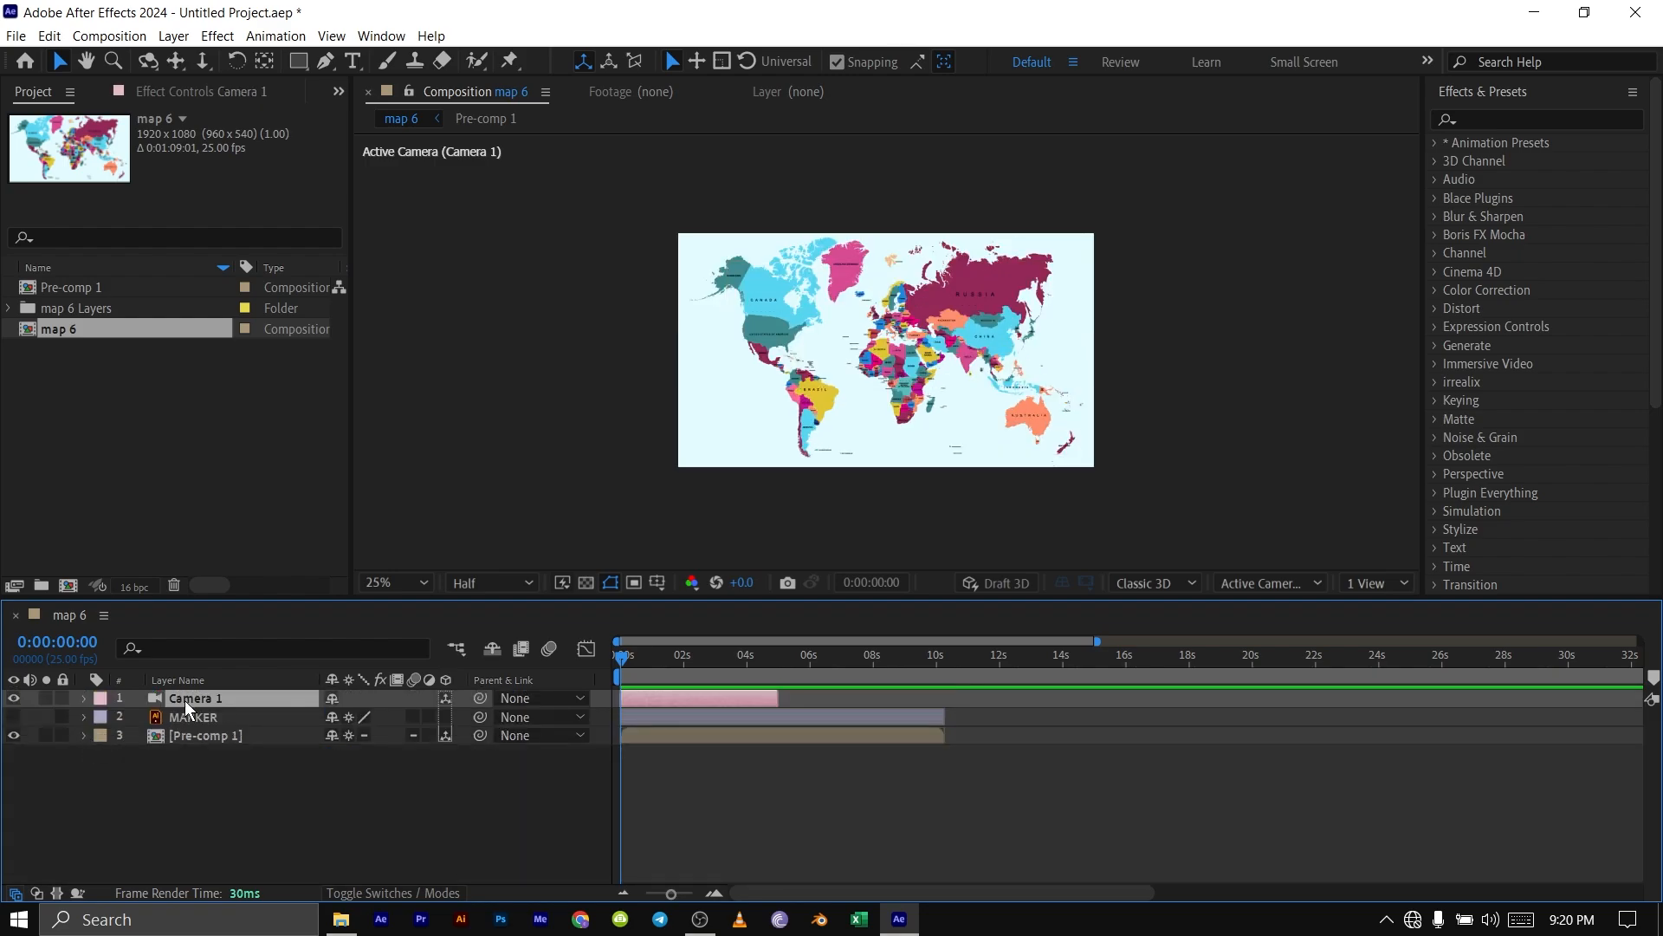
Reveal Camera 1's properties and show a Top view beside the Active Camera view
{"action": "left_click", "coordinate": [84, 698]}
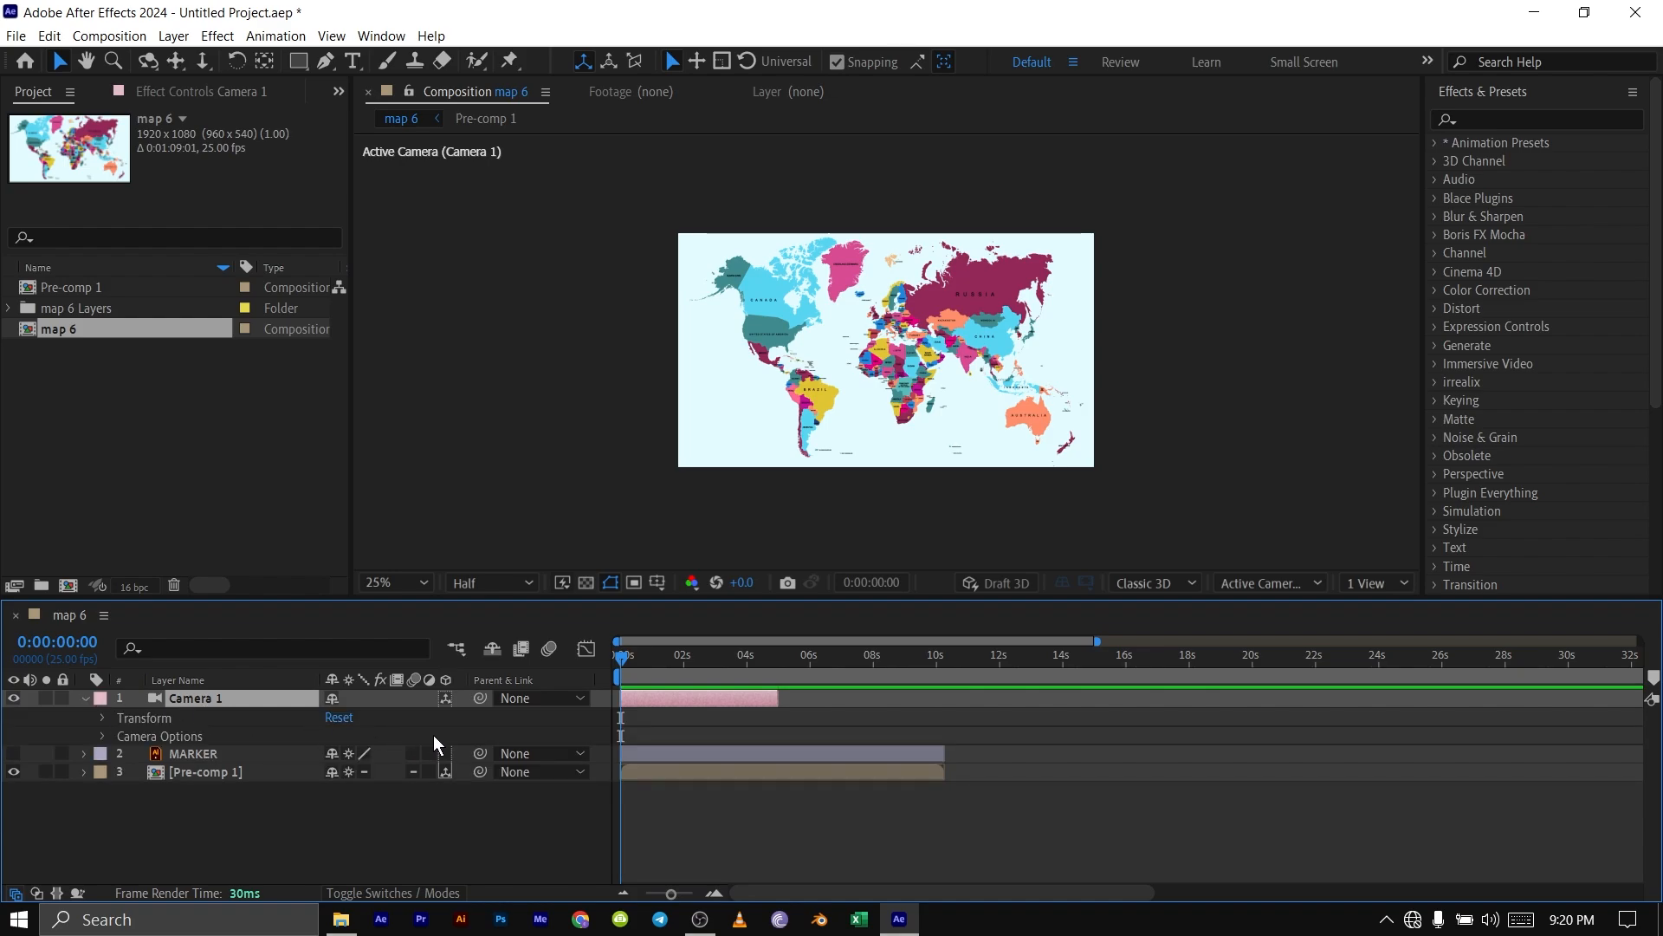
{"action": "mouse_move", "coordinate": [209, 719]}
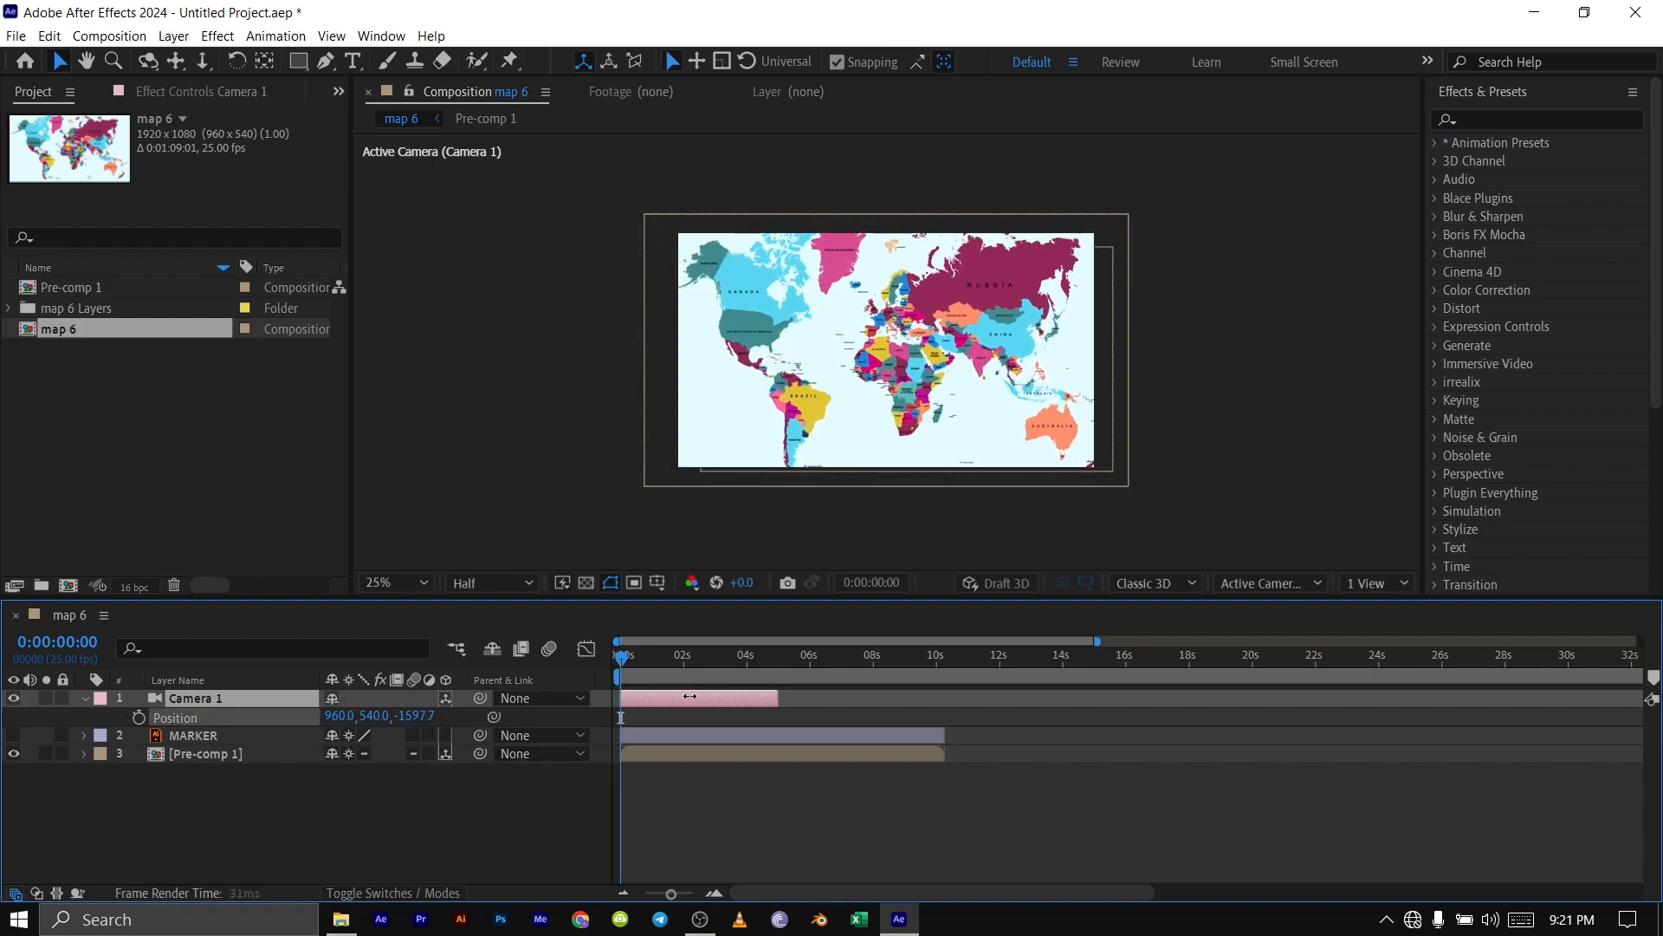
{"action": "left_click", "coordinate": [1376, 582]}
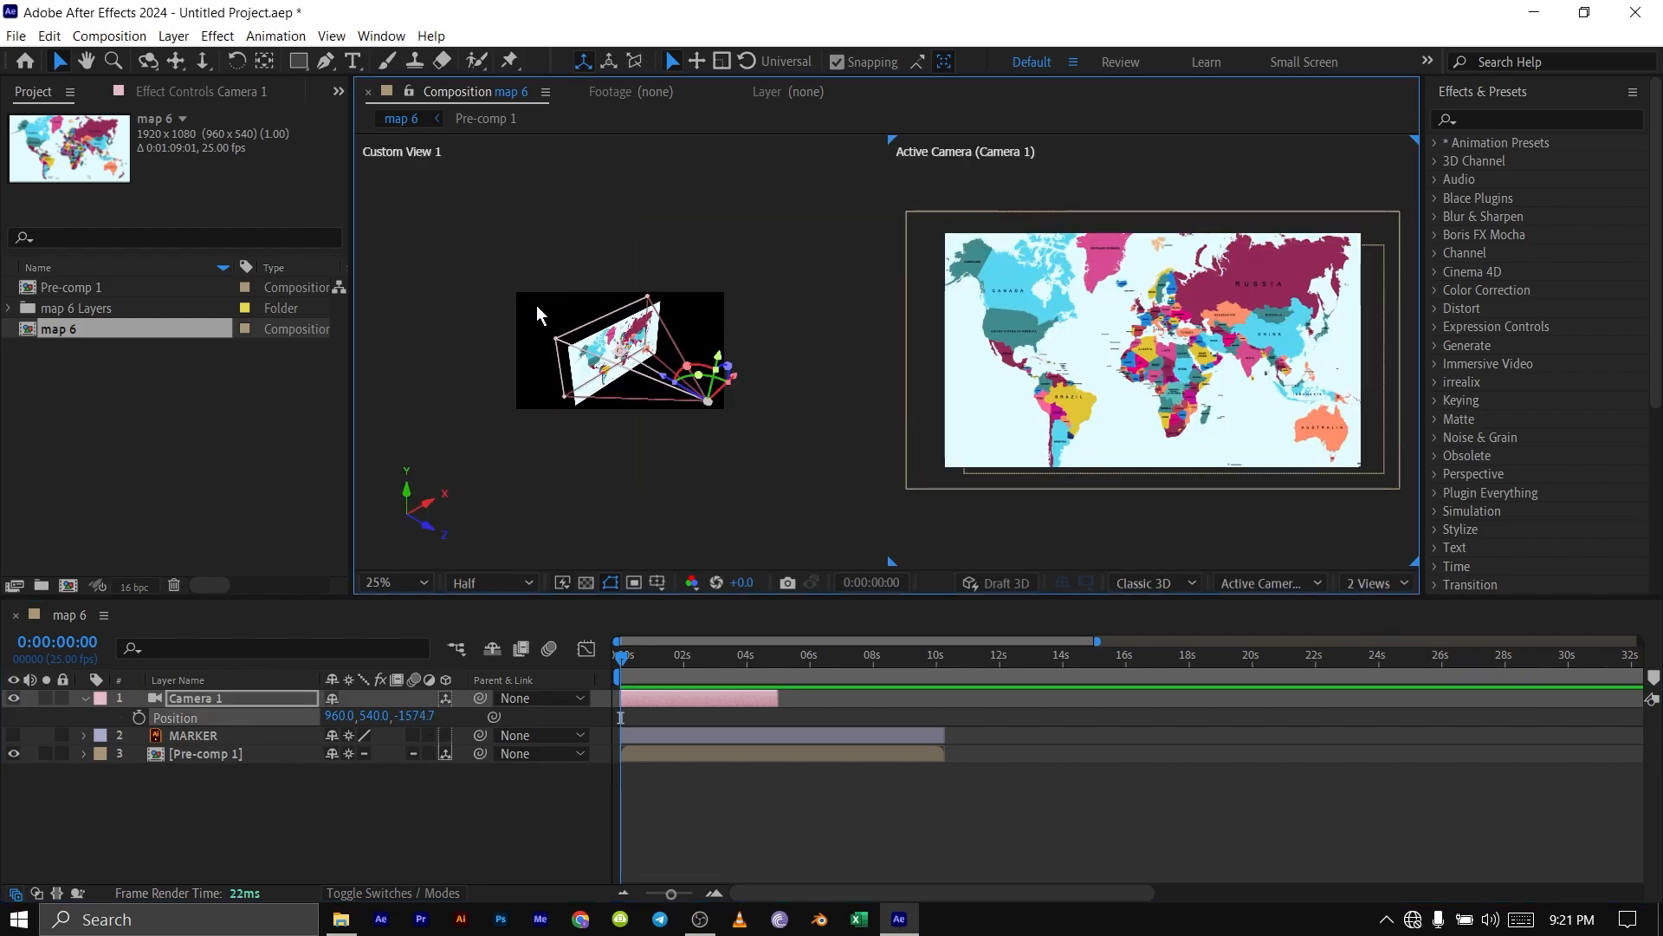
{"action": "left_click", "coordinate": [1311, 582]}
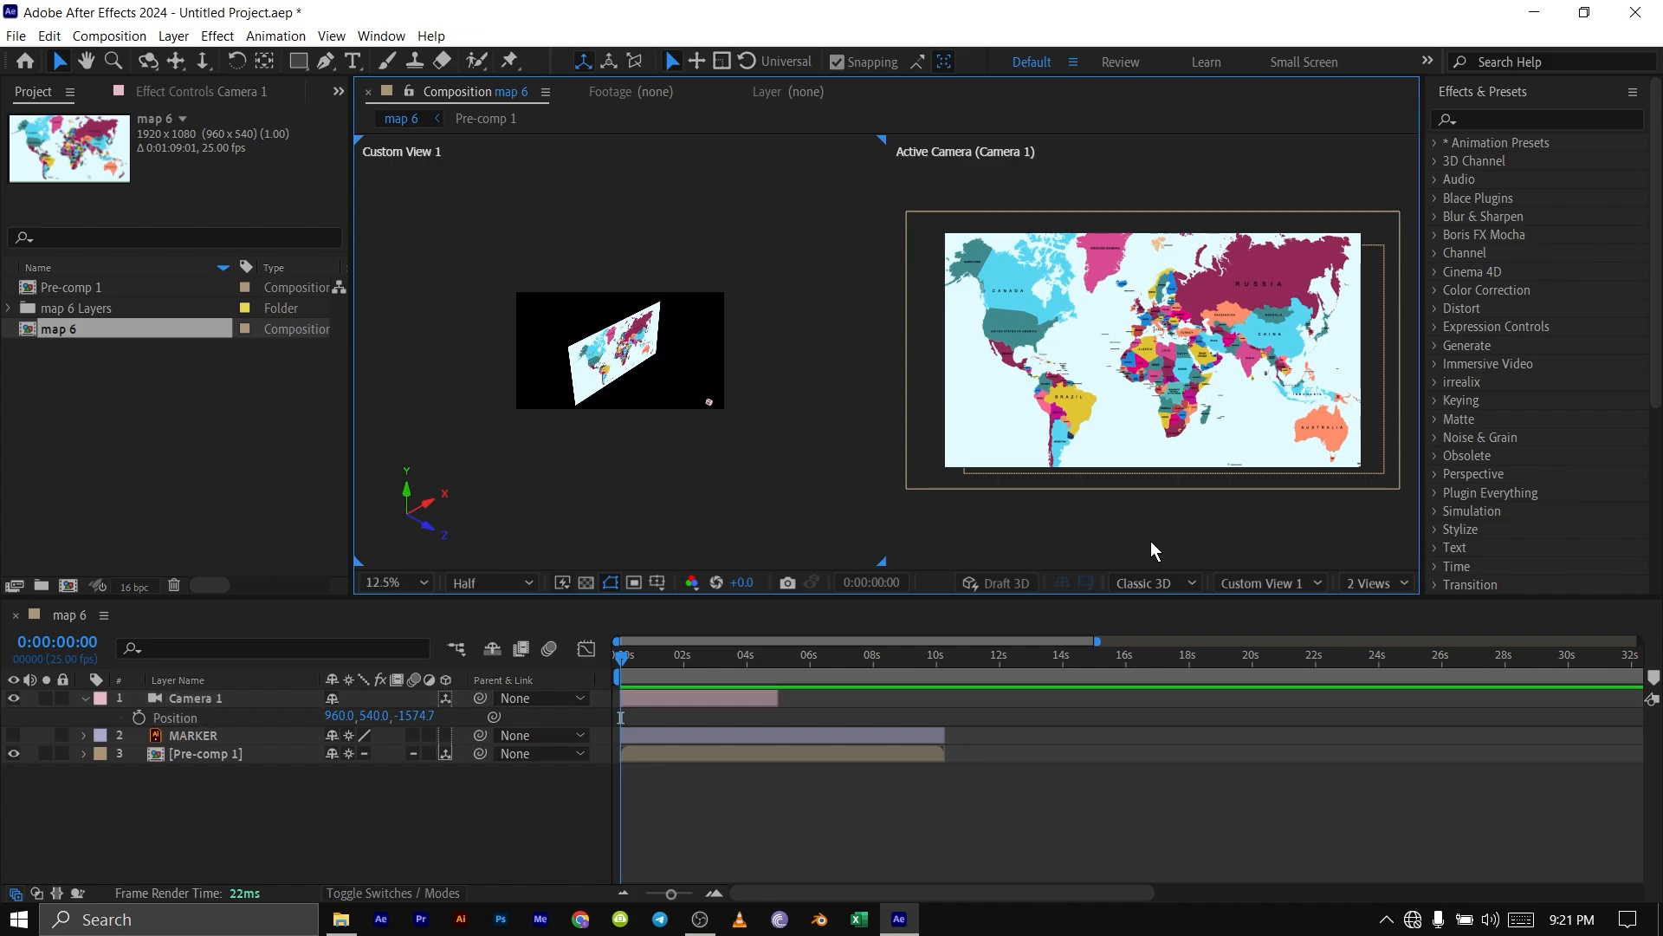
{"action": "left_click", "coordinate": [1262, 582]}
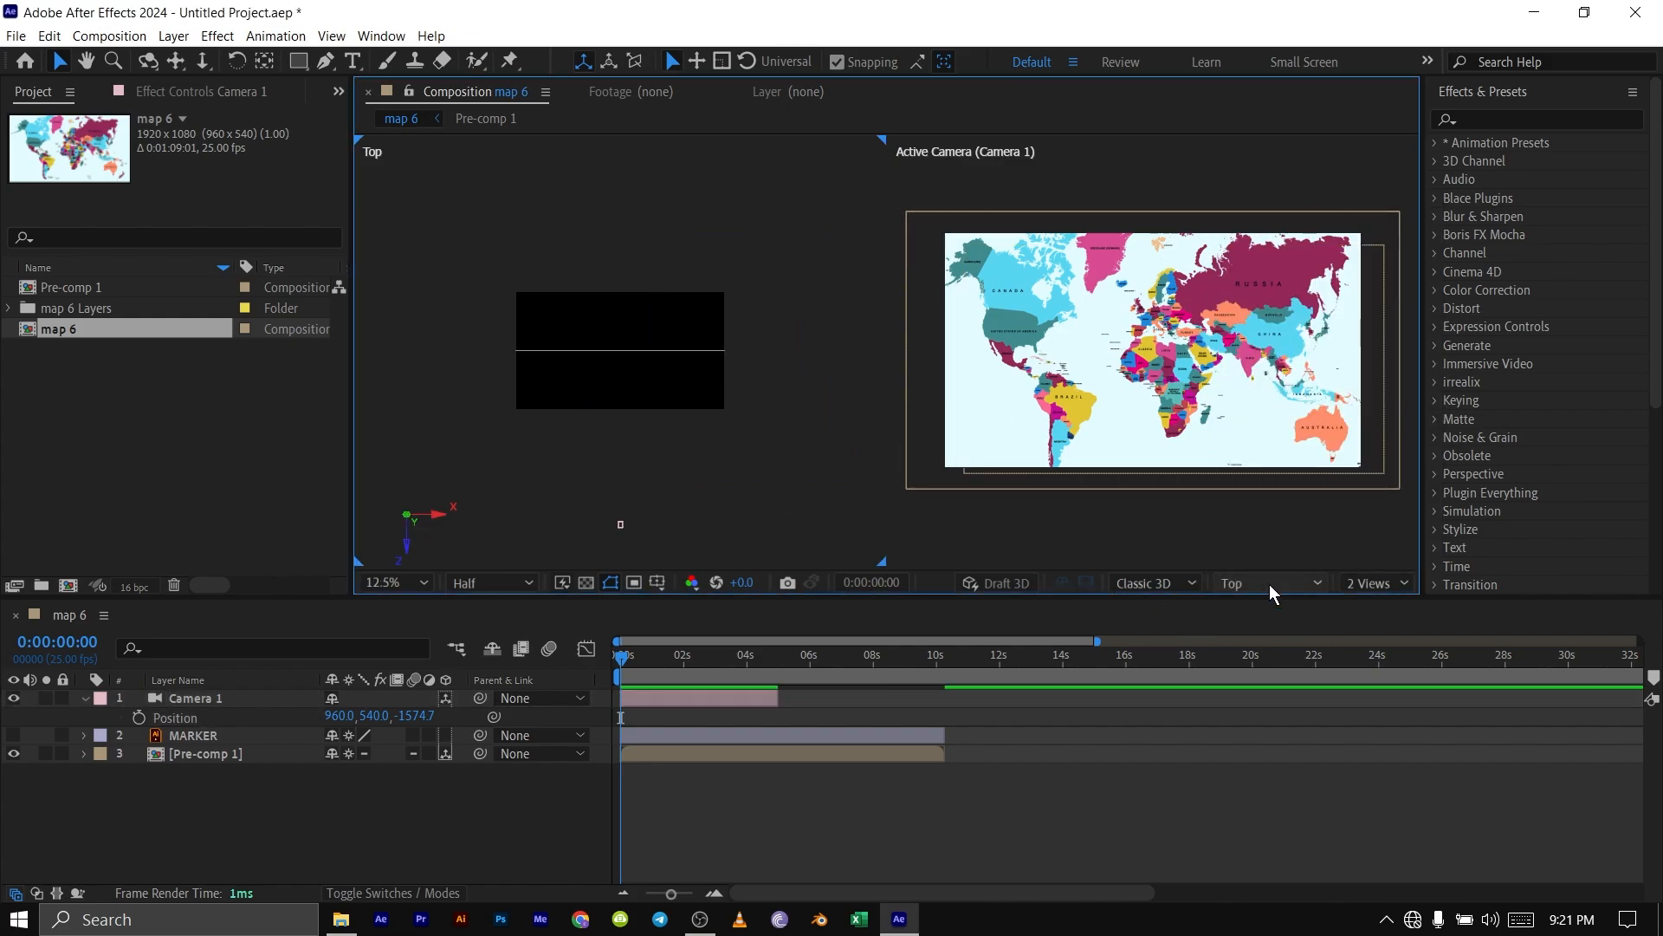
{"action": "mouse_move", "coordinate": [409, 718]}
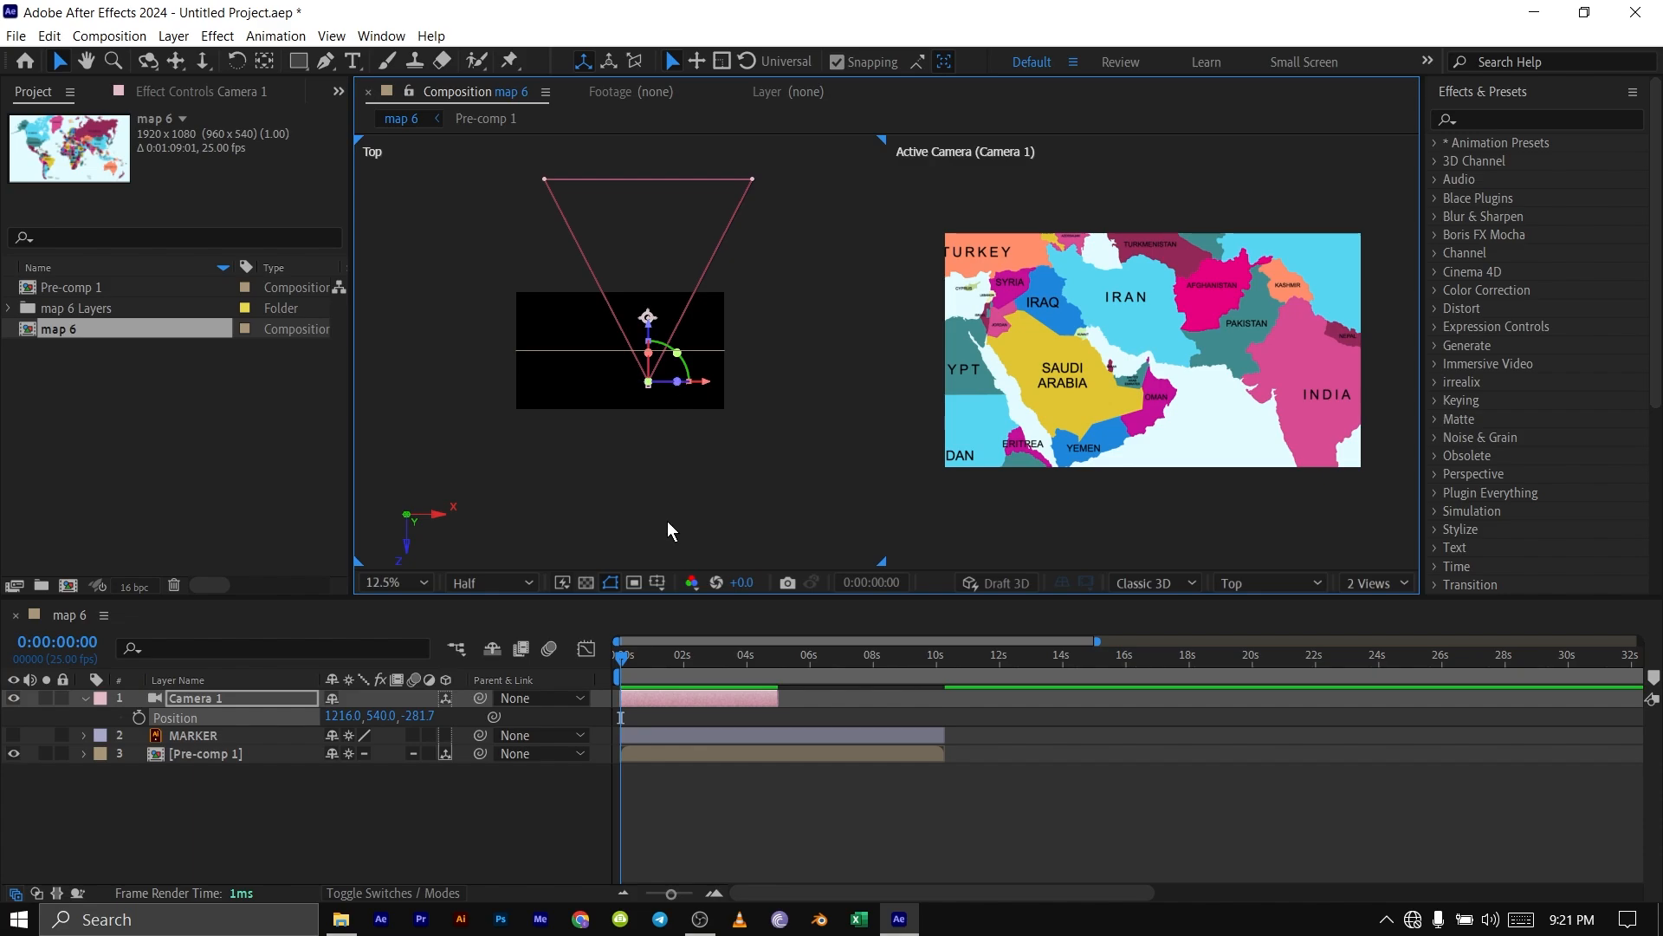
Tilt Pre-comp 1 by setting its X Rotation to -59 degrees
{"action": "left_click", "coordinate": [207, 752]}
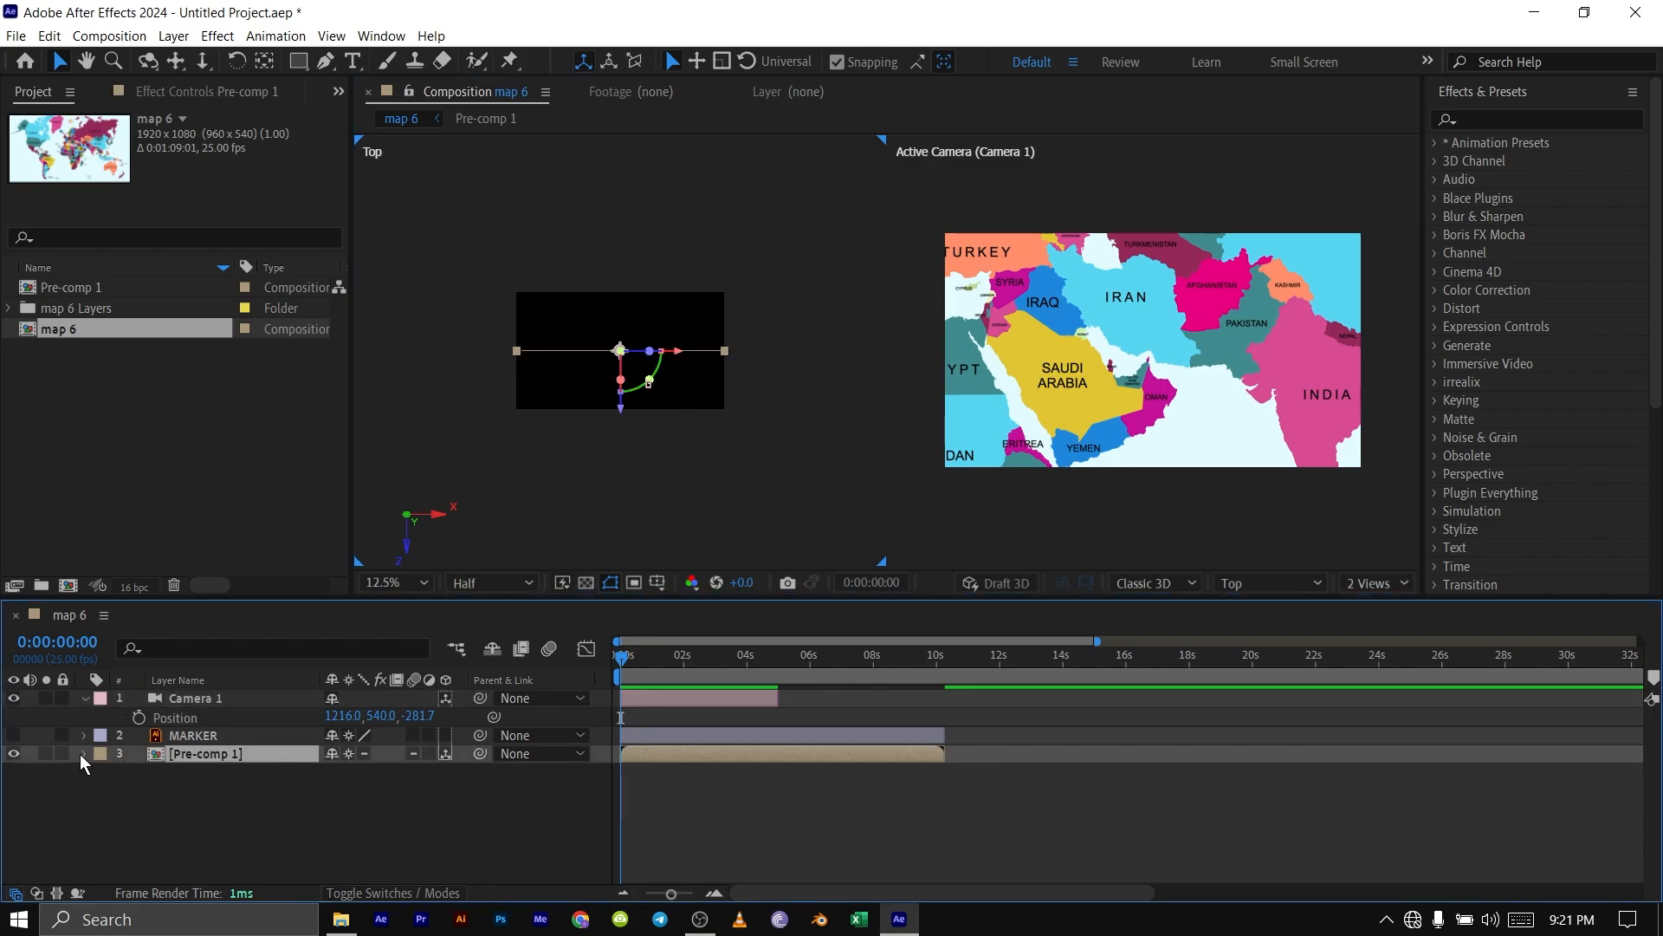
{"action": "left_click", "coordinate": [84, 755]}
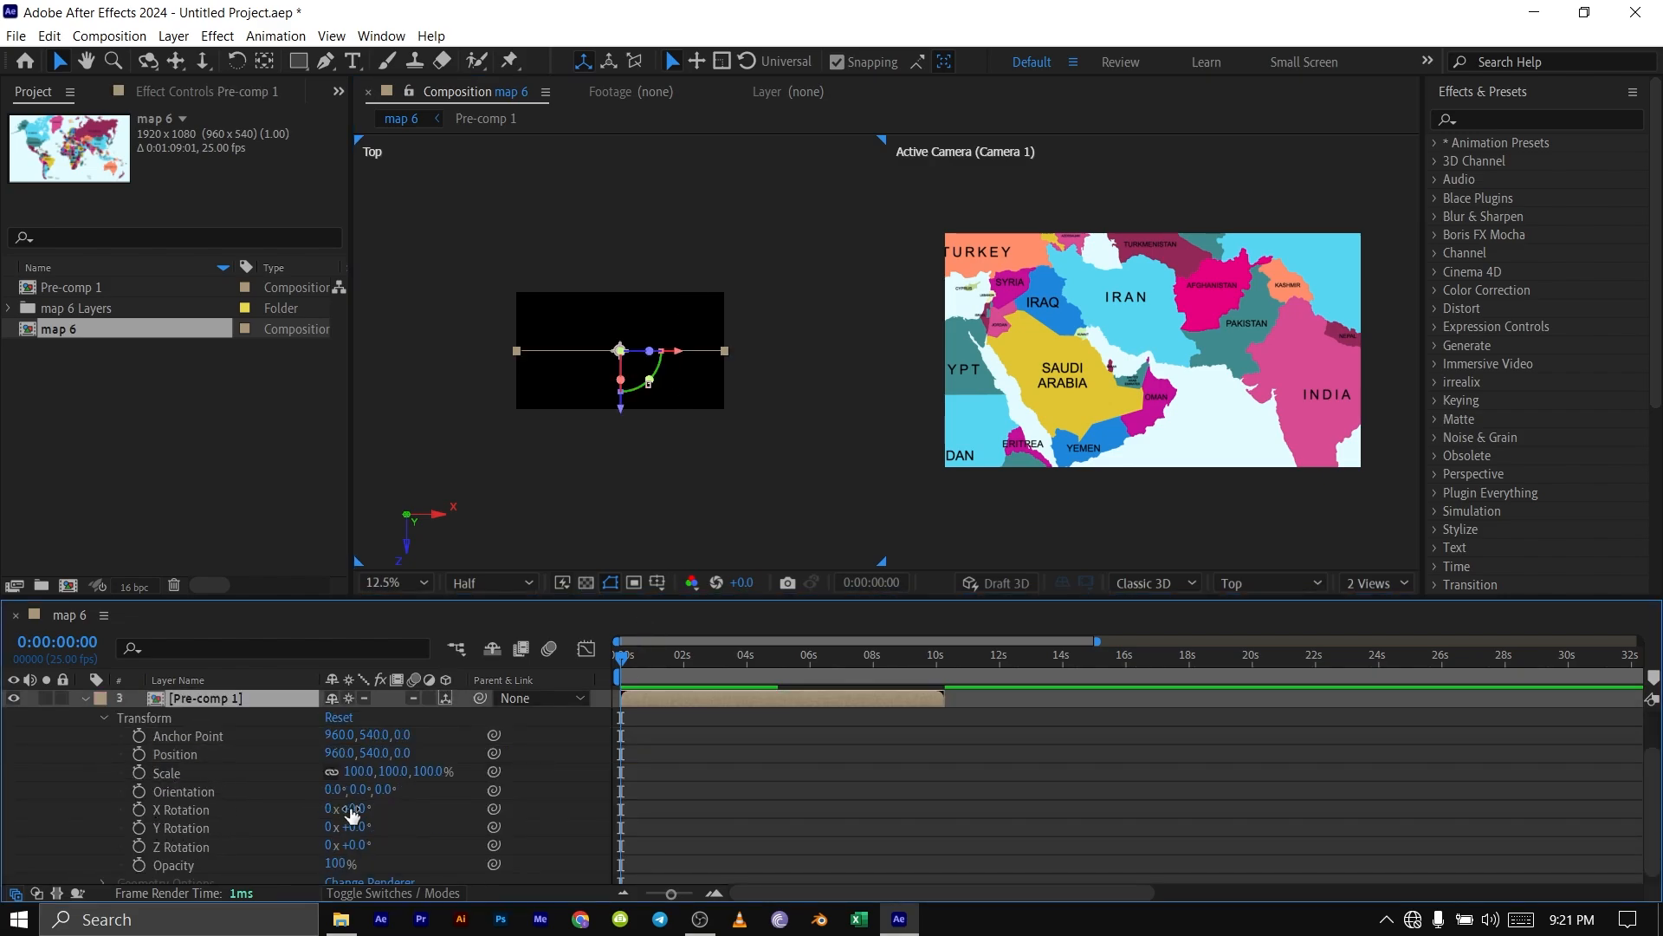
{"action": "double_click", "coordinate": [351, 808]}
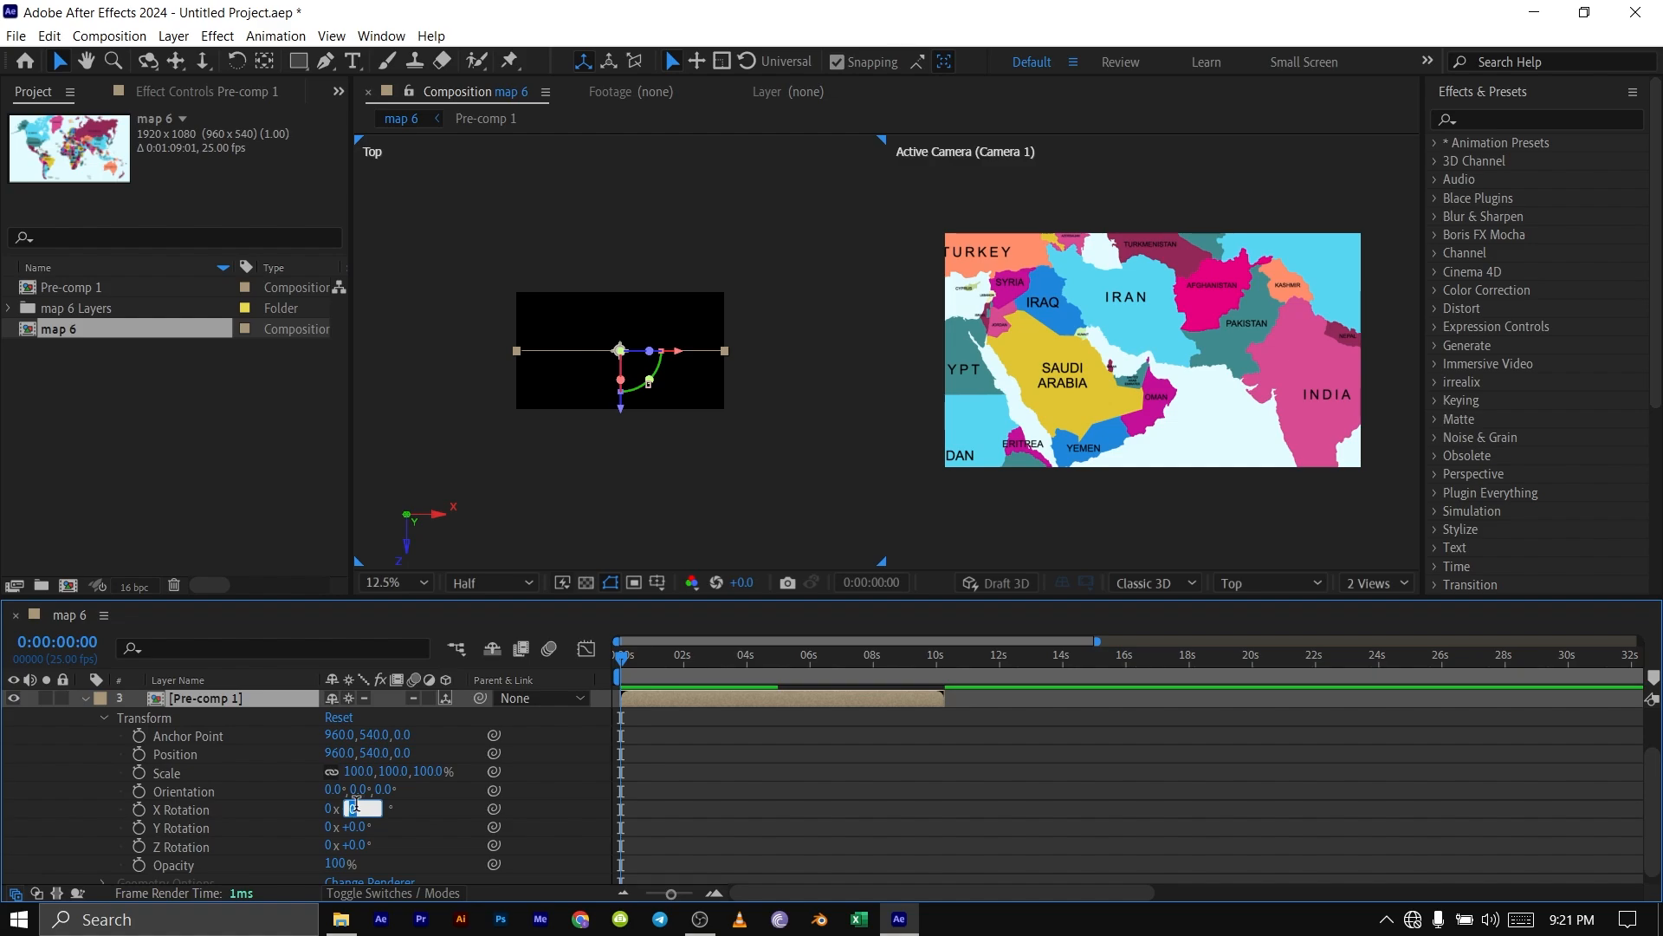
{"action": "type", "text": "-59"}
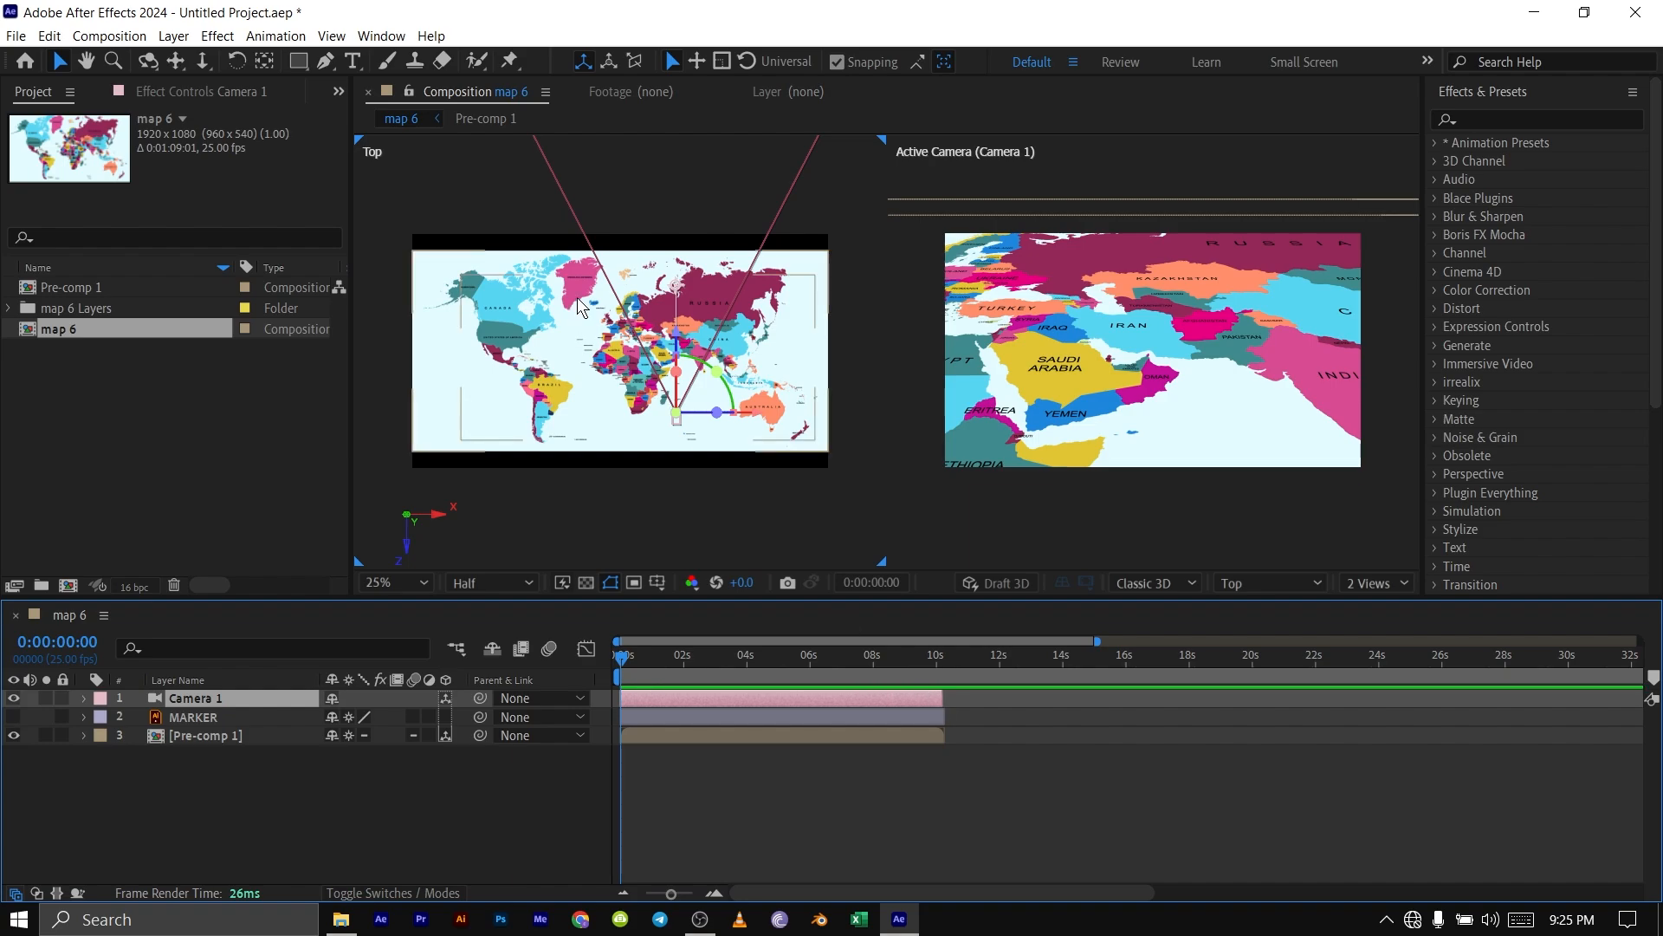
{"action": "mouse_move", "coordinate": [643, 295]}
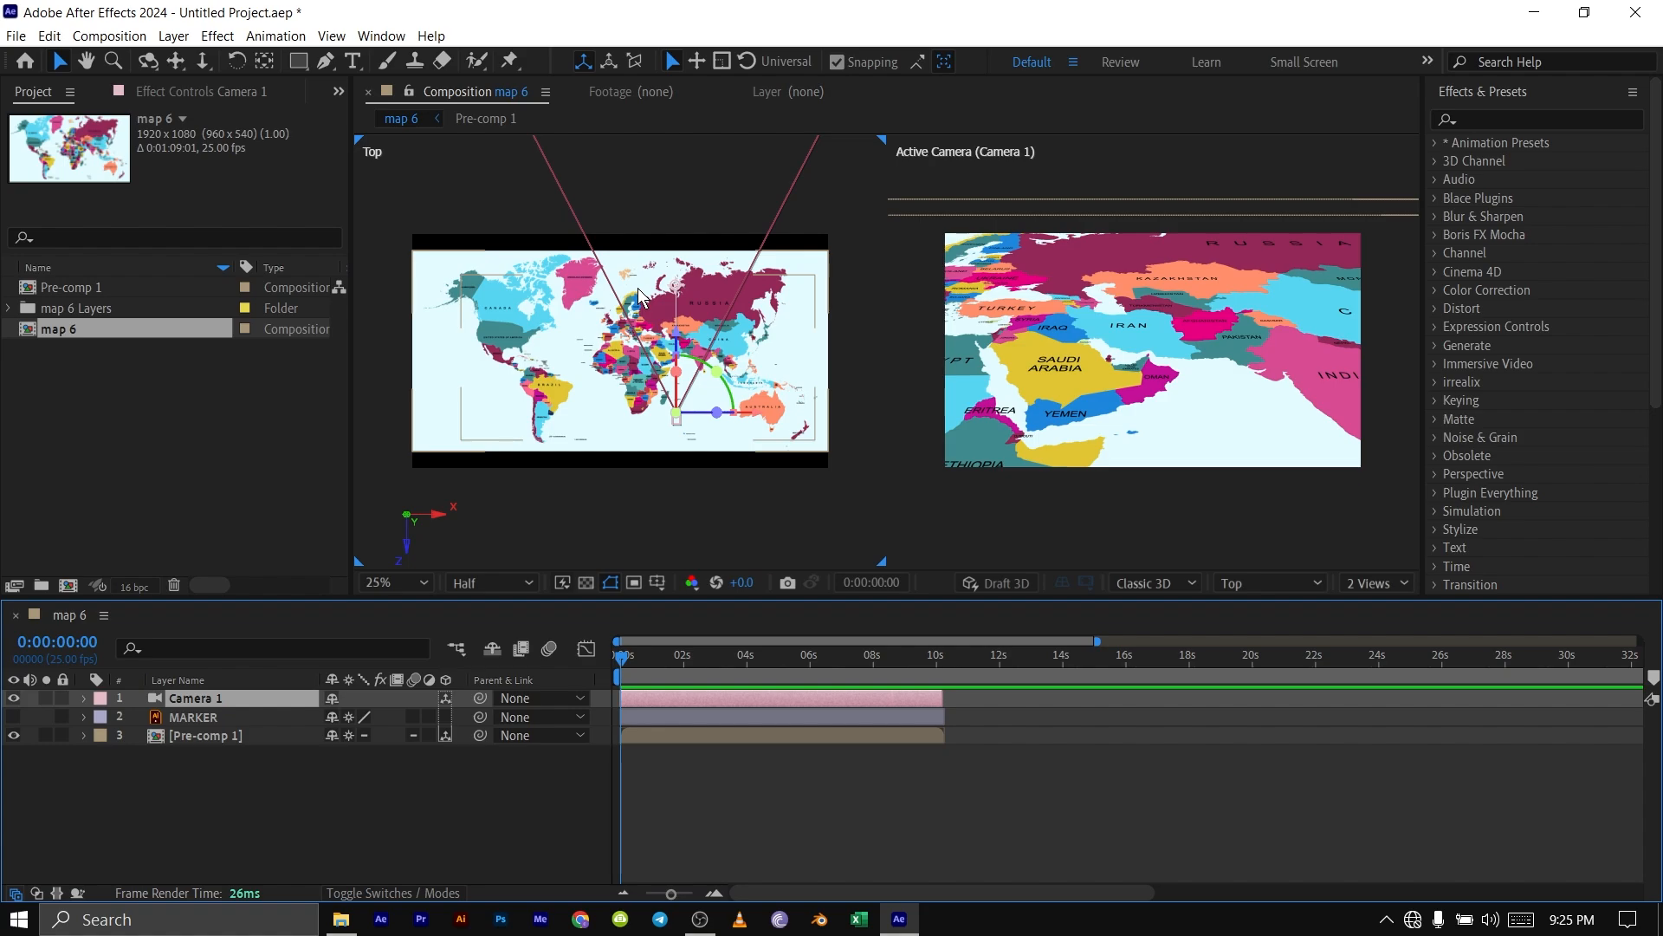
Magnify the Top view and adjust Camera 1's Point of Interest to 1206, 540, 31
{"action": "left_click", "coordinate": [374, 582]}
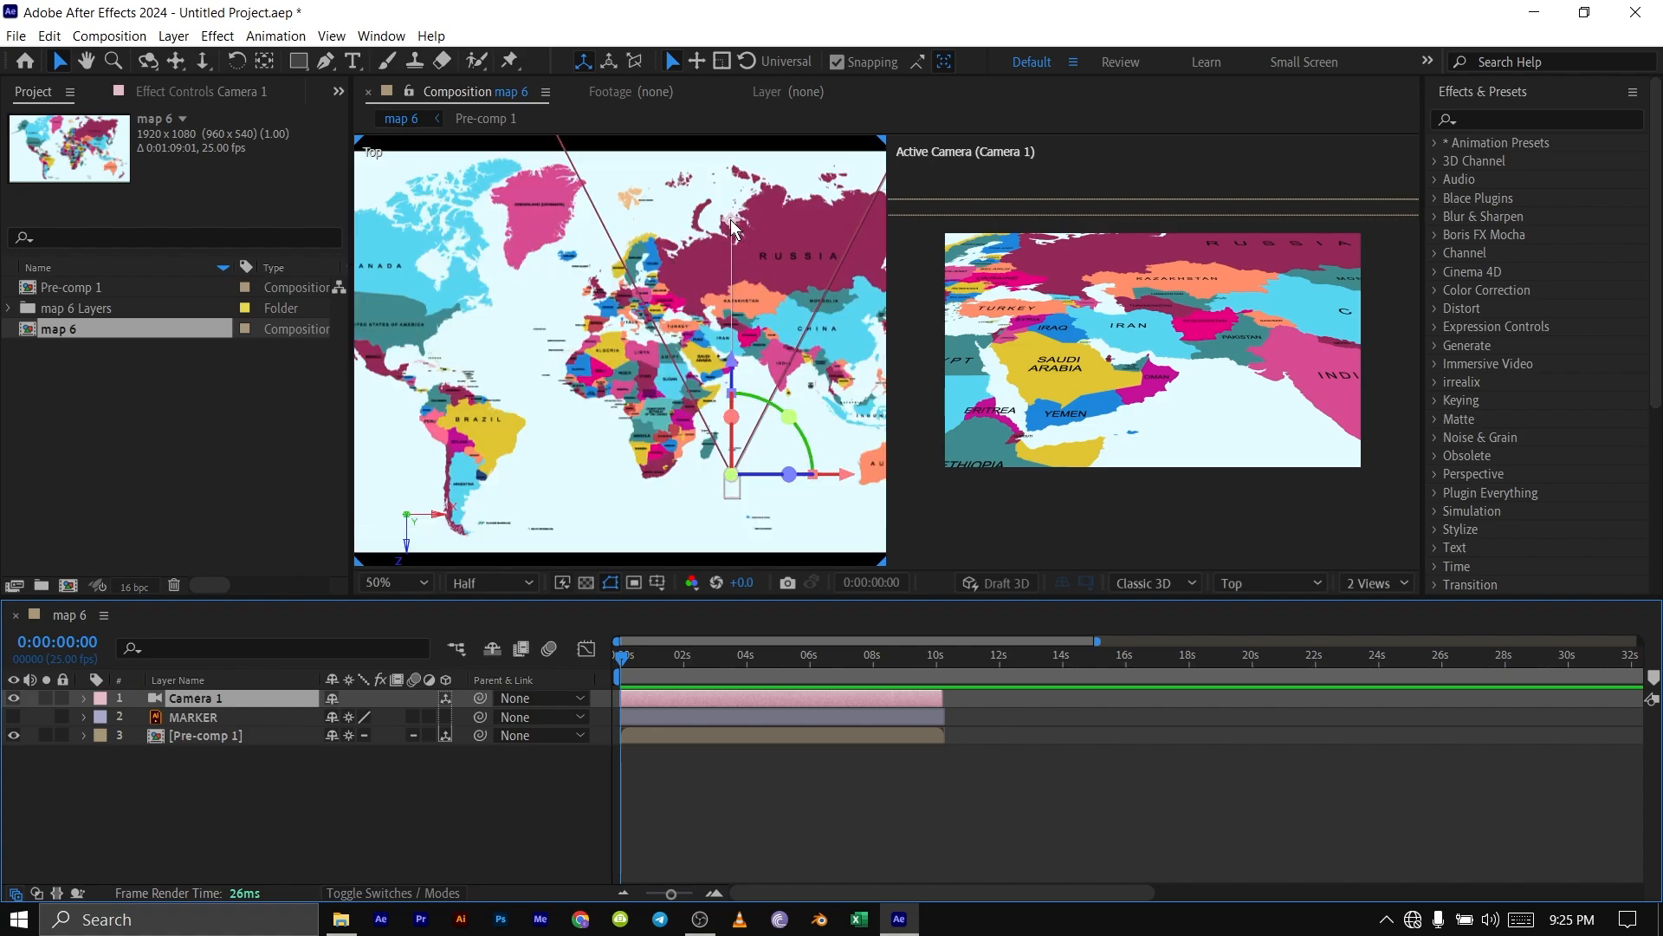
{"action": "left_click", "coordinate": [83, 699]}
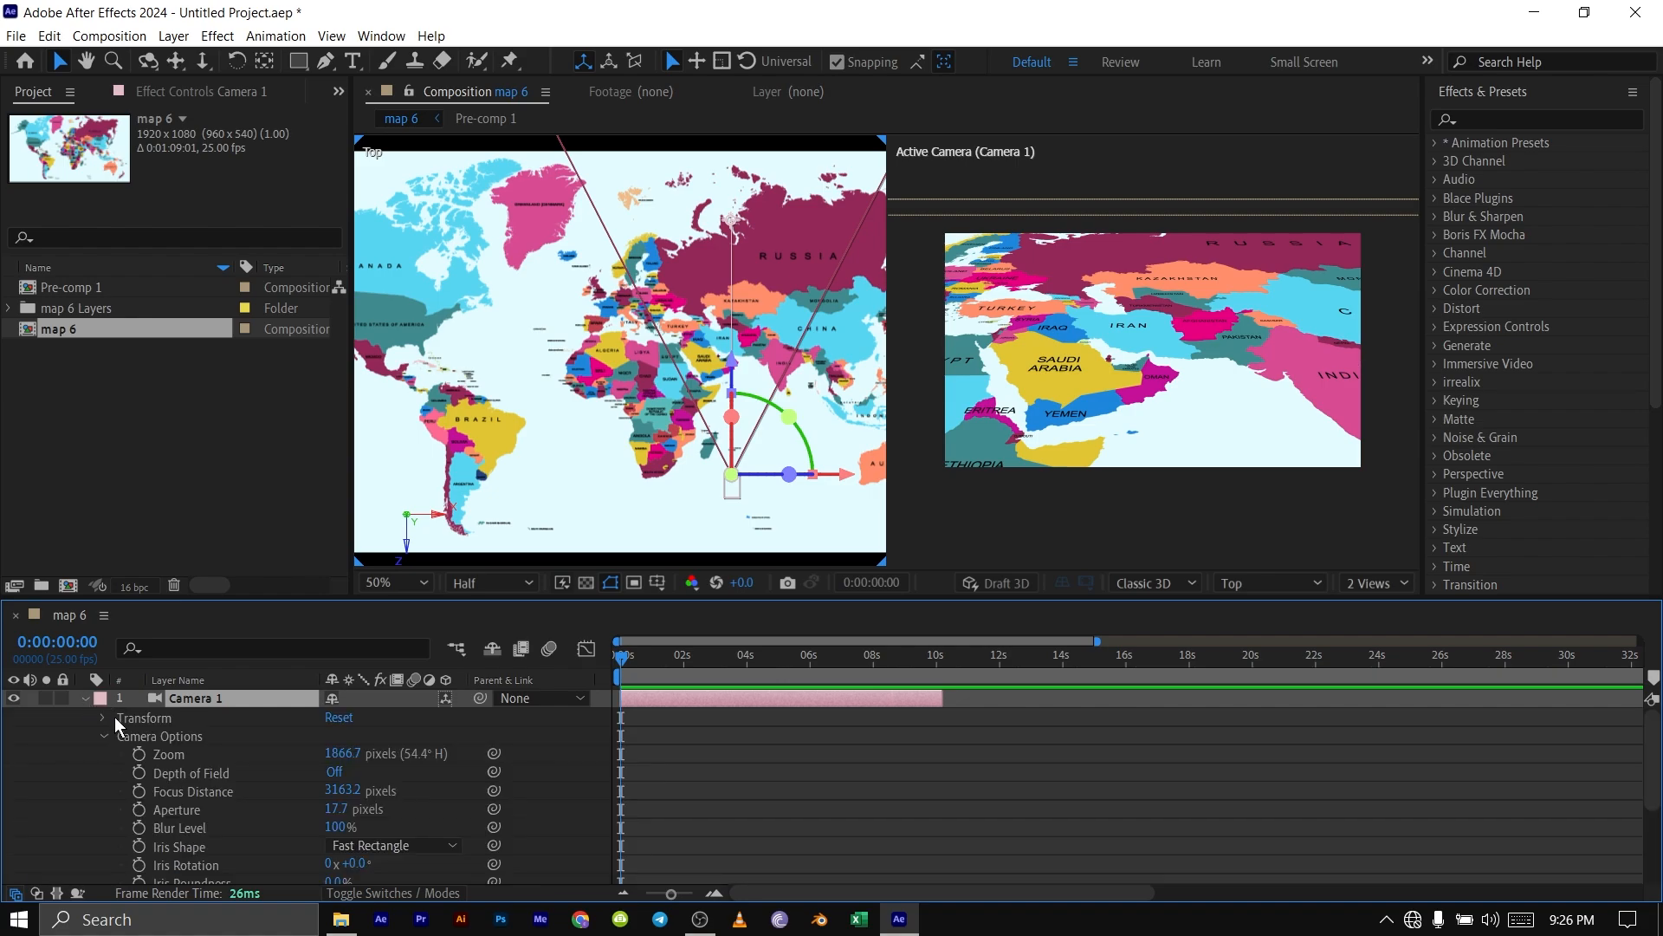
{"action": "left_click", "coordinate": [102, 718]}
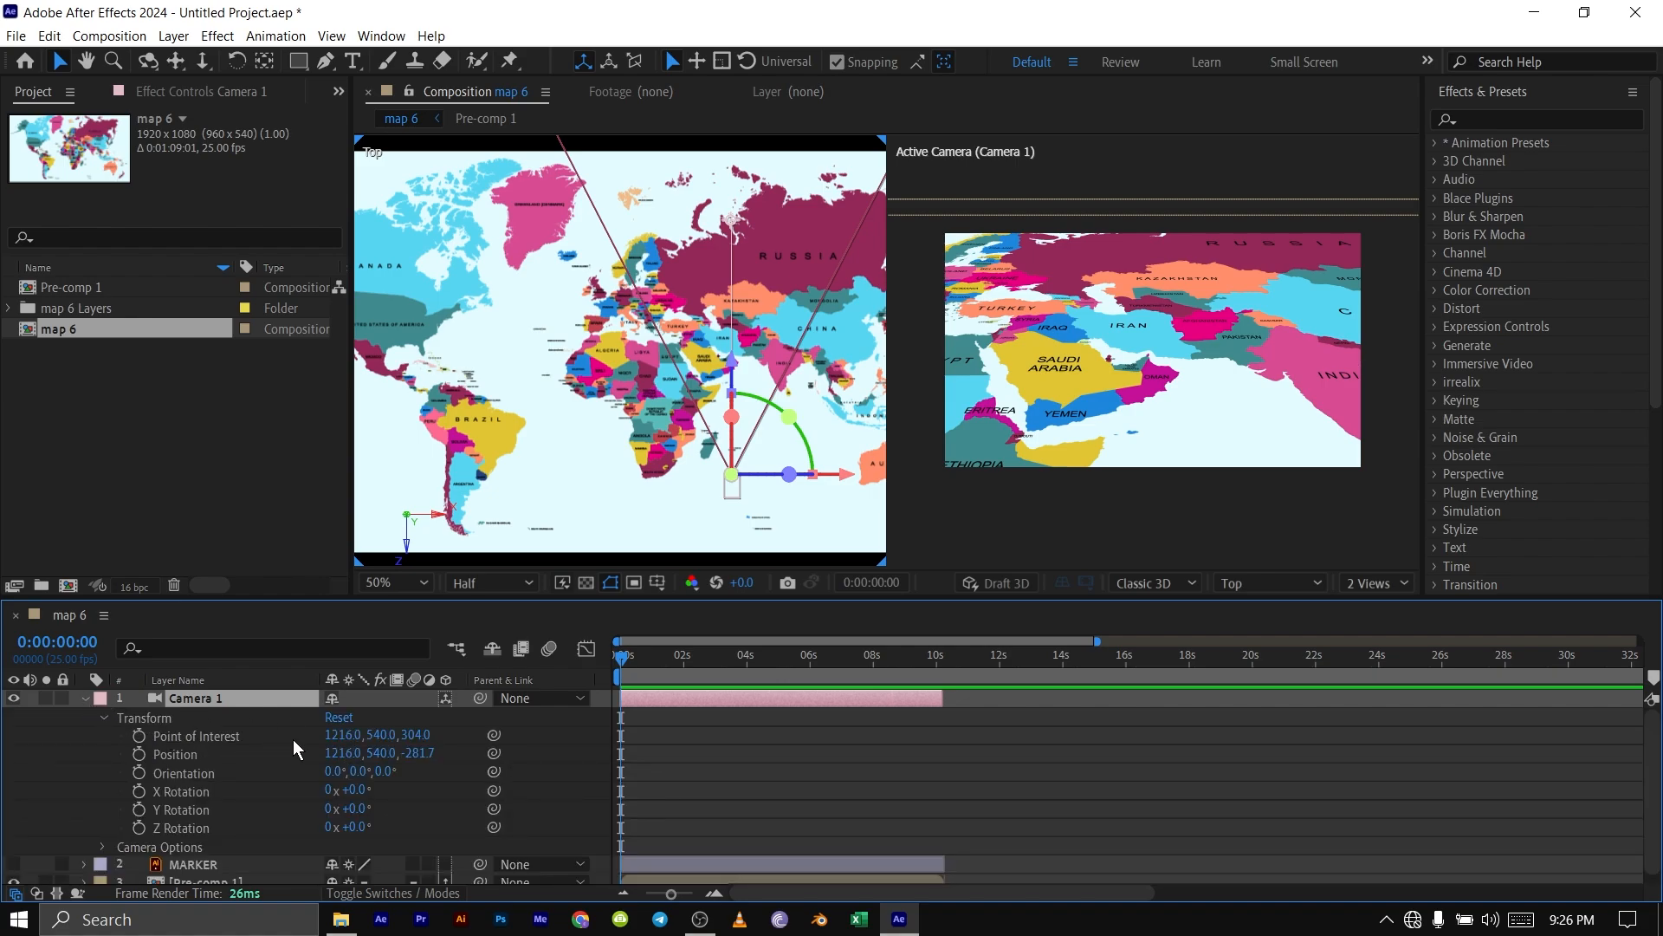
{"action": "mouse_move", "coordinate": [281, 738]}
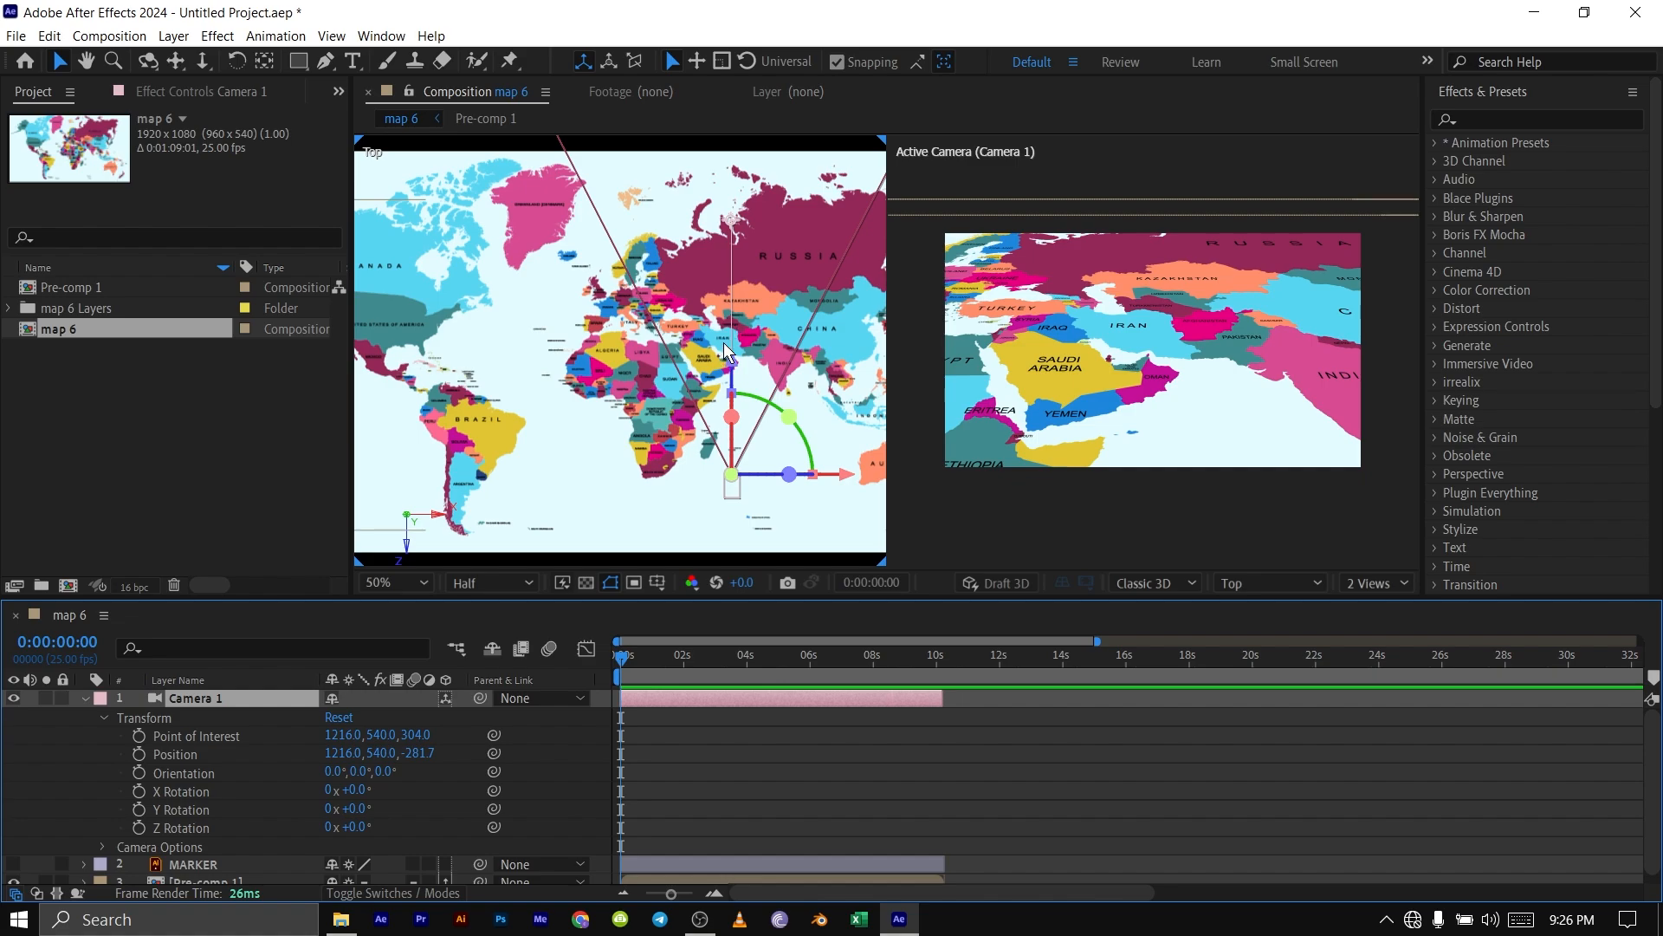
{"action": "mouse_move", "coordinate": [714, 427]}
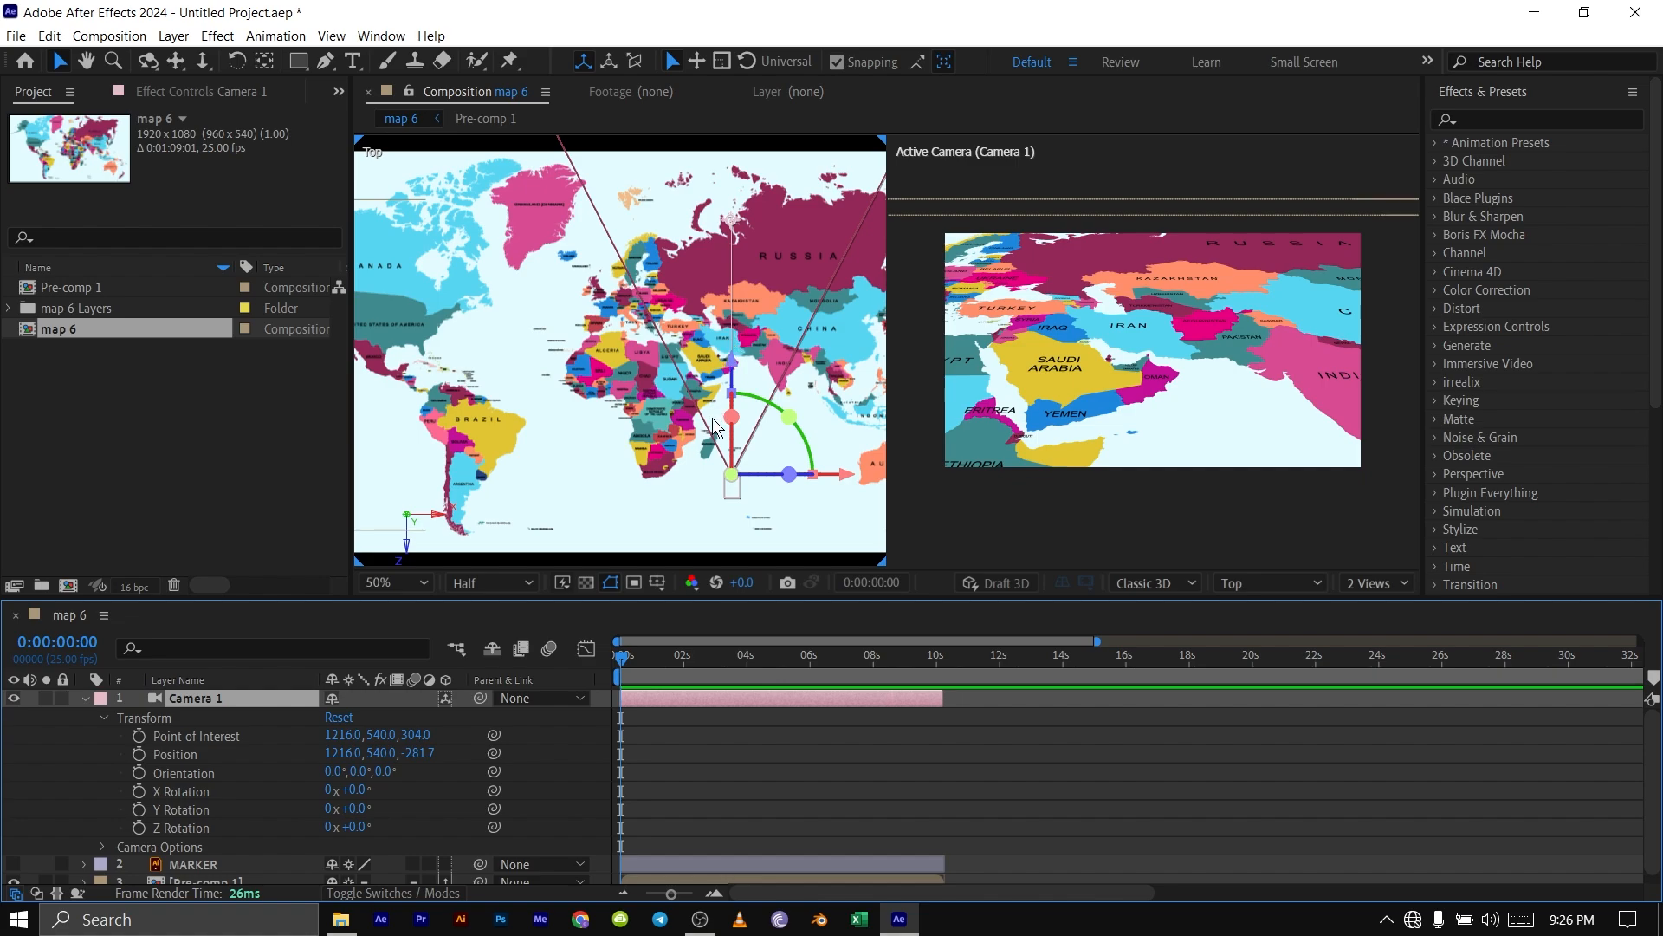
{"action": "mouse_move", "coordinate": [727, 348]}
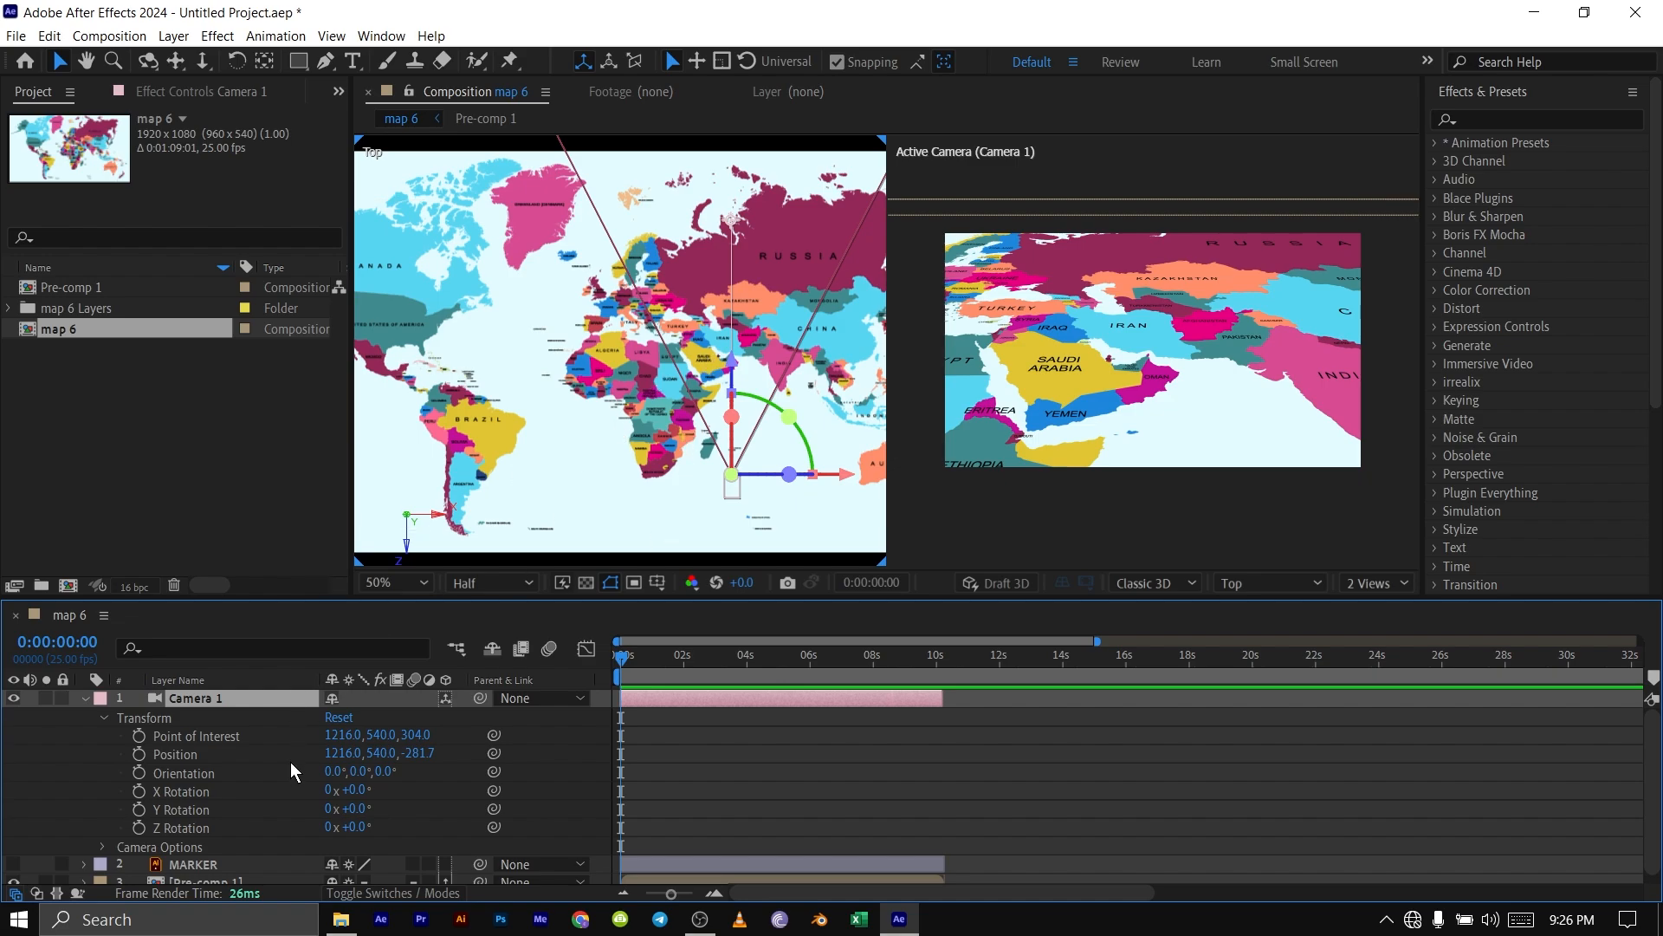
{"action": "mouse_move", "coordinate": [193, 753]}
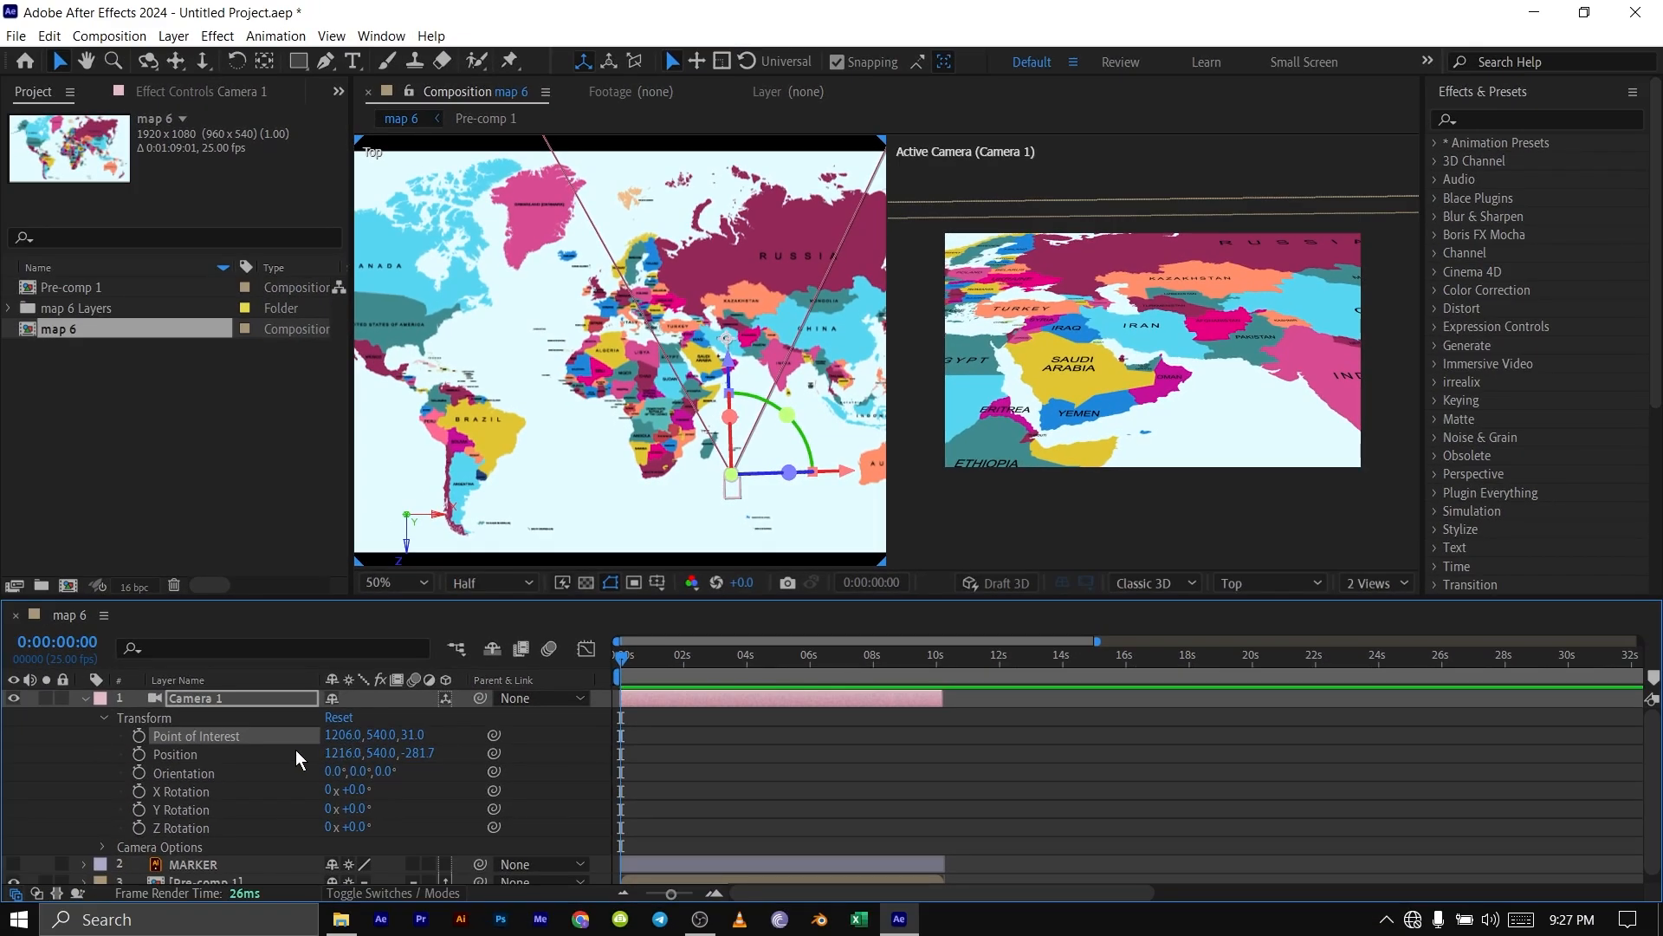
{"action": "left_click", "coordinate": [104, 717]}
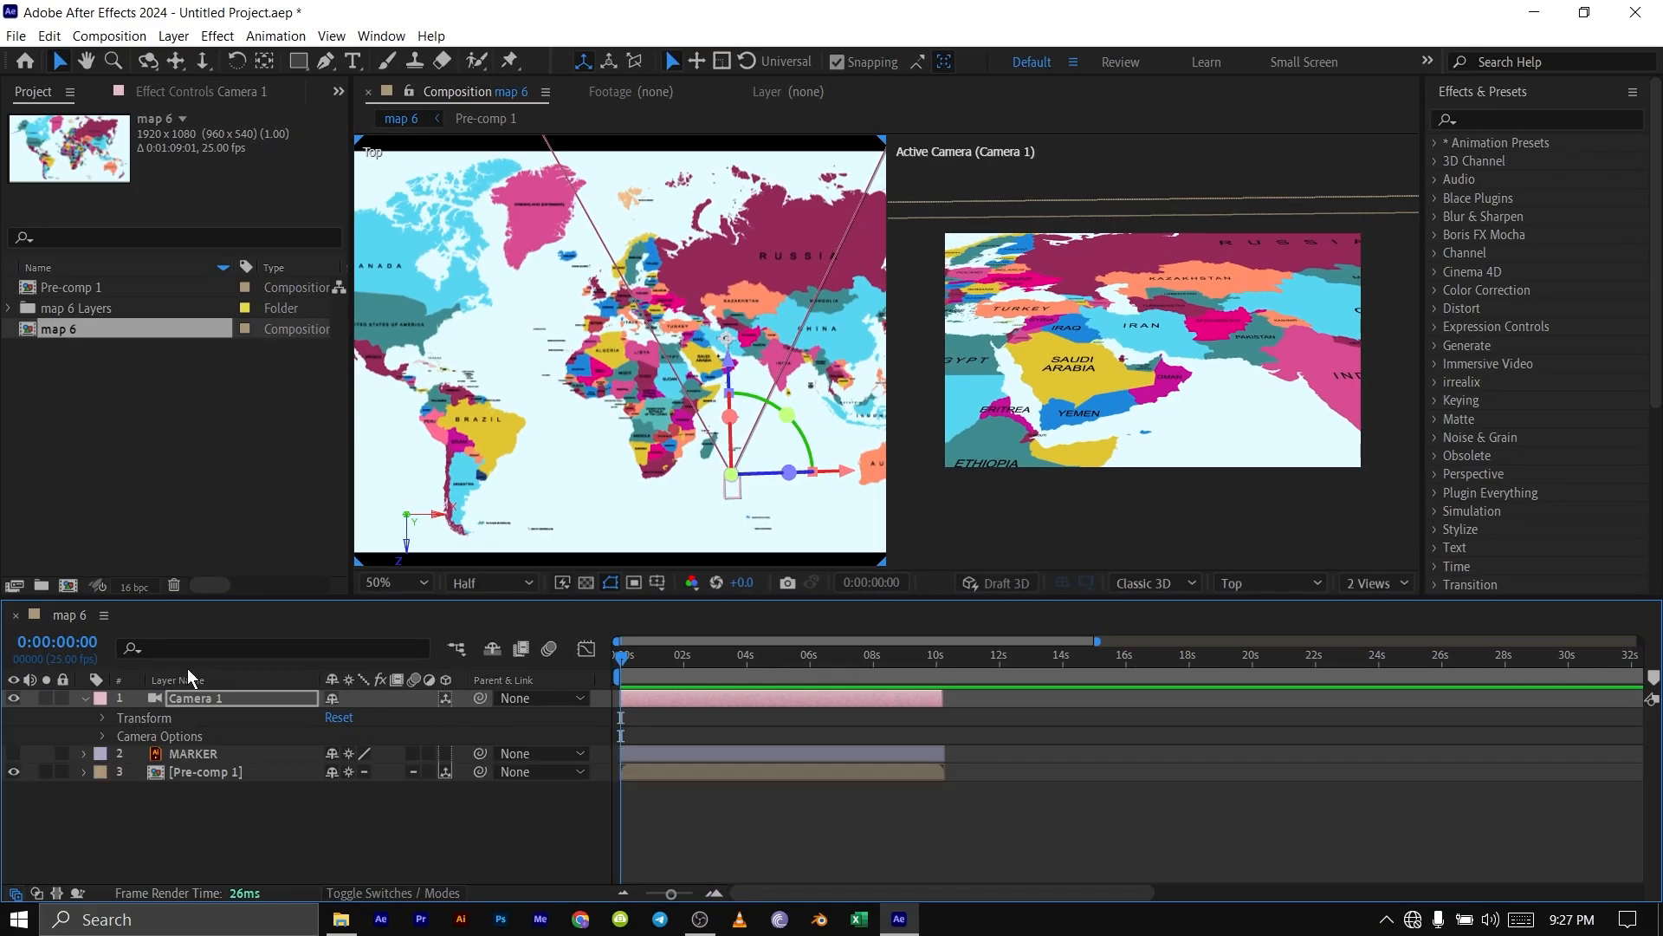
{"action": "mouse_move", "coordinate": [1448, 286]}
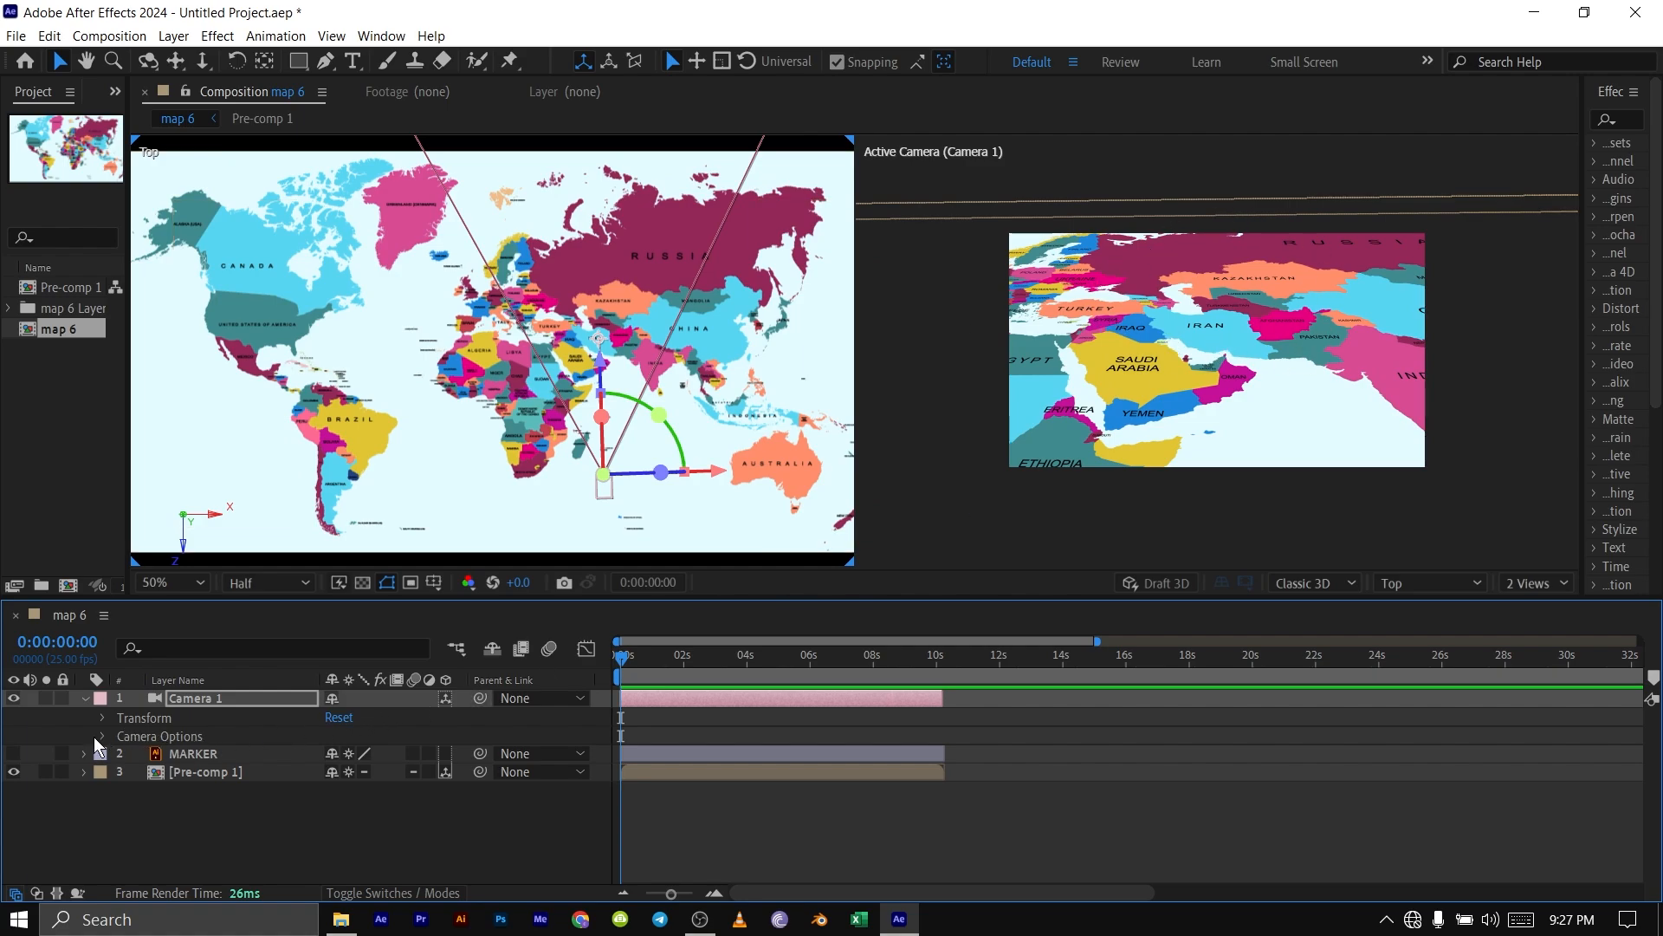
Turn on Depth of Field in Camera 1's Camera Options
{"action": "left_click", "coordinate": [102, 736]}
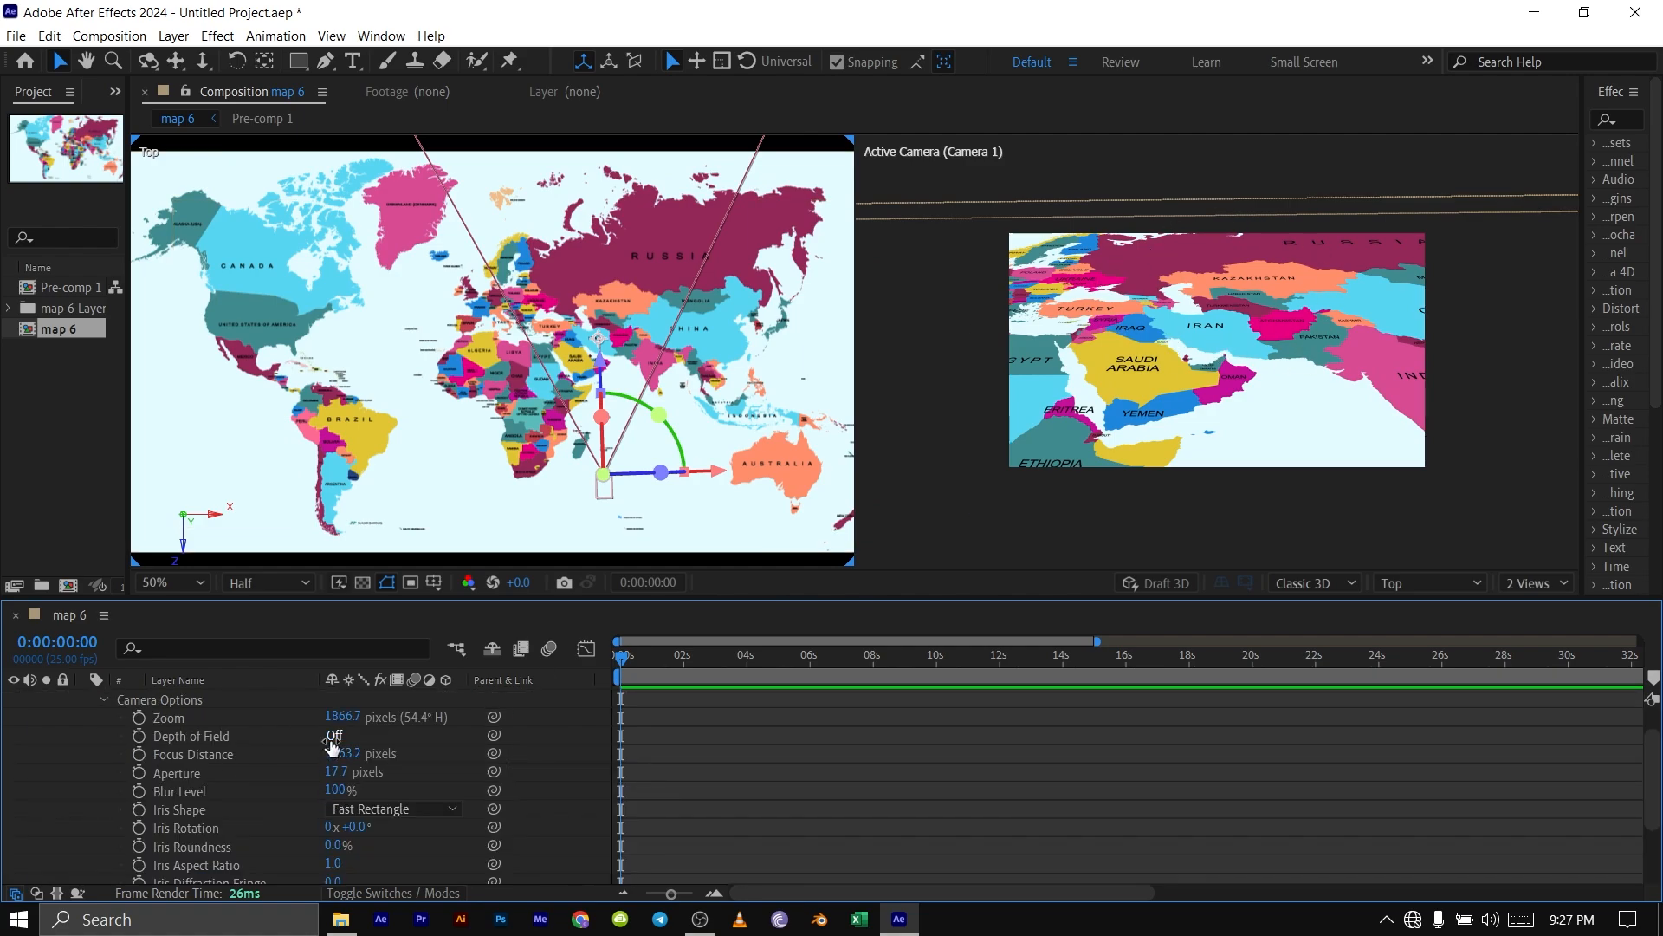
{"action": "left_click", "coordinate": [334, 735]}
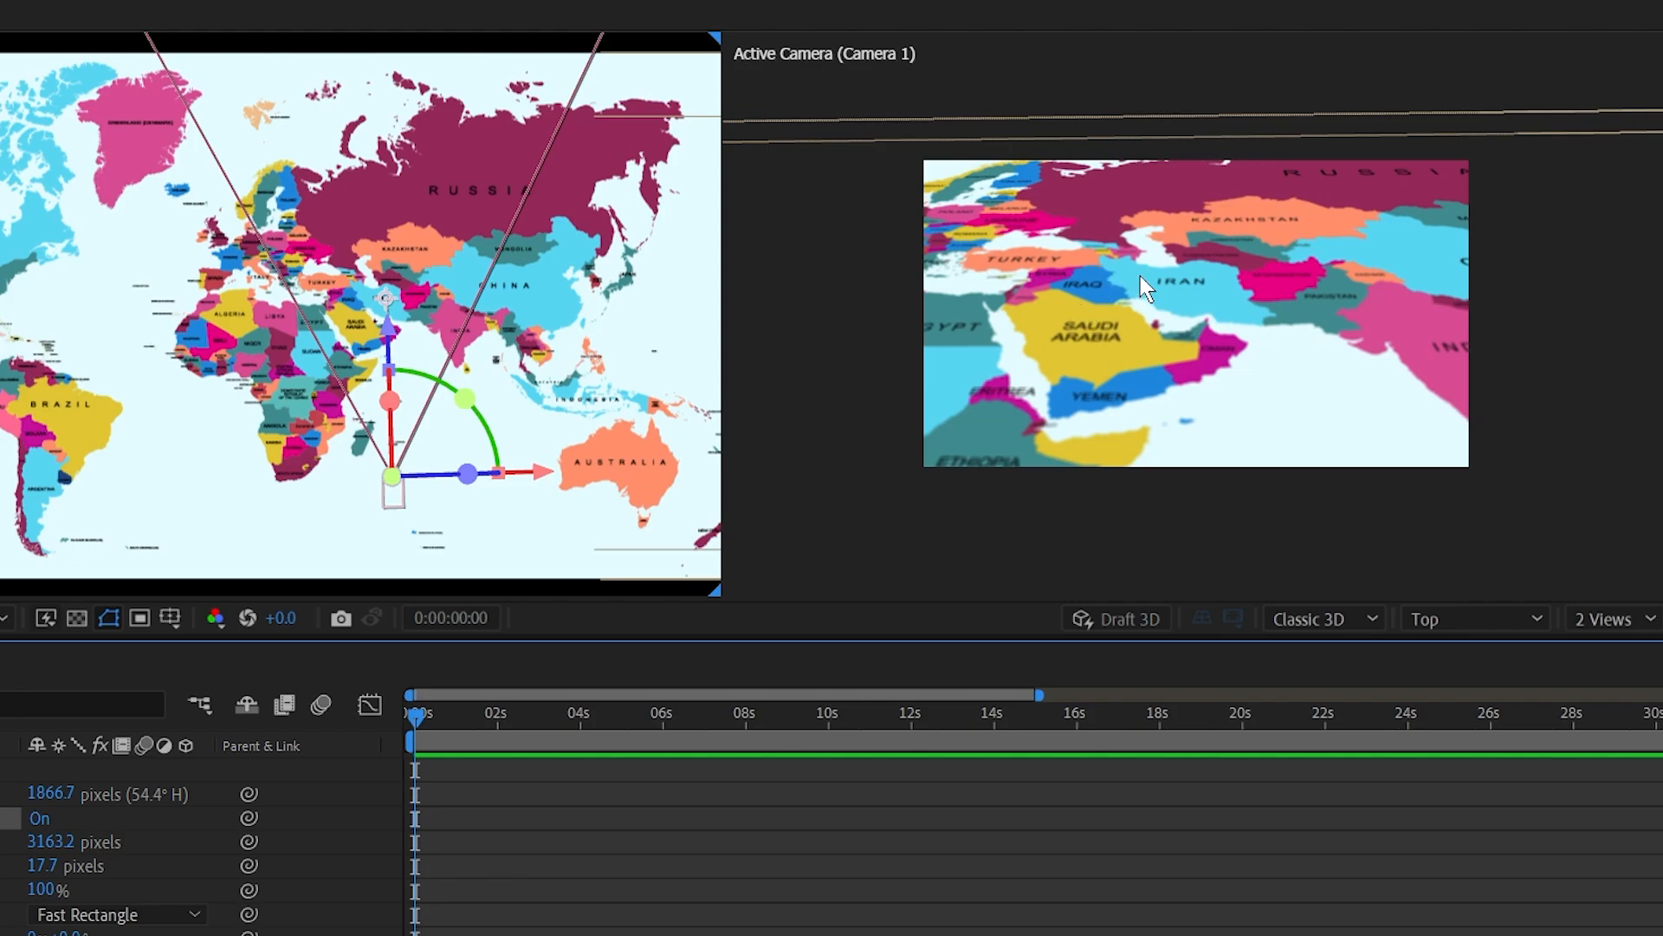
{"action": "mouse_move", "coordinate": [1008, 479]}
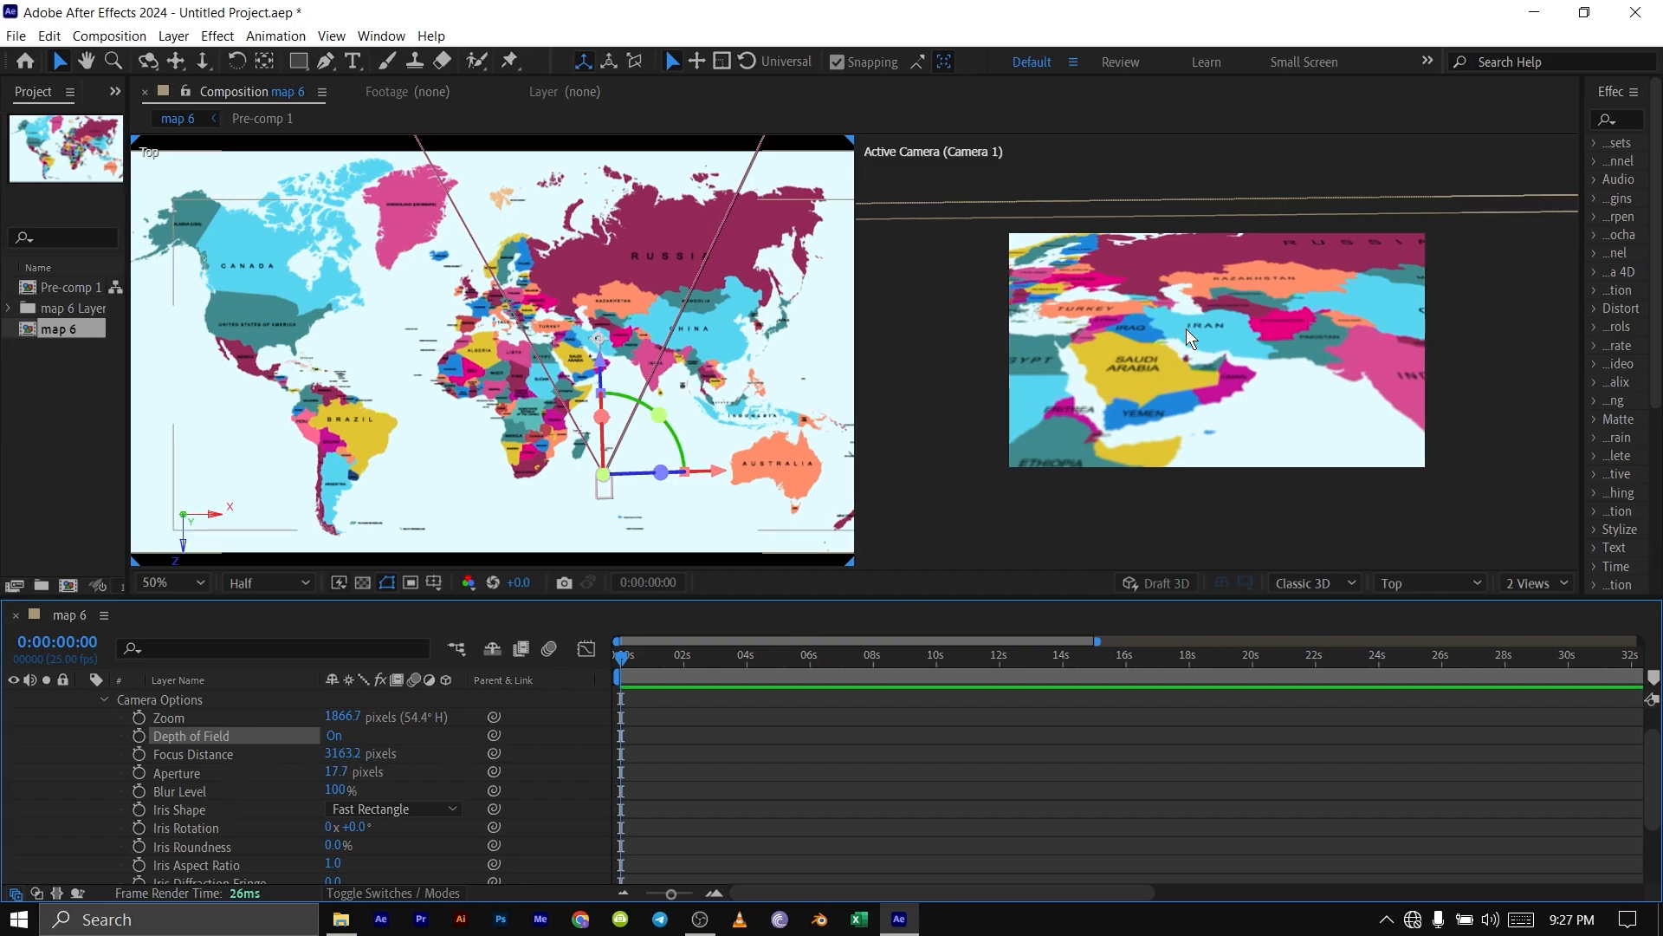
{"action": "mouse_move", "coordinate": [1036, 335]}
{"action": "type", "text": "310"}
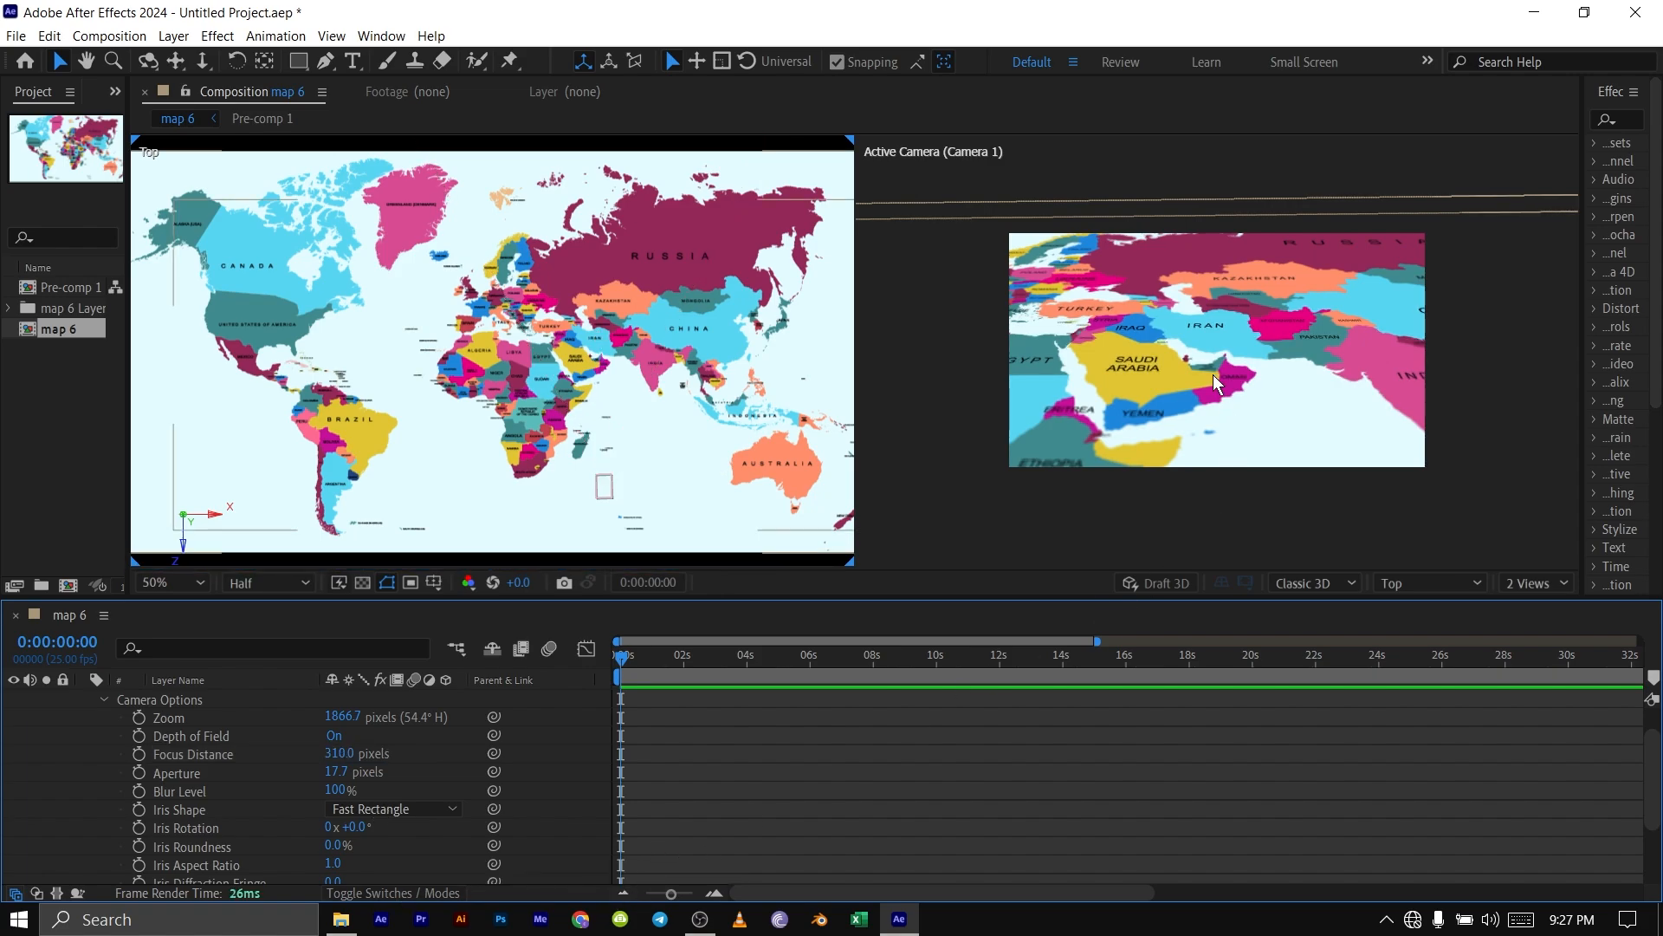
{"action": "mouse_move", "coordinate": [1199, 323]}
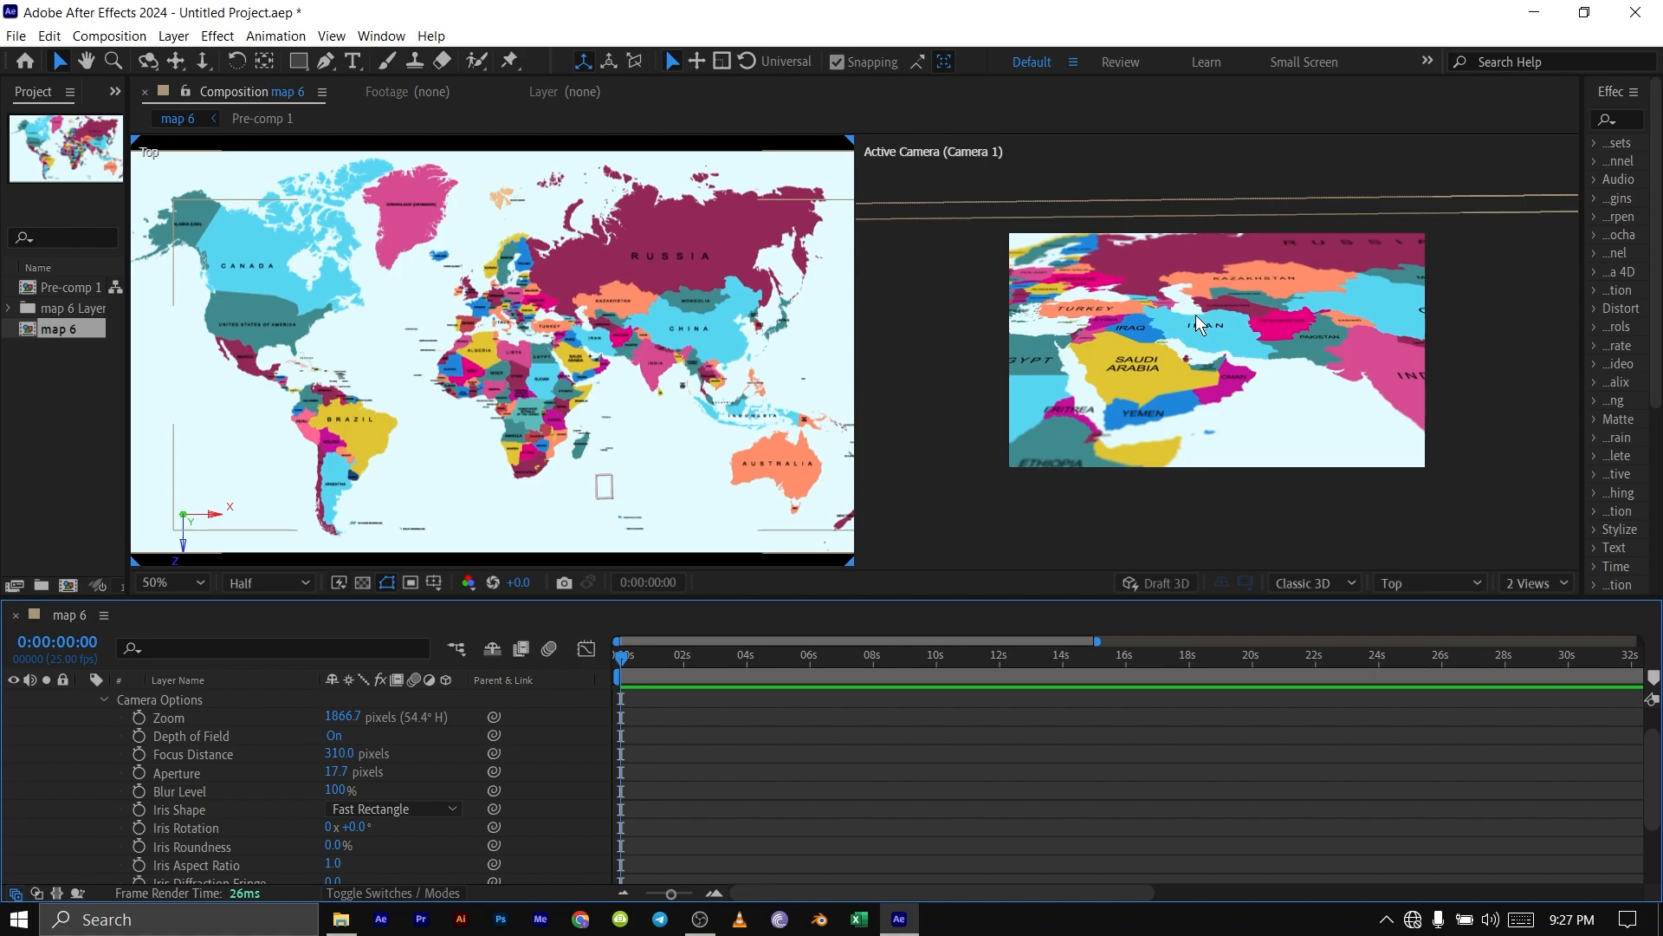
{"action": "mouse_move", "coordinate": [1172, 340]}
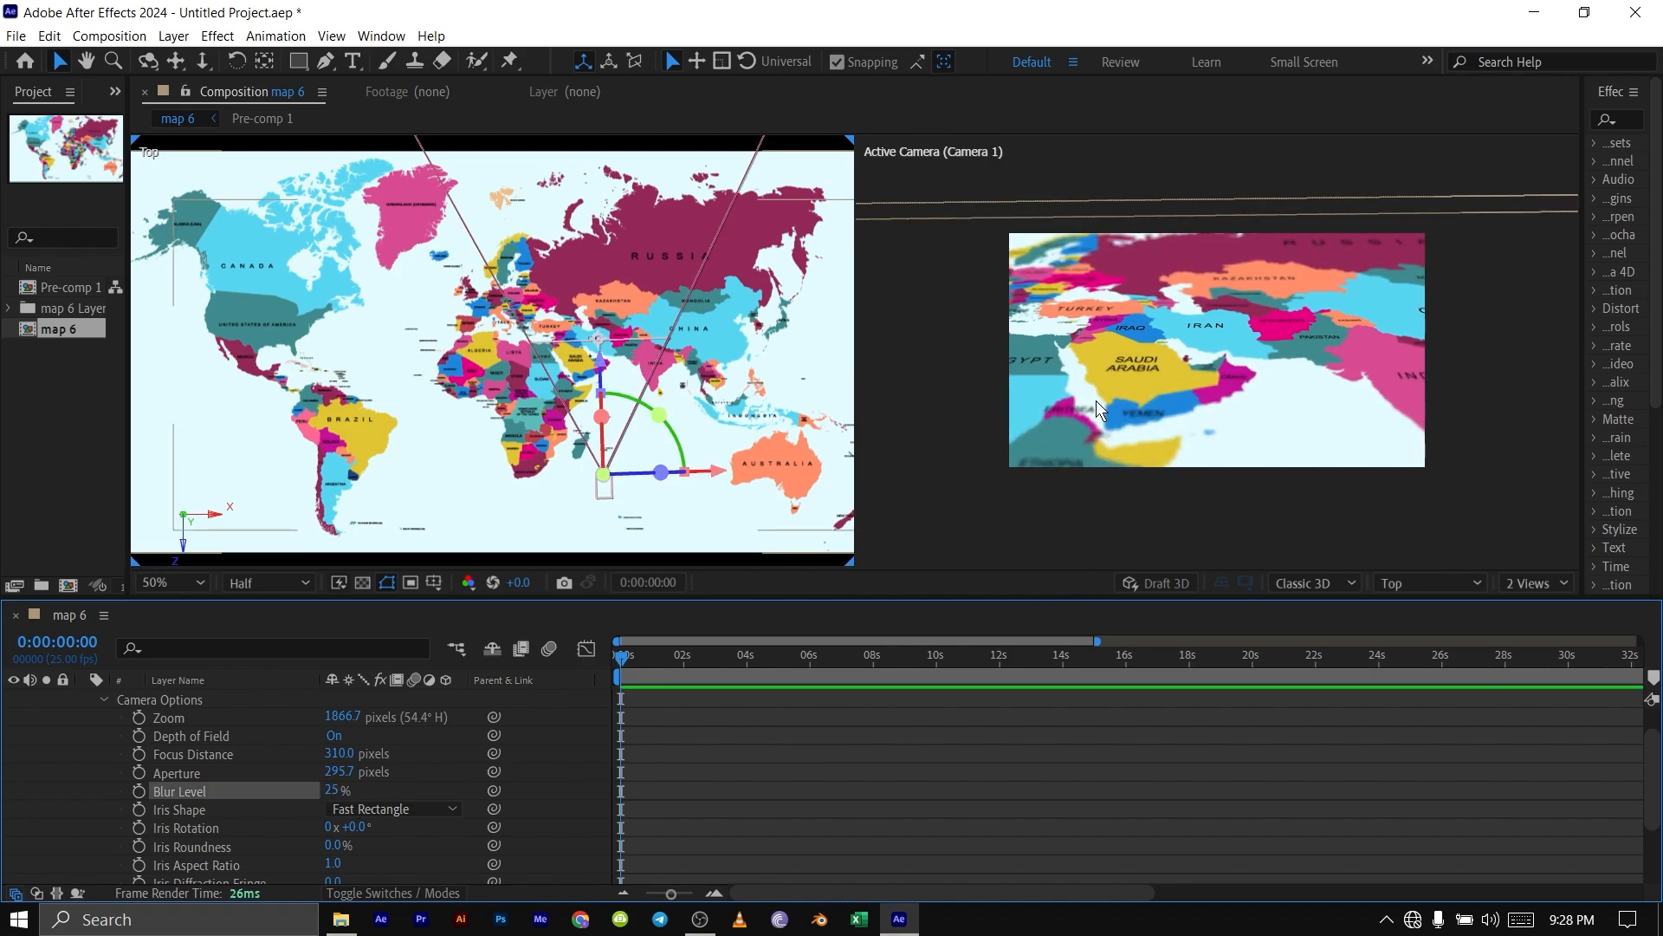
{"action": "mouse_move", "coordinate": [1133, 480]}
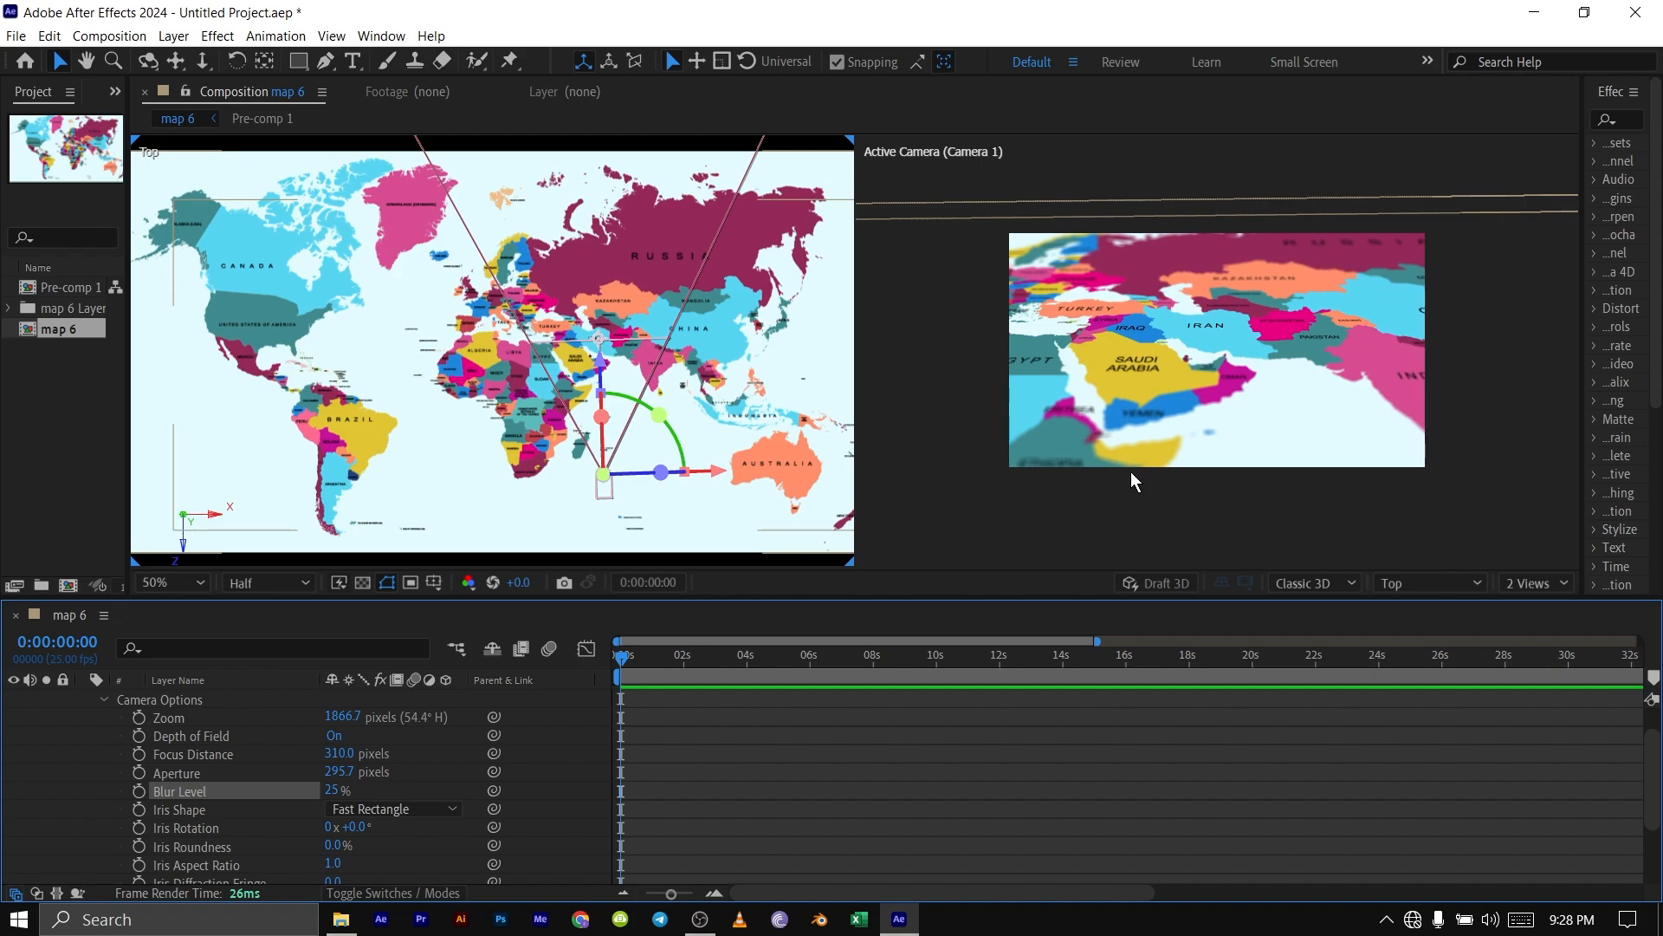
{"action": "mouse_move", "coordinate": [1109, 442]}
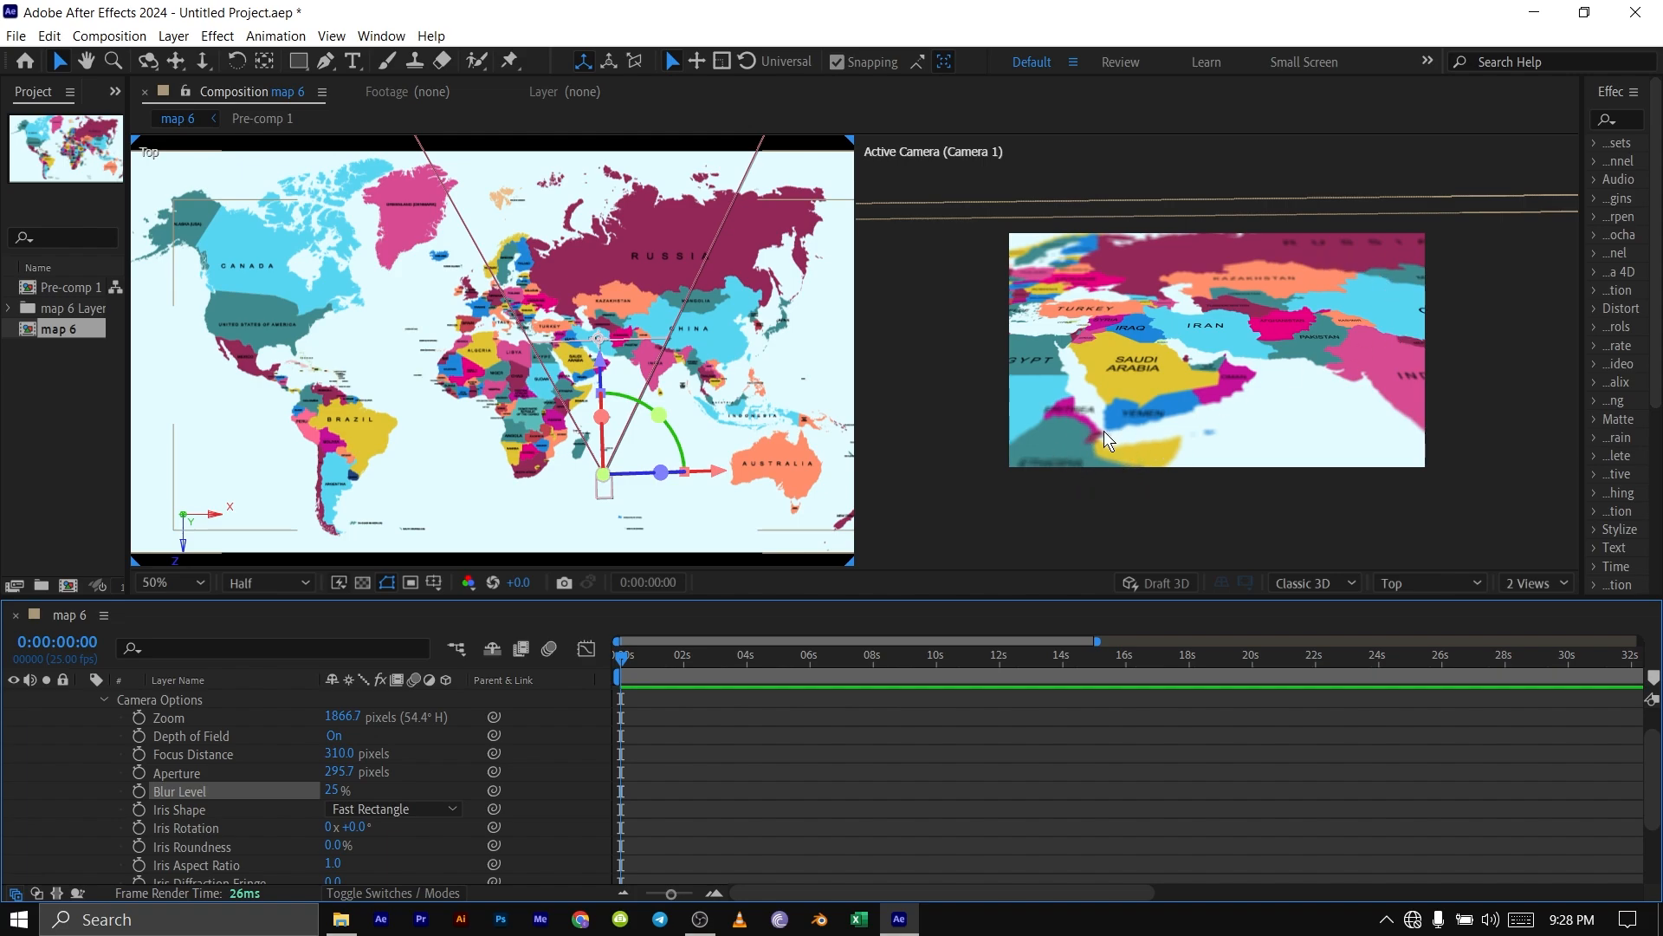
{"action": "mouse_move", "coordinate": [1114, 337]}
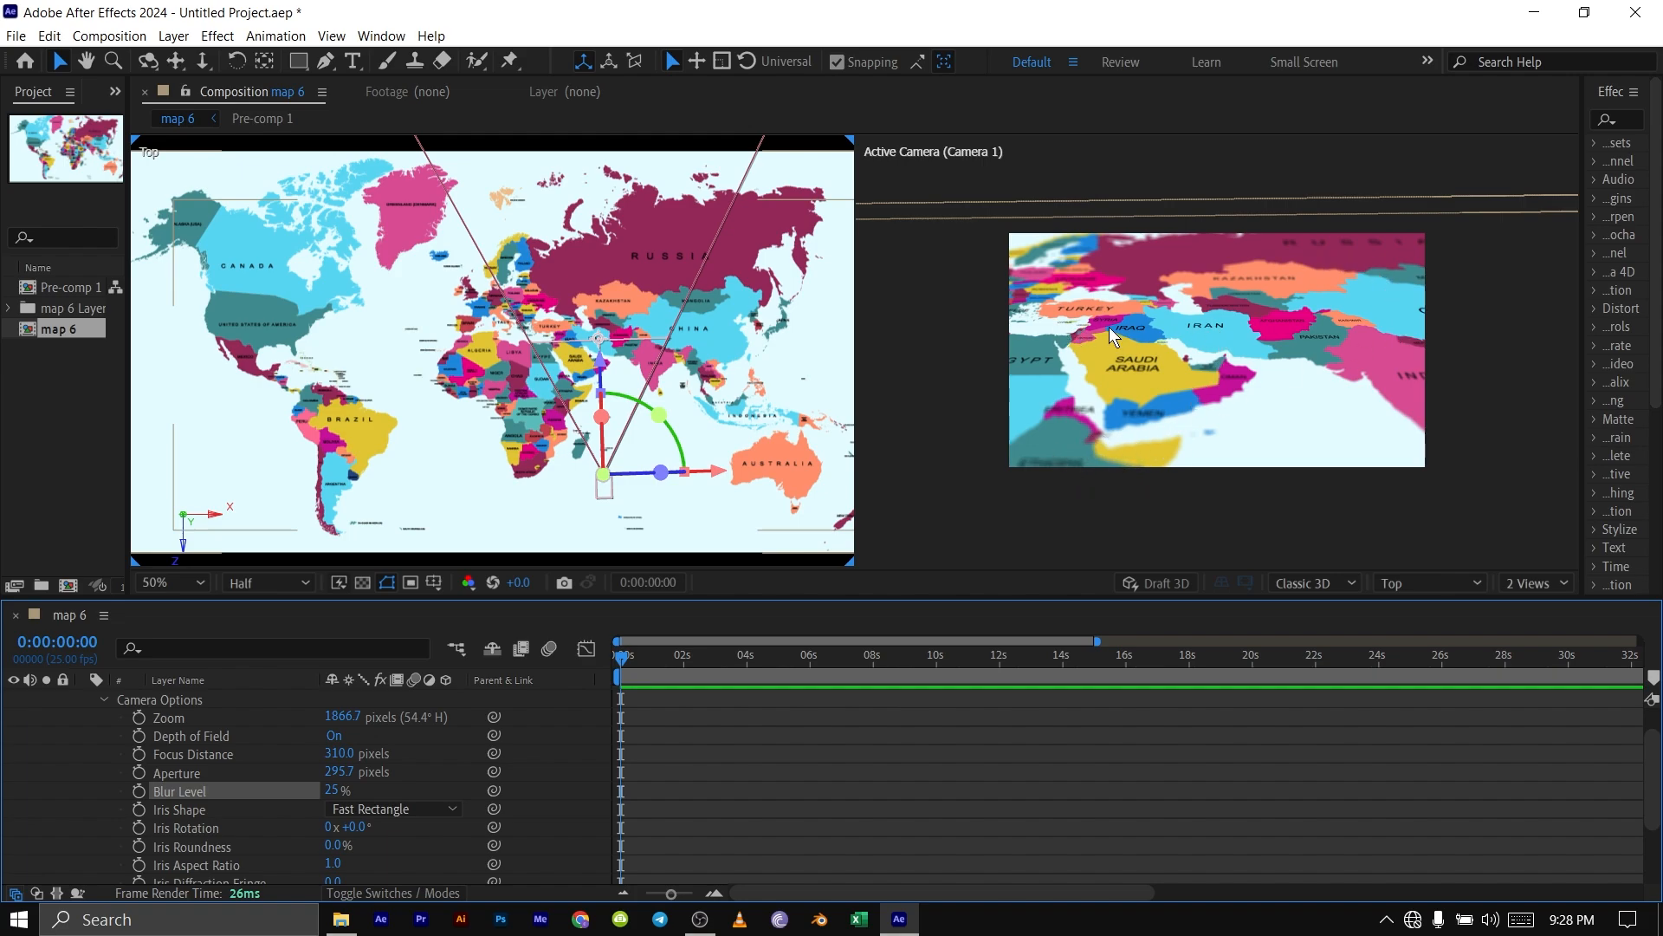
{"action": "mouse_move", "coordinate": [1273, 355]}
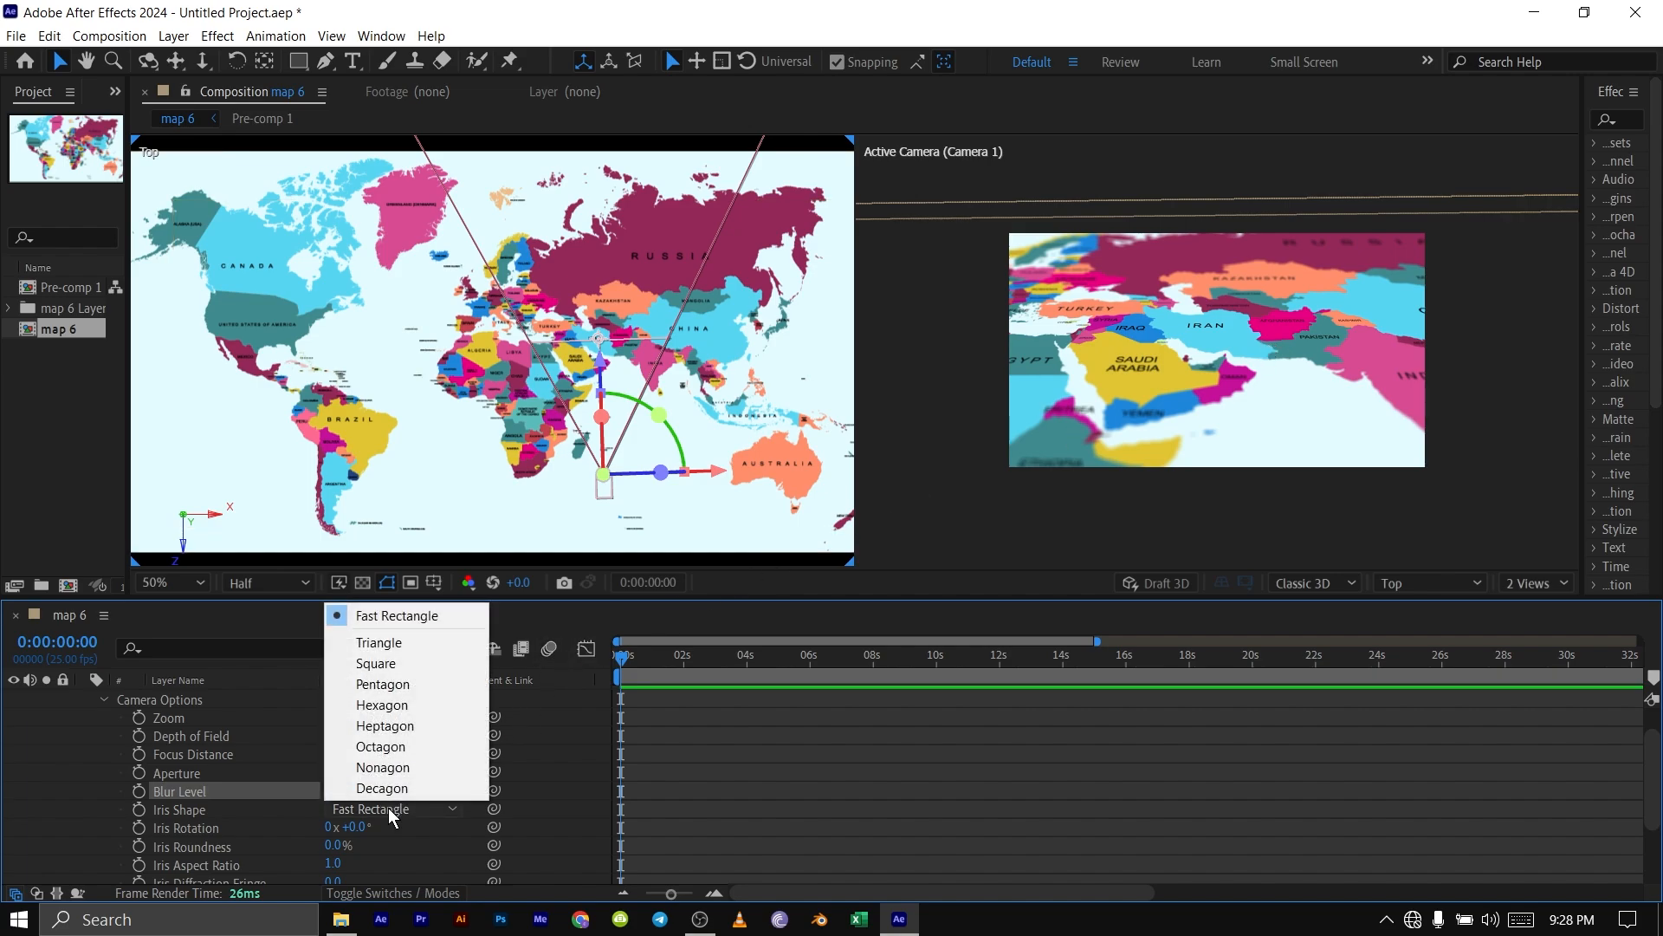
Set Camera 1's Iris Shape to Decagon
{"action": "left_click", "coordinate": [382, 787]}
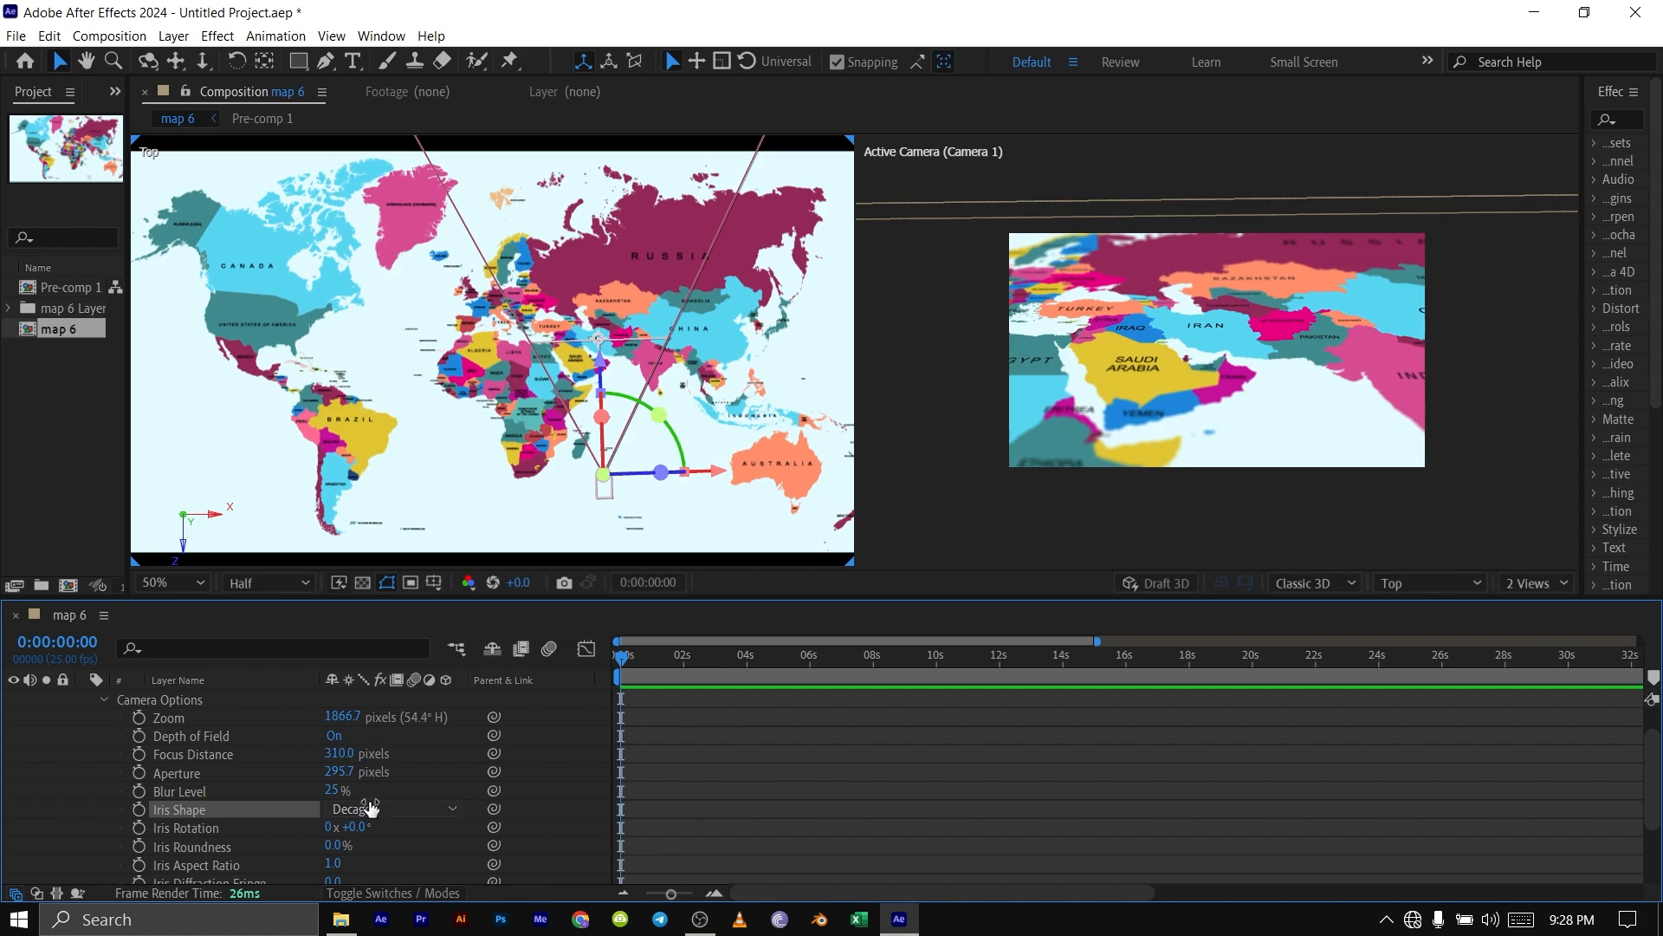
{"action": "mouse_move", "coordinate": [209, 845]}
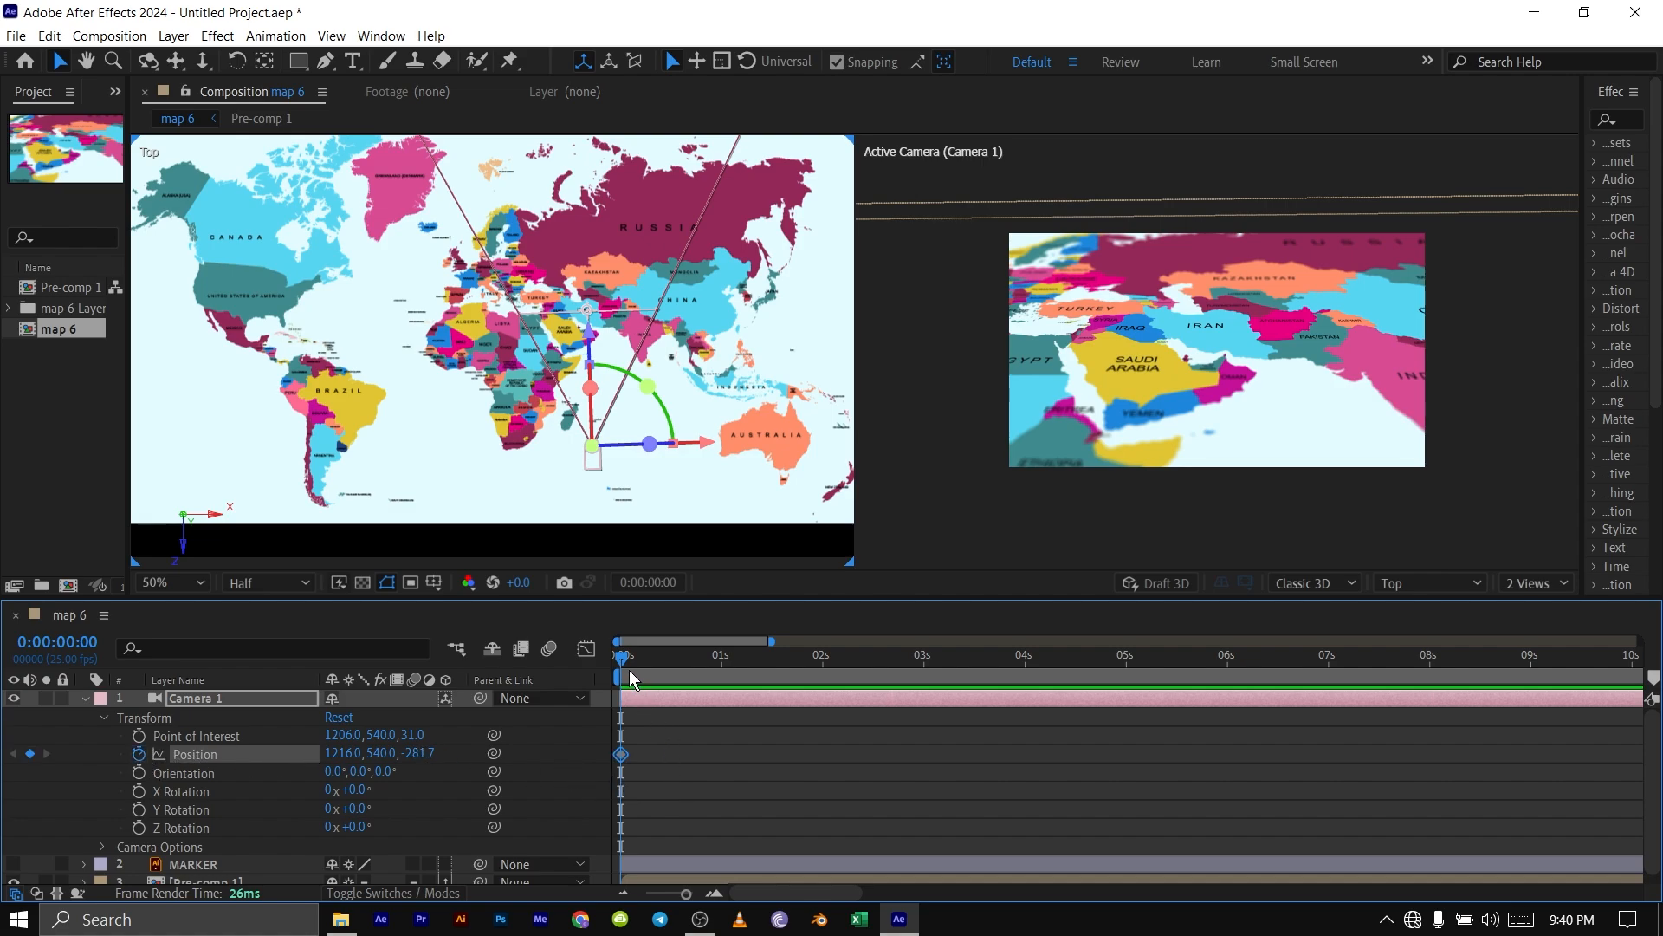
Move the playhead to about five seconds and keyframe Camera 1's Position at 1404, 540, -227.7
{"action": "left_click", "coordinate": [1234, 657]}
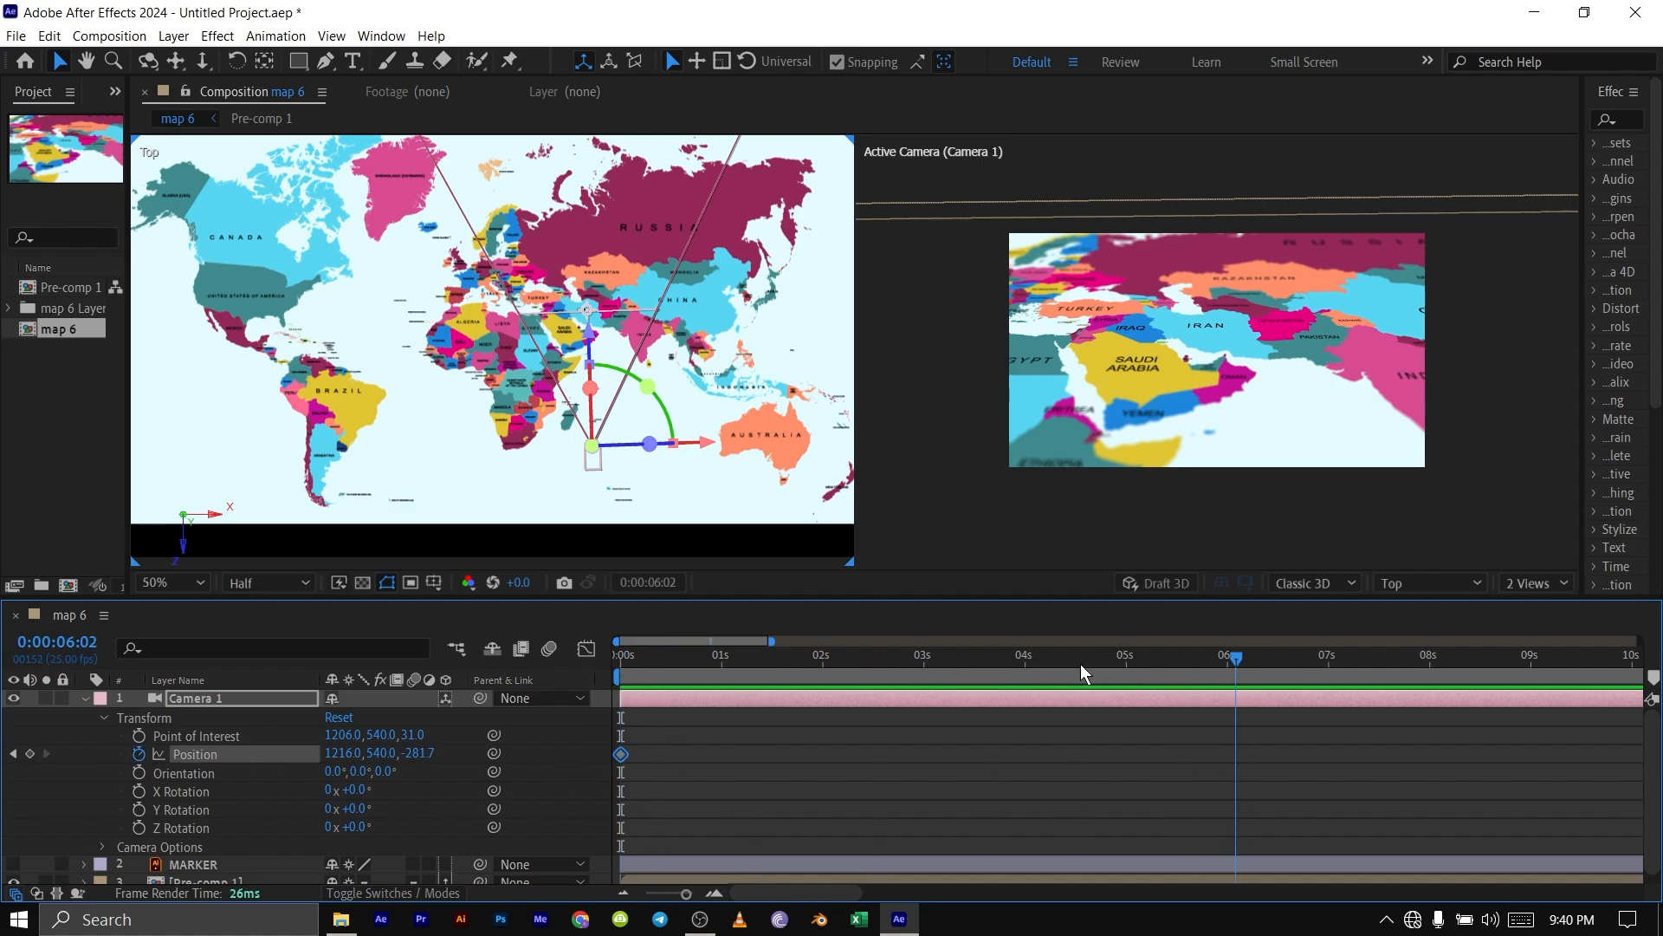
{"action": "left_click", "coordinate": [1016, 658]}
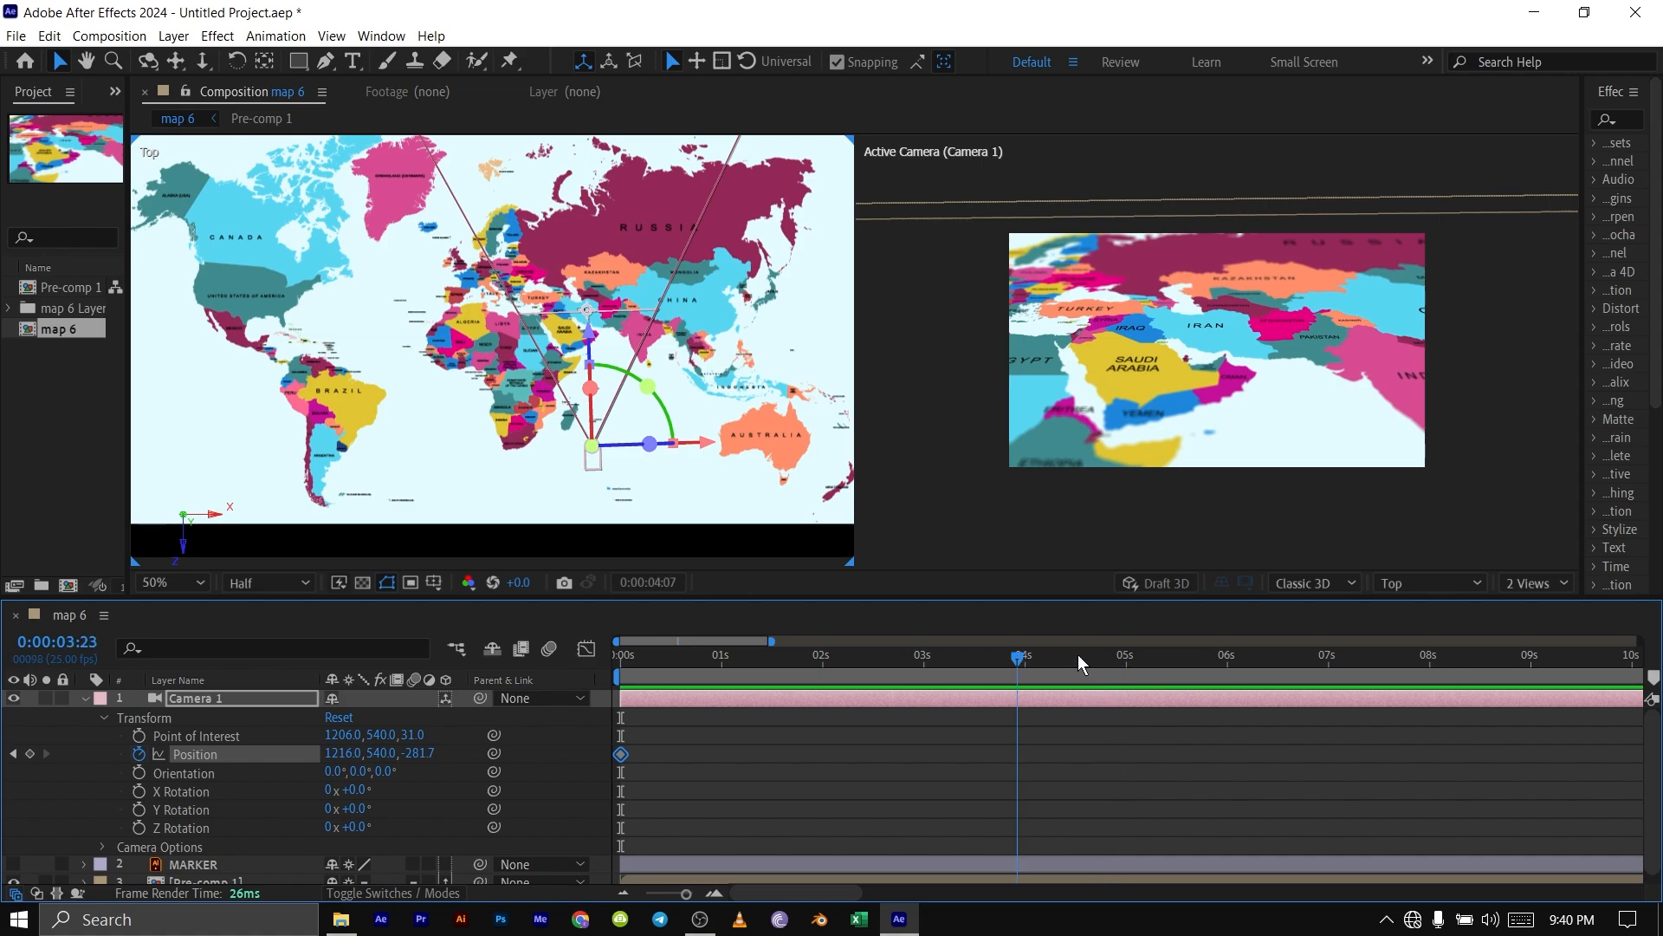
{"action": "left_click", "coordinate": [1130, 655]}
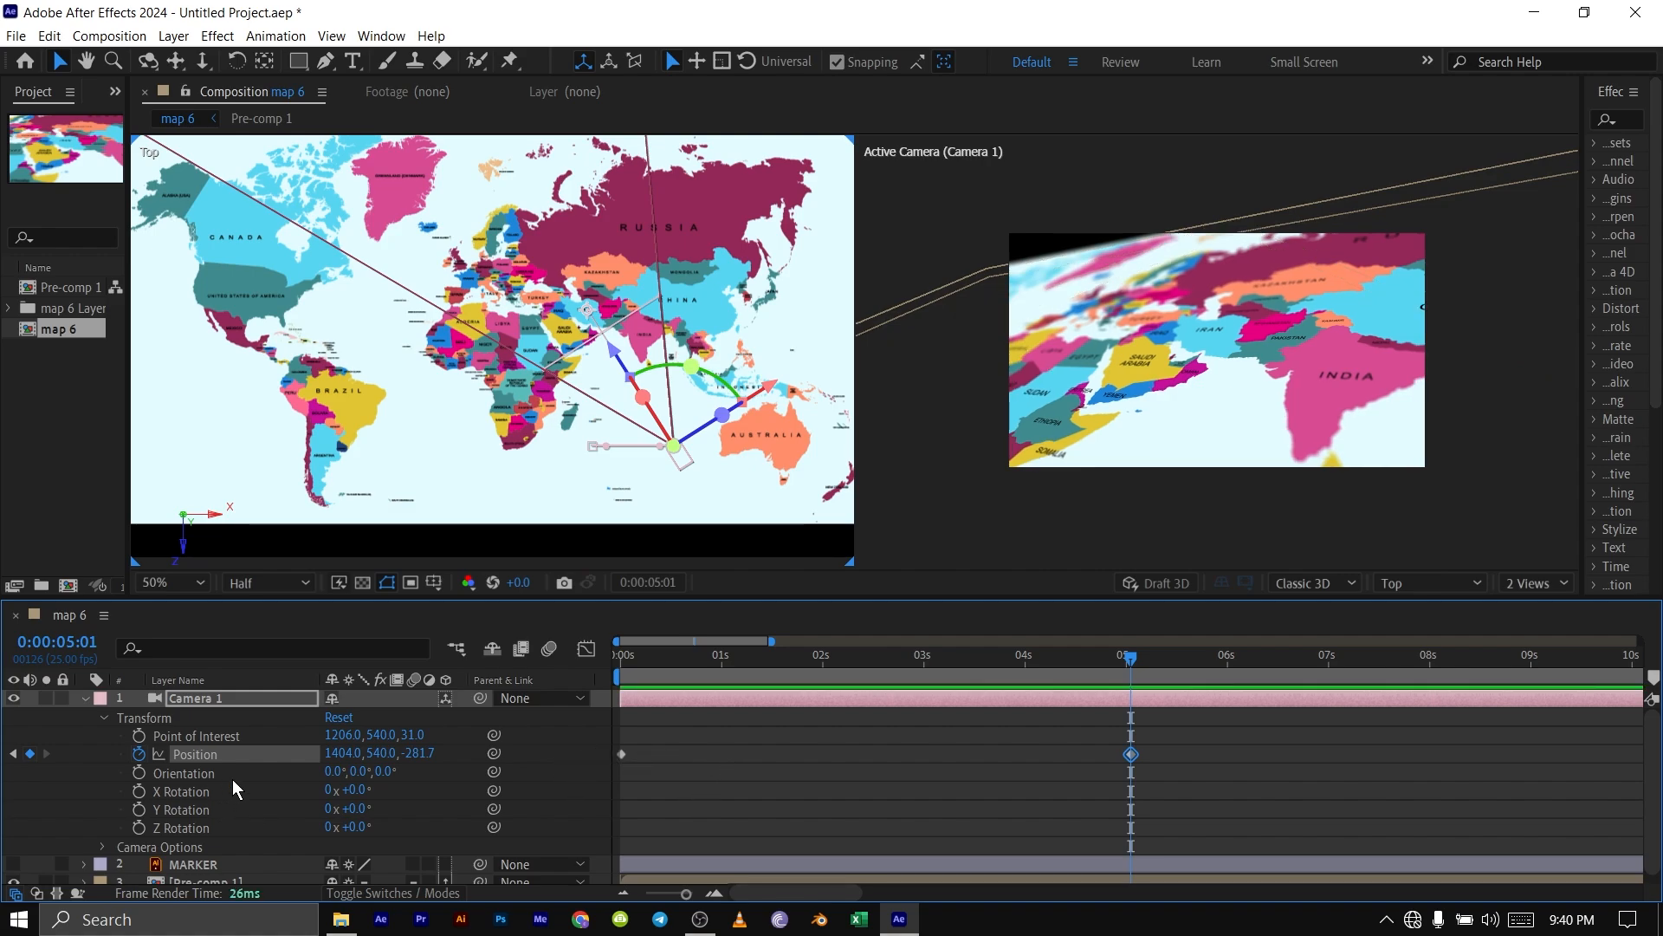
{"action": "mouse_move", "coordinate": [305, 764]}
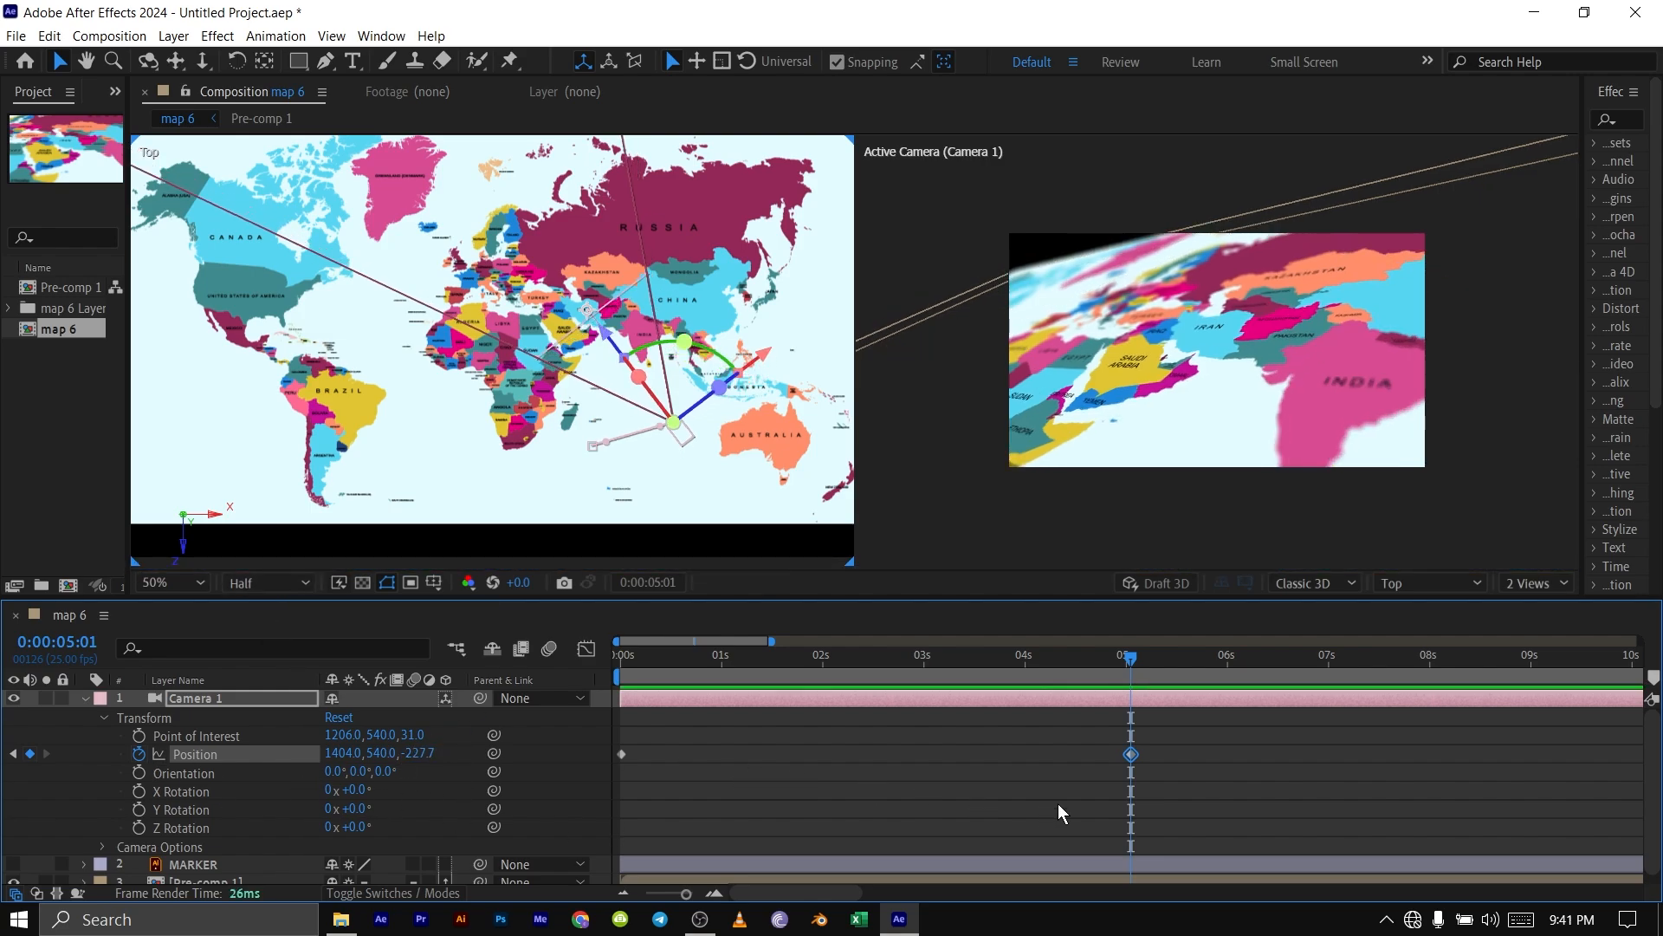
{"action": "left_click", "coordinate": [620, 754]}
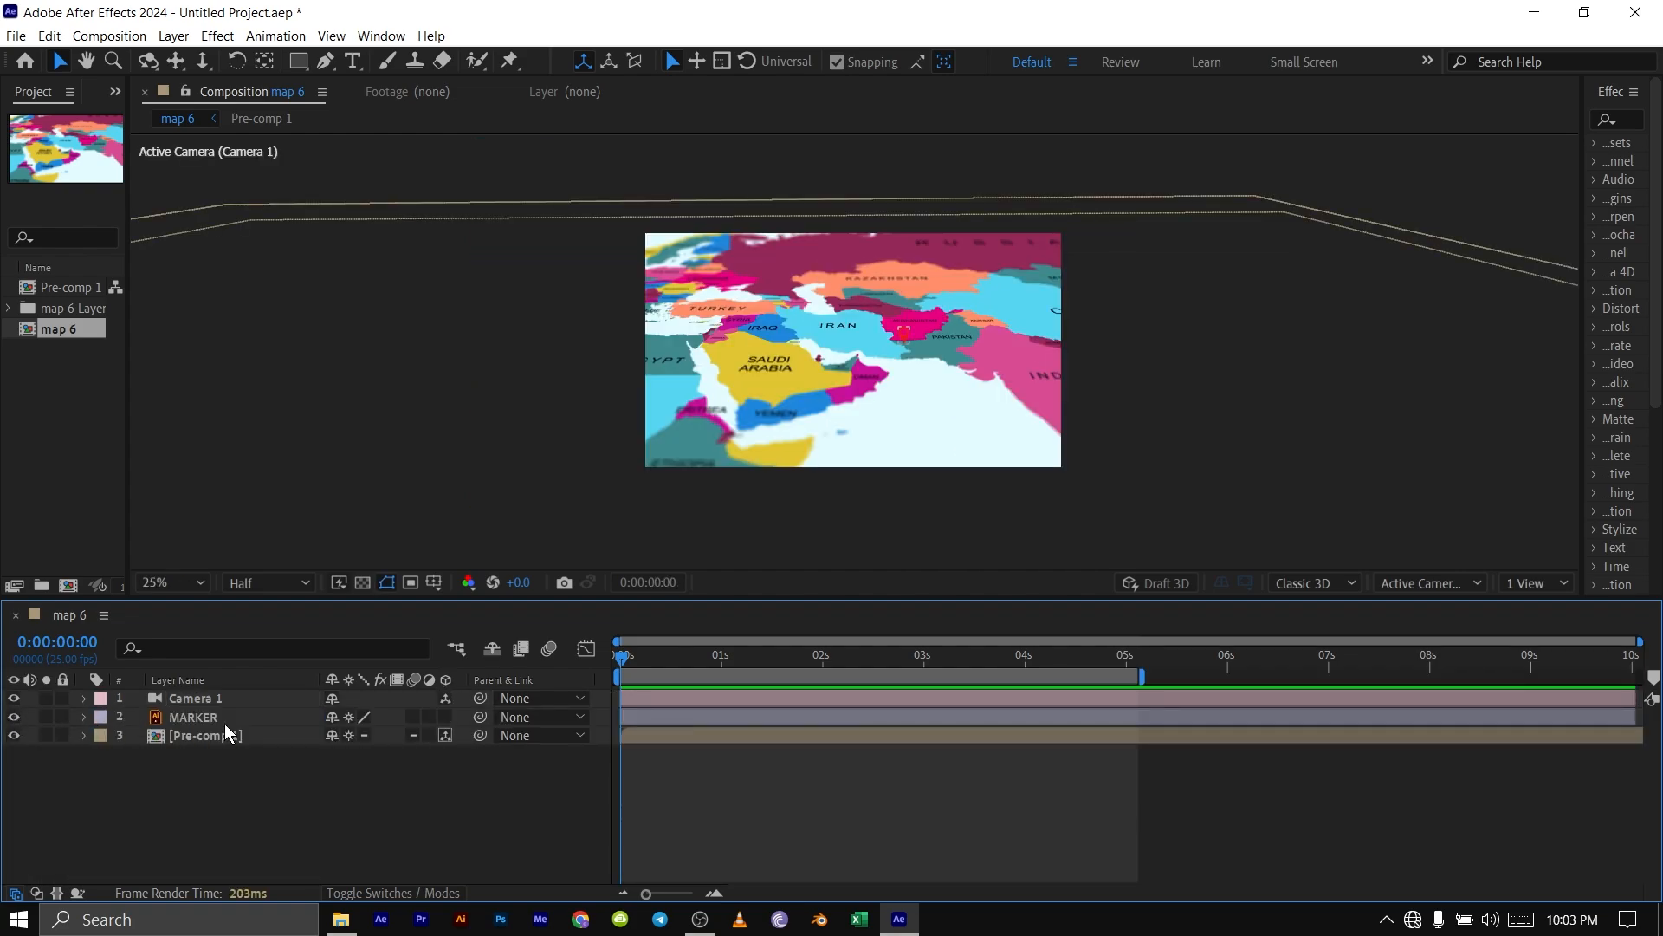
Scale the MARKER pin down to 47% over Iran
{"action": "left_click", "coordinate": [445, 718]}
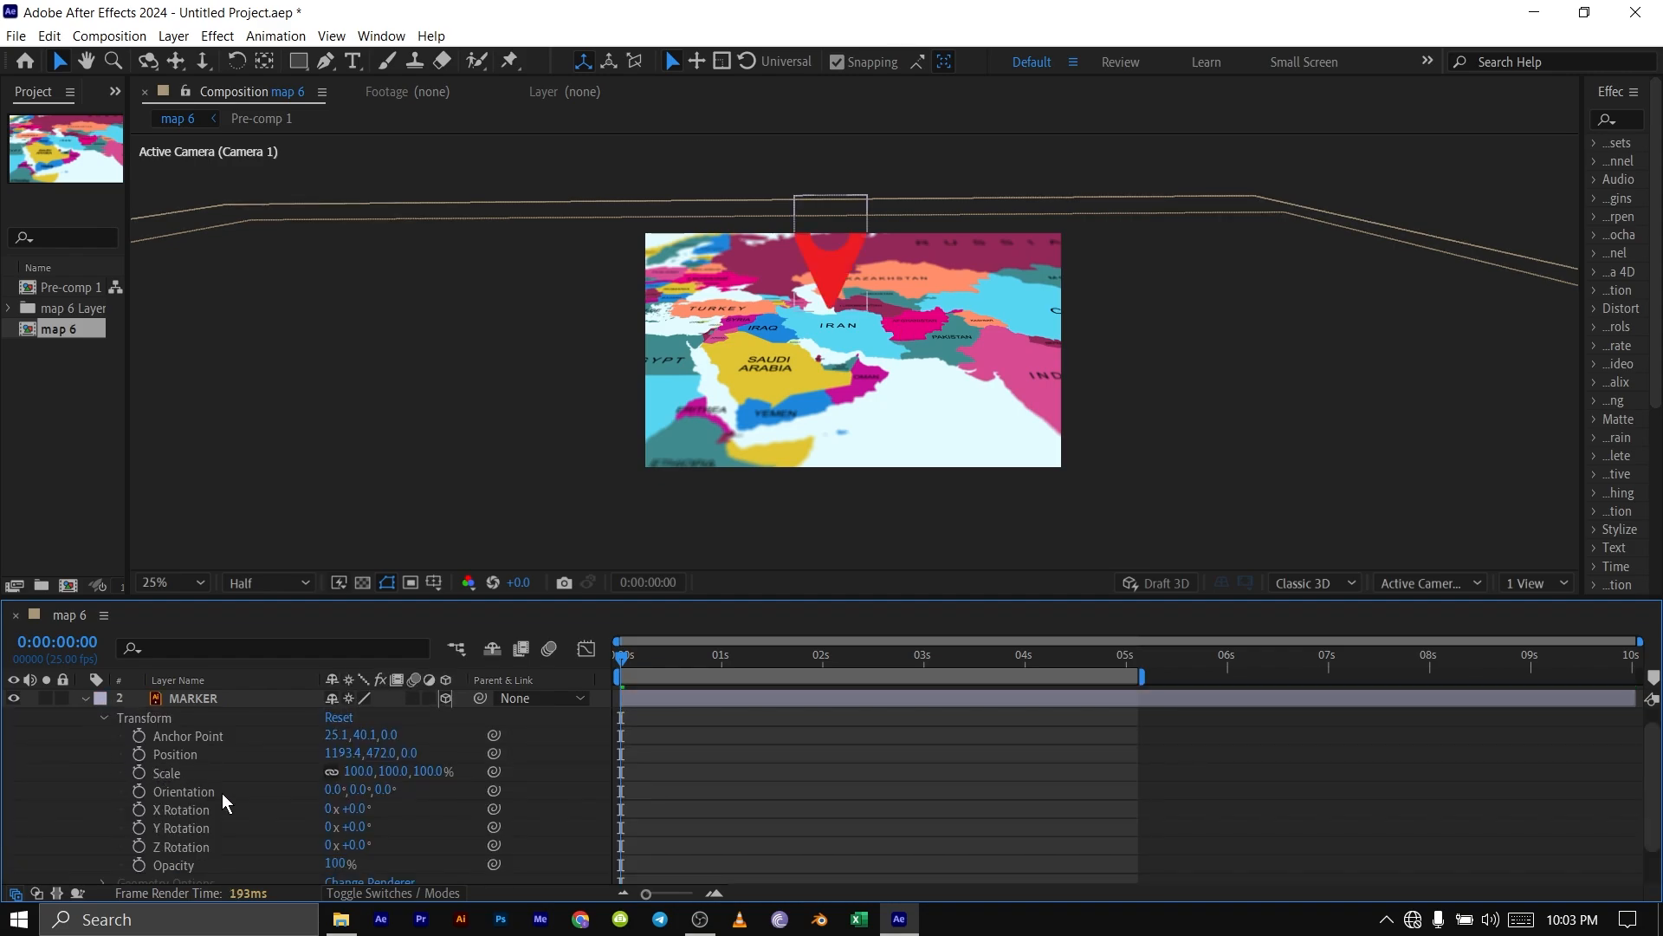
{"action": "mouse_move", "coordinate": [486, 783]}
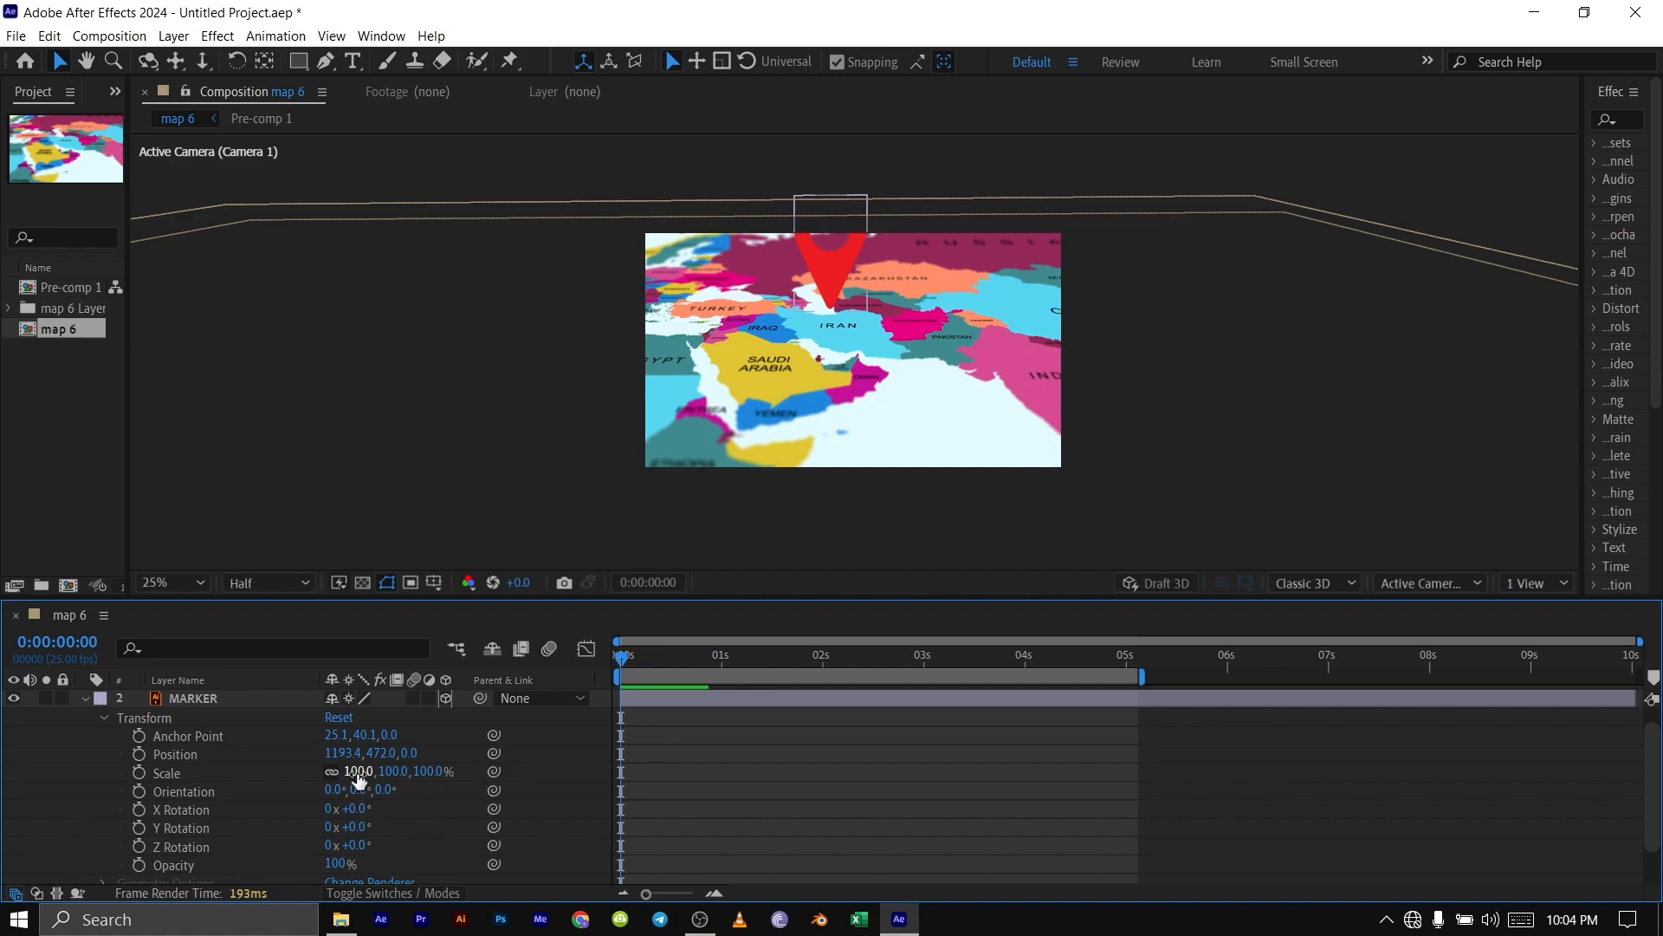
{"action": "double_click", "coordinate": [359, 771]}
{"action": "type", "text": "47"}
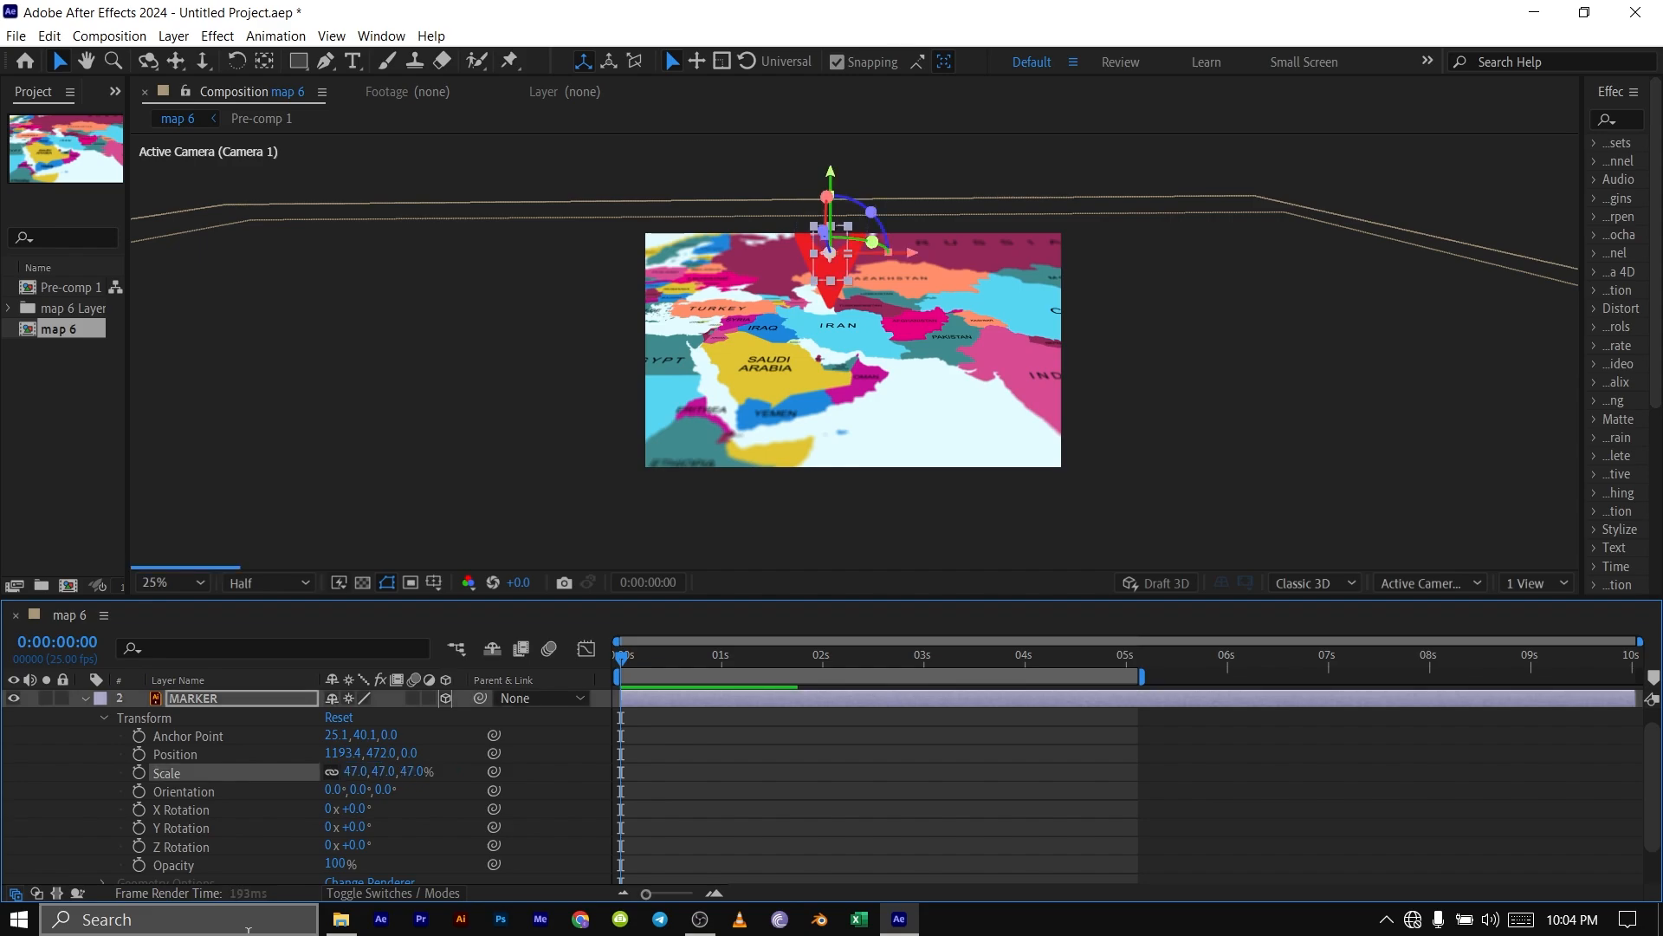
{"action": "mouse_move", "coordinate": [495, 755]}
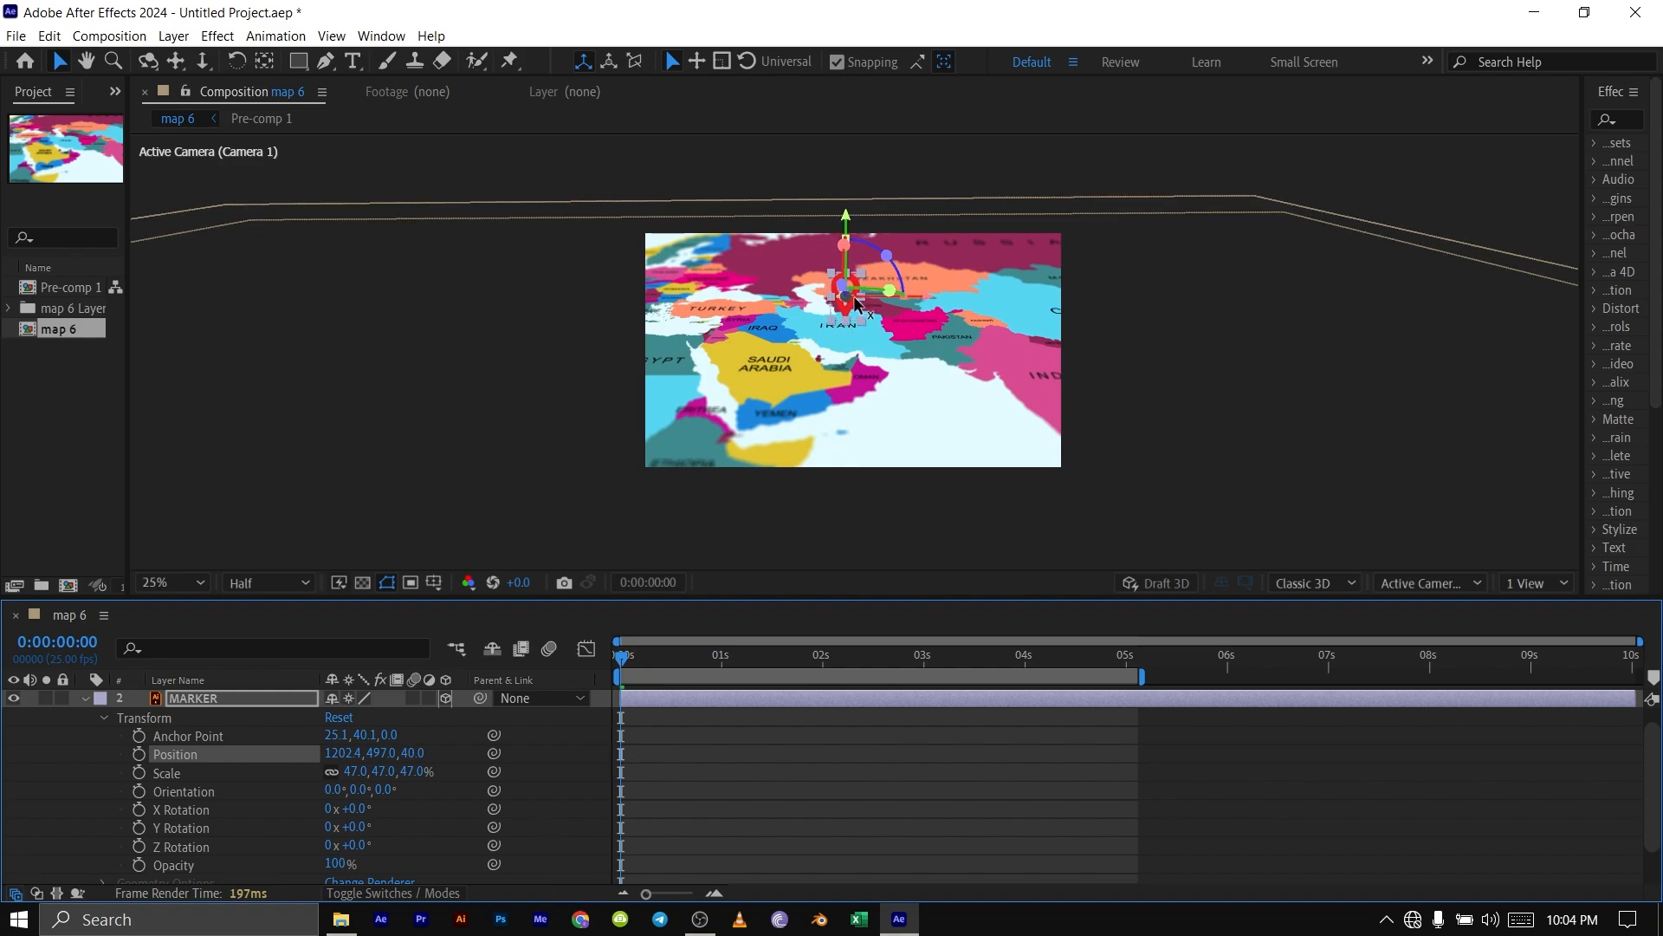
{"action": "mouse_move", "coordinate": [838, 340]}
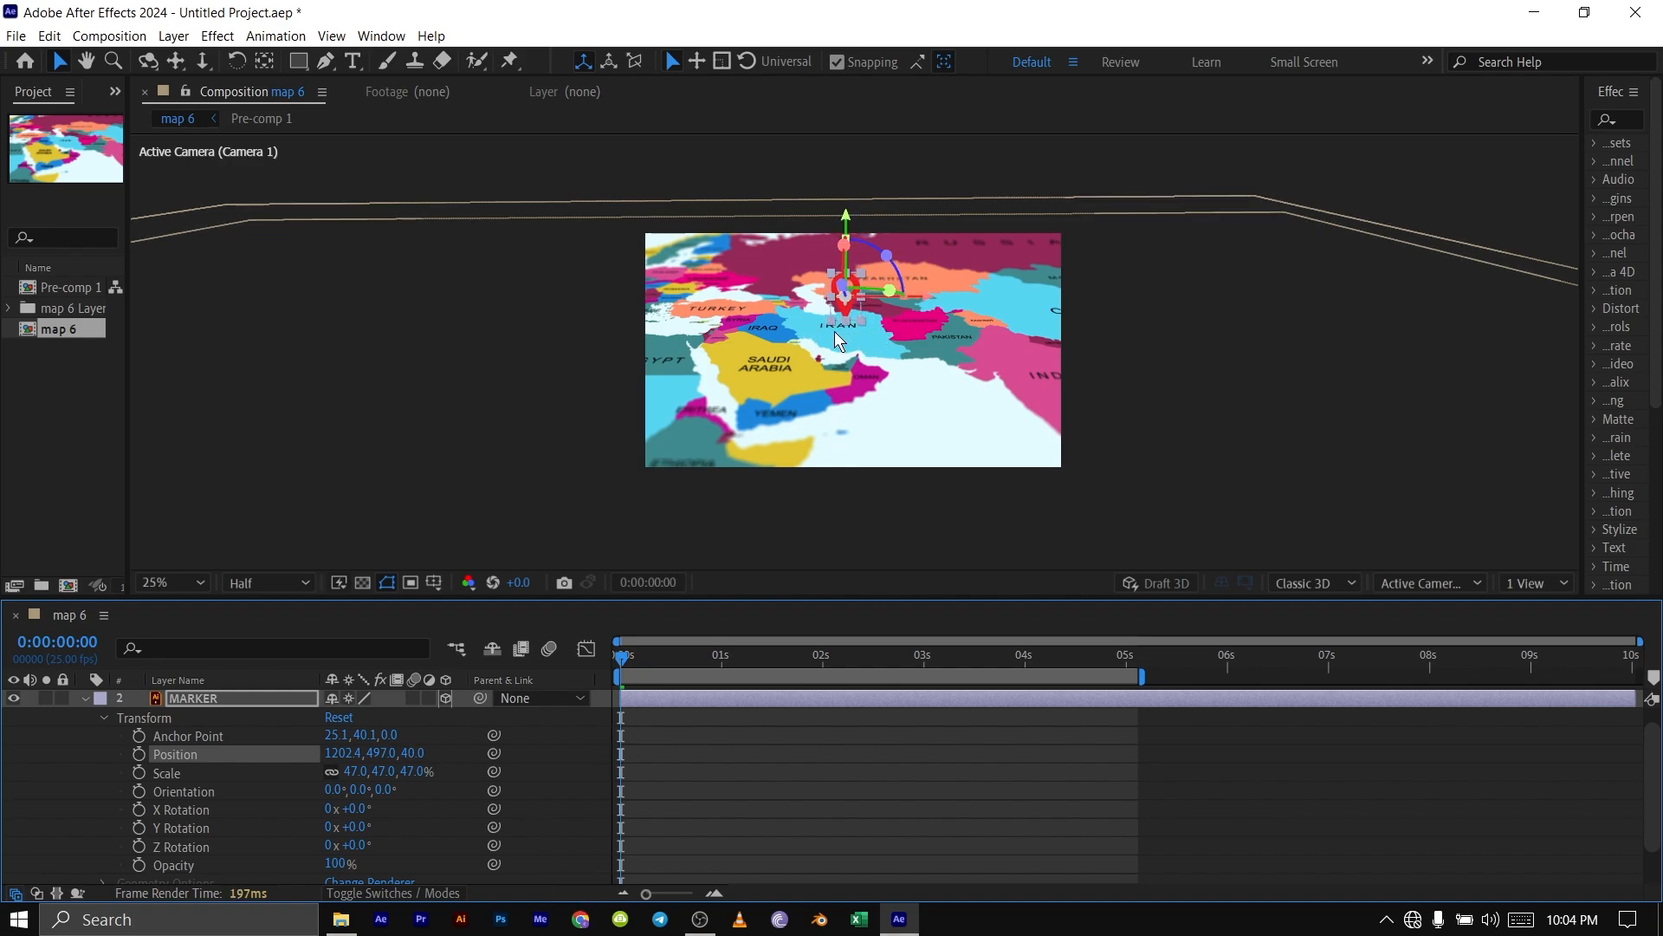
{"action": "mouse_move", "coordinate": [470, 775]}
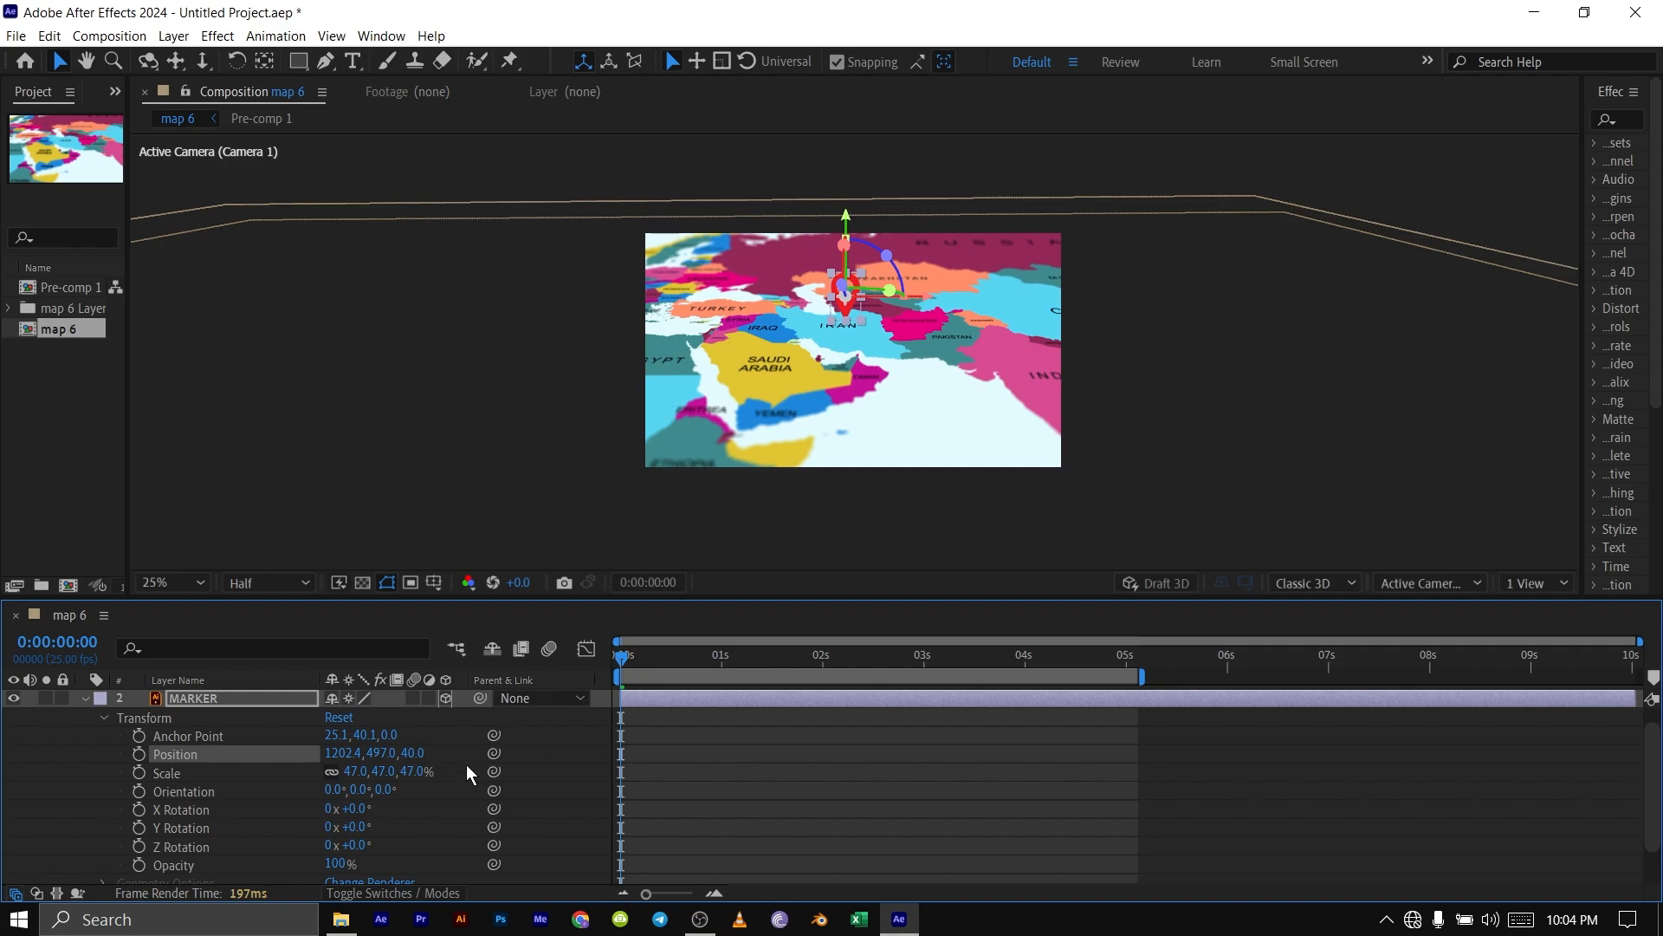
{"action": "mouse_move", "coordinate": [557, 727]}
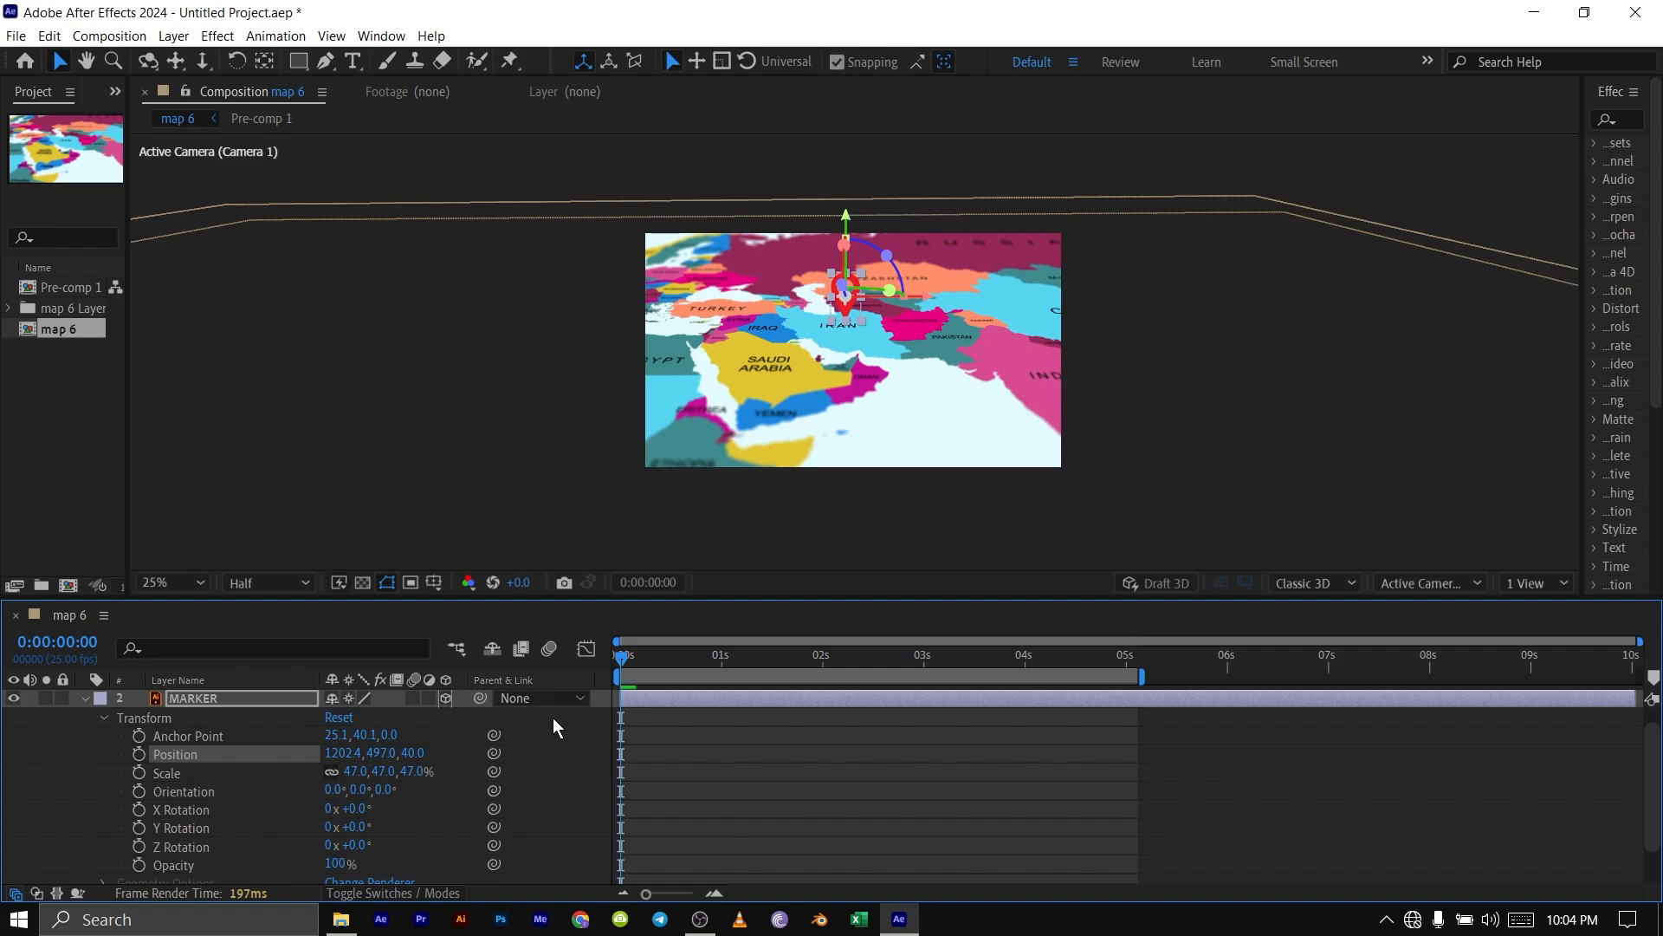
Parent the MARKER layer to 3. Pre-comp 1 so the pin follows the map
{"action": "left_click", "coordinate": [539, 696]}
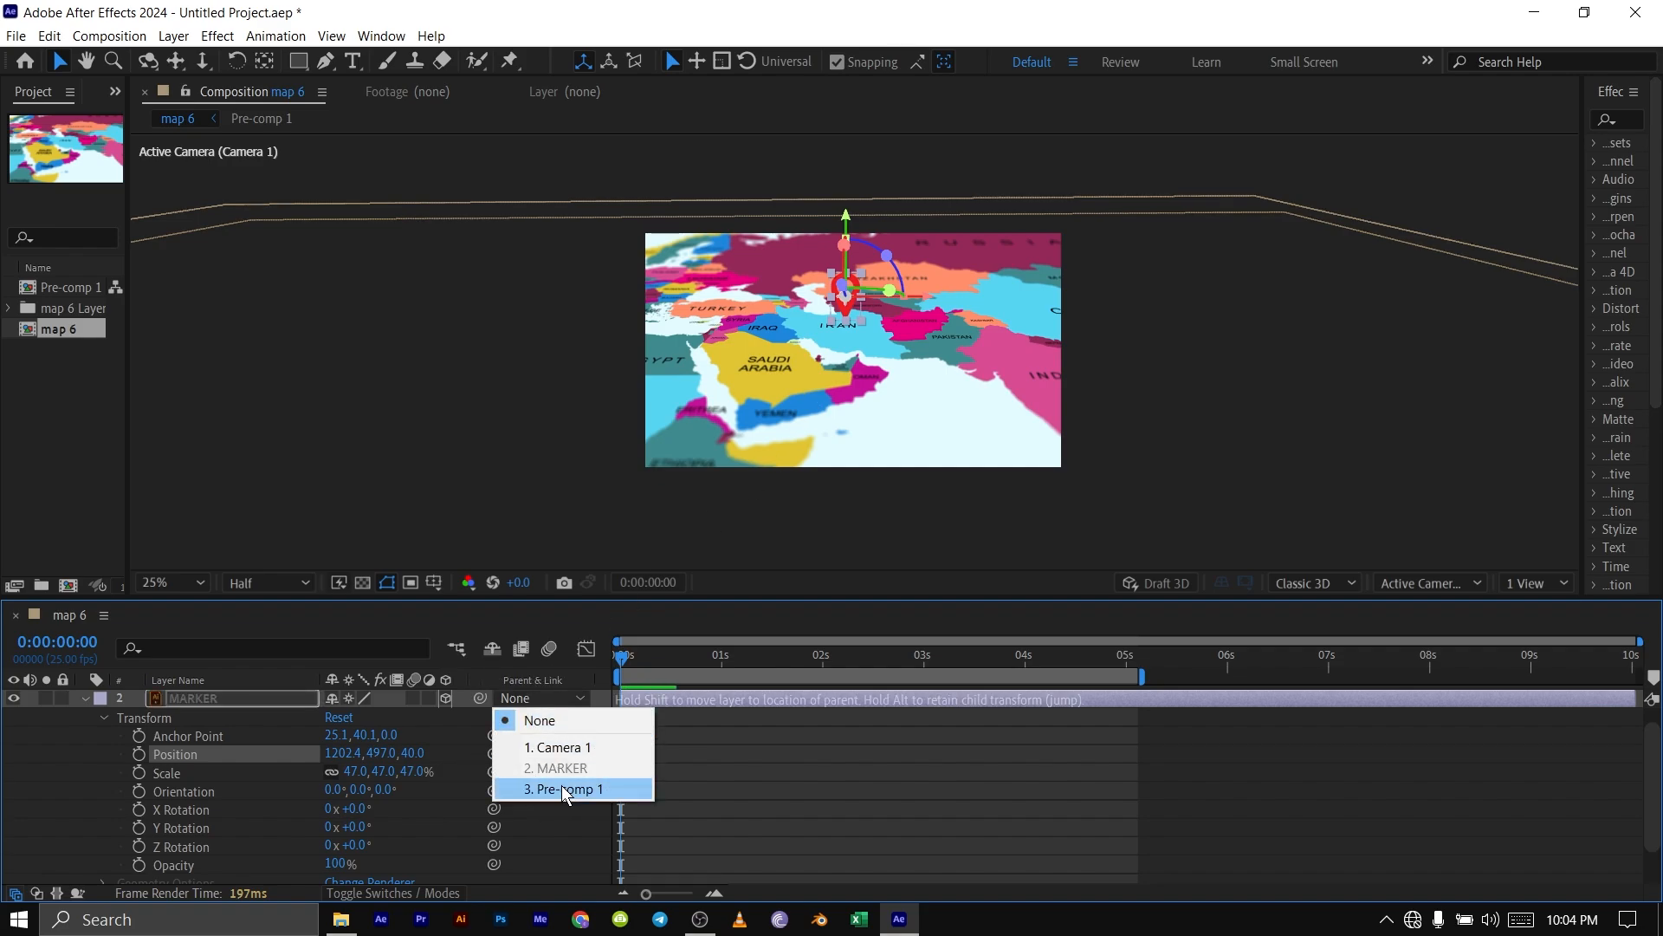
{"action": "left_click", "coordinate": [567, 789]}
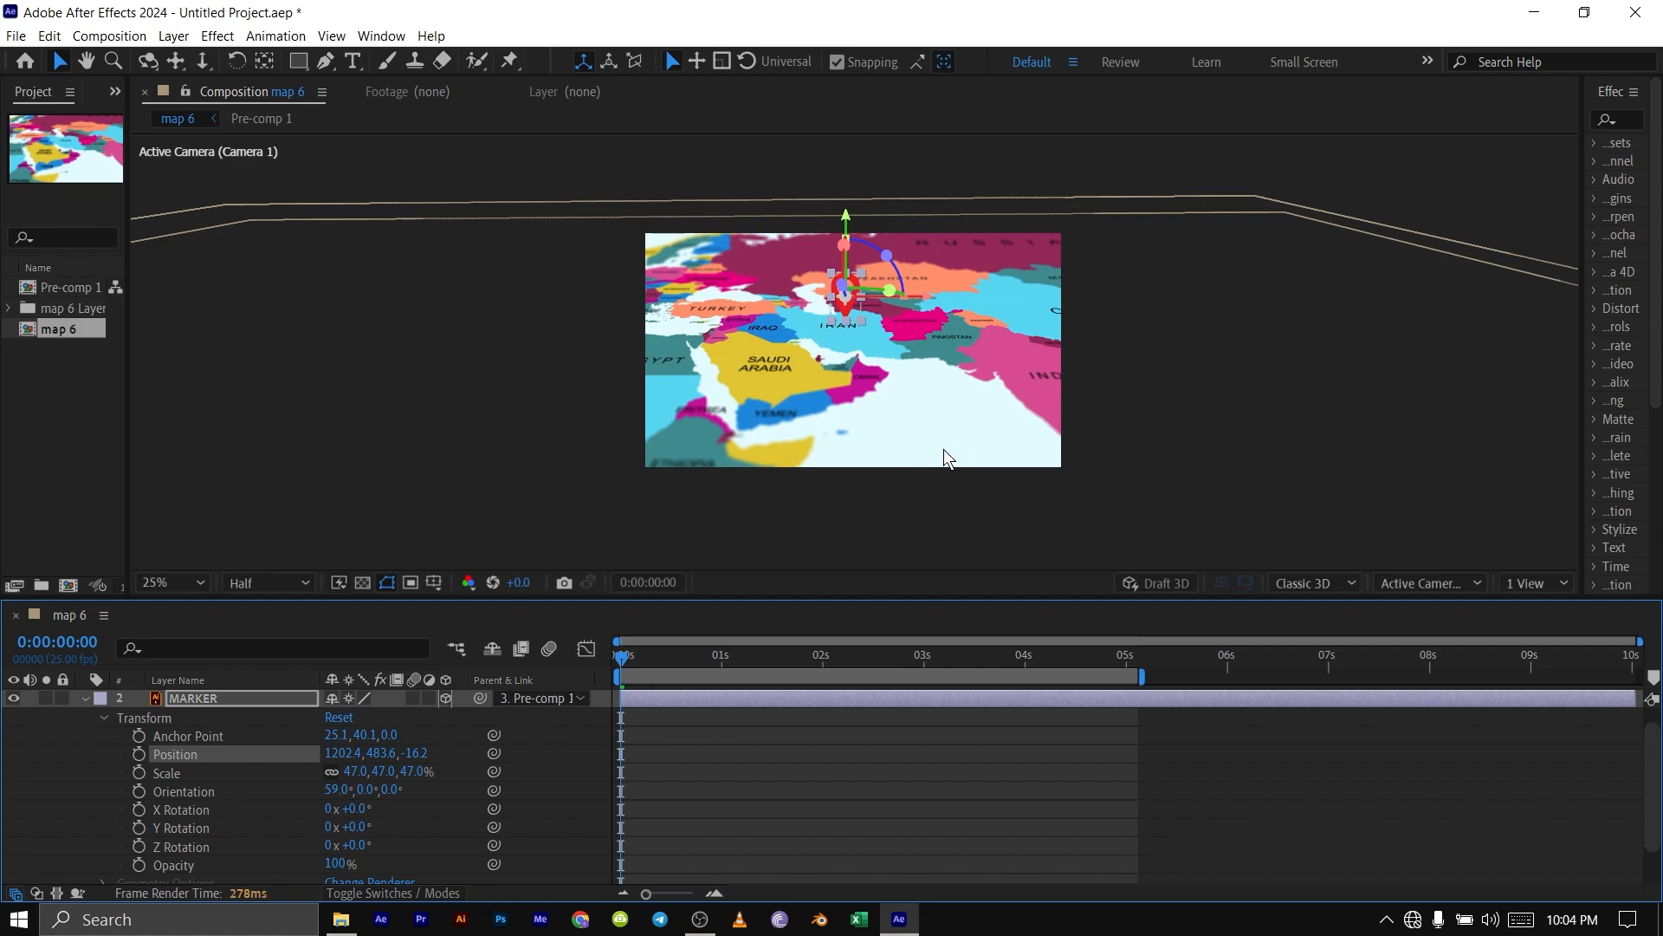
{"action": "mouse_move", "coordinate": [775, 506]}
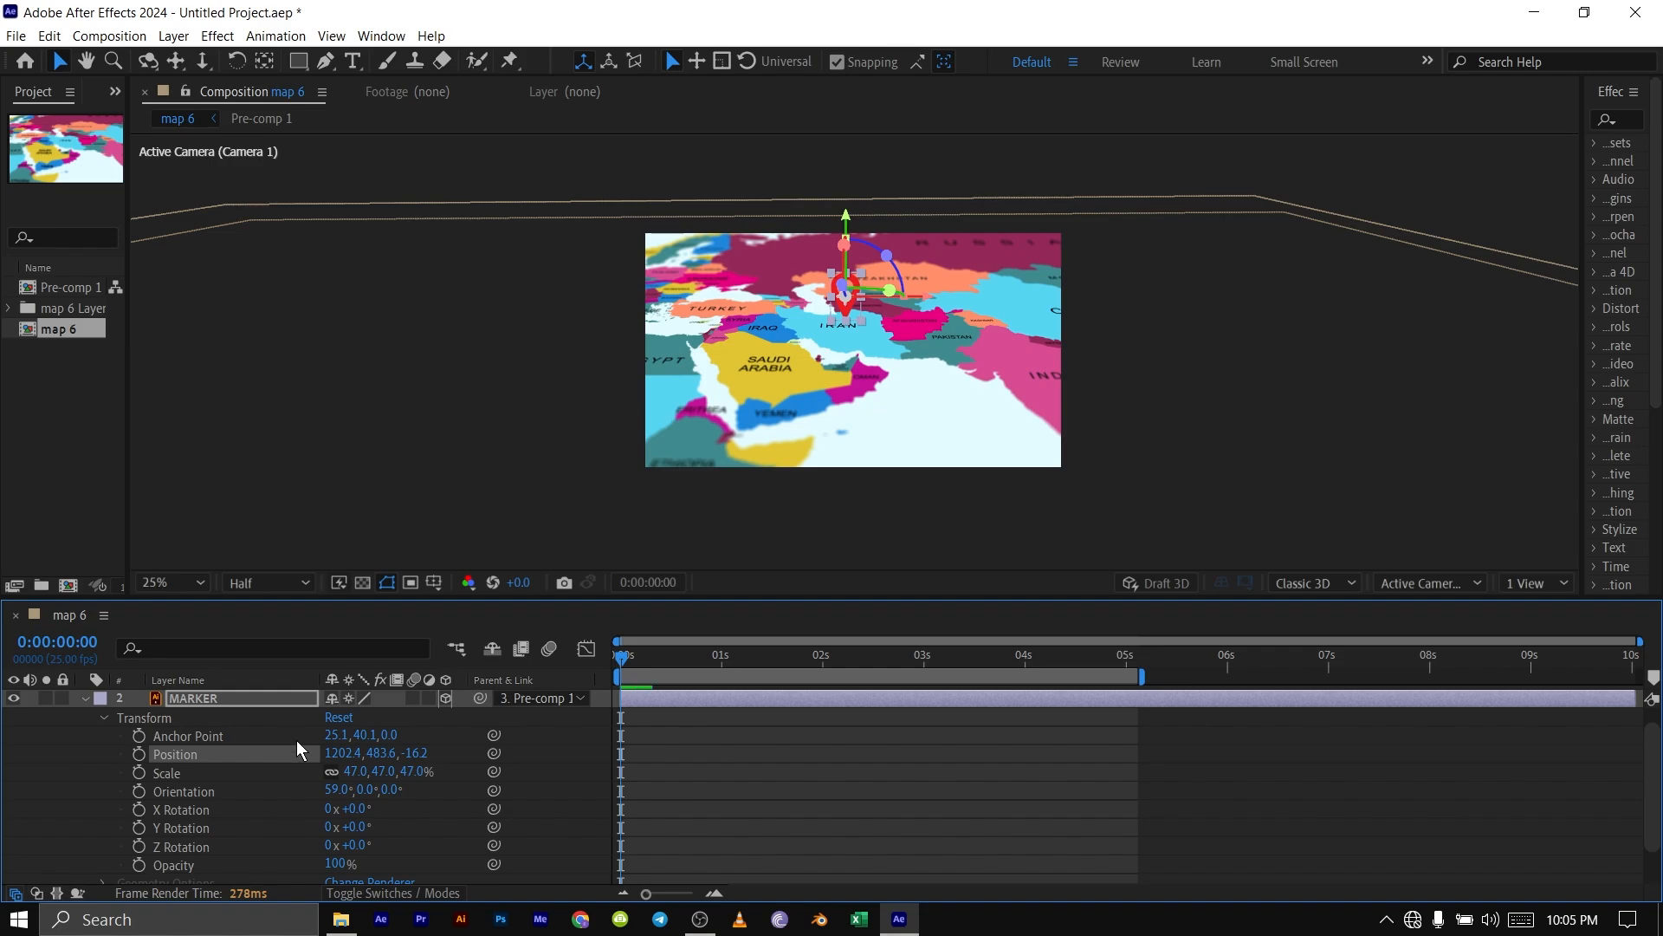
Keyframe MARKER Position at 0s, raise it above Iran at 1s, and head to 2s
{"action": "left_click", "coordinate": [139, 754]}
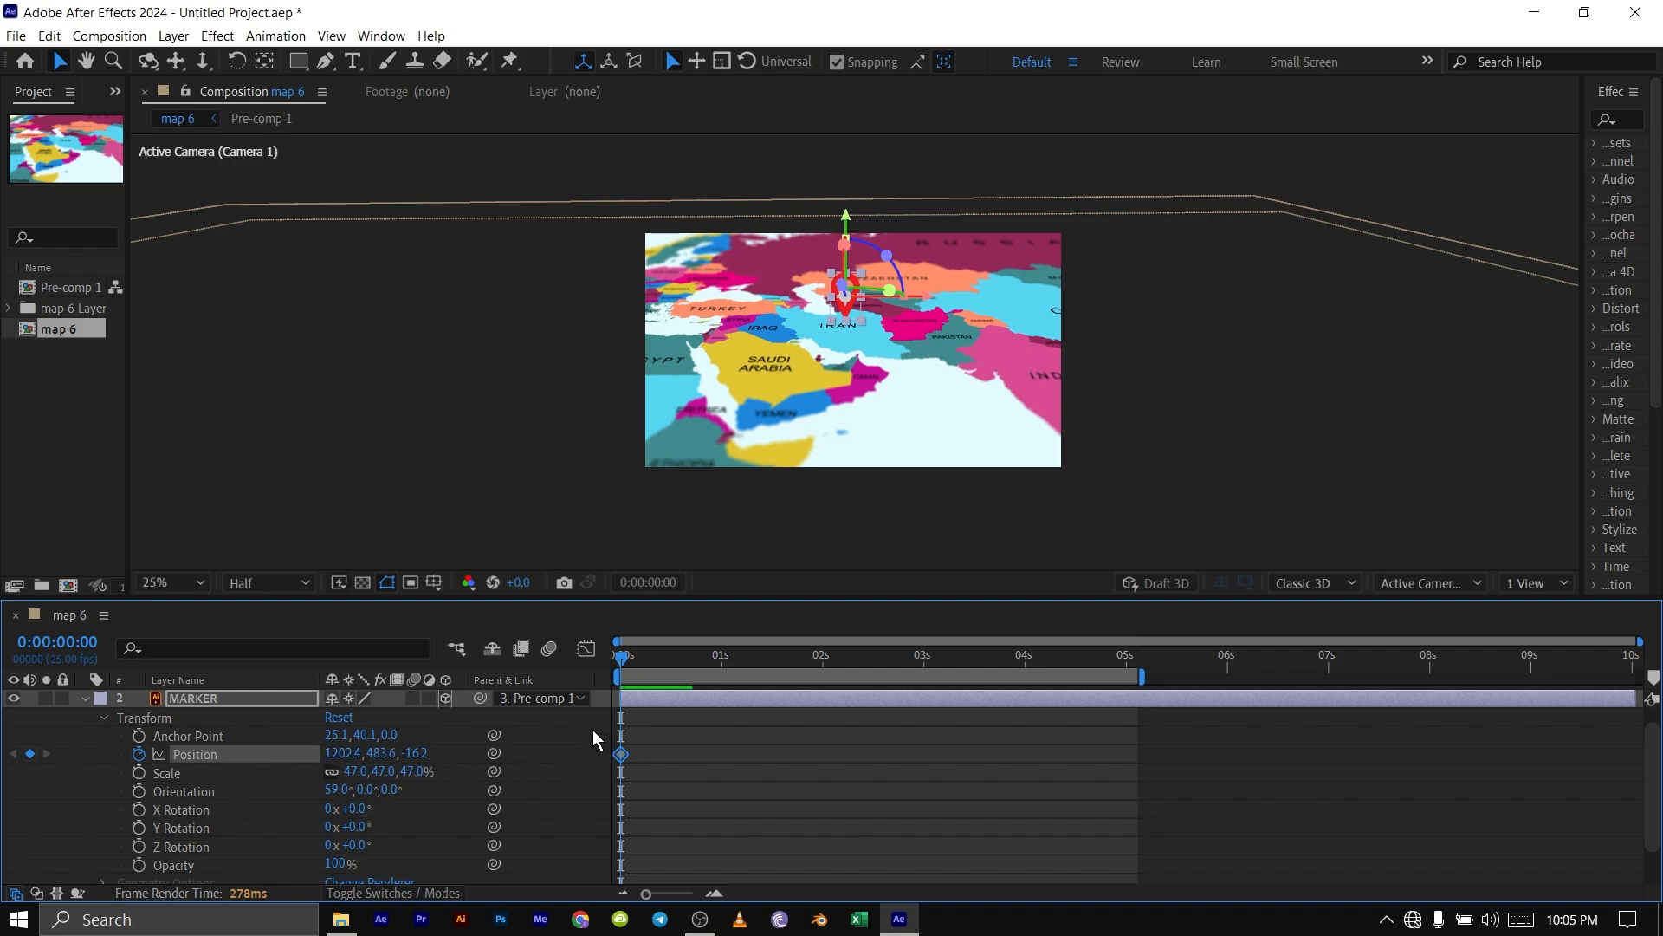
{"action": "left_click", "coordinate": [759, 655]}
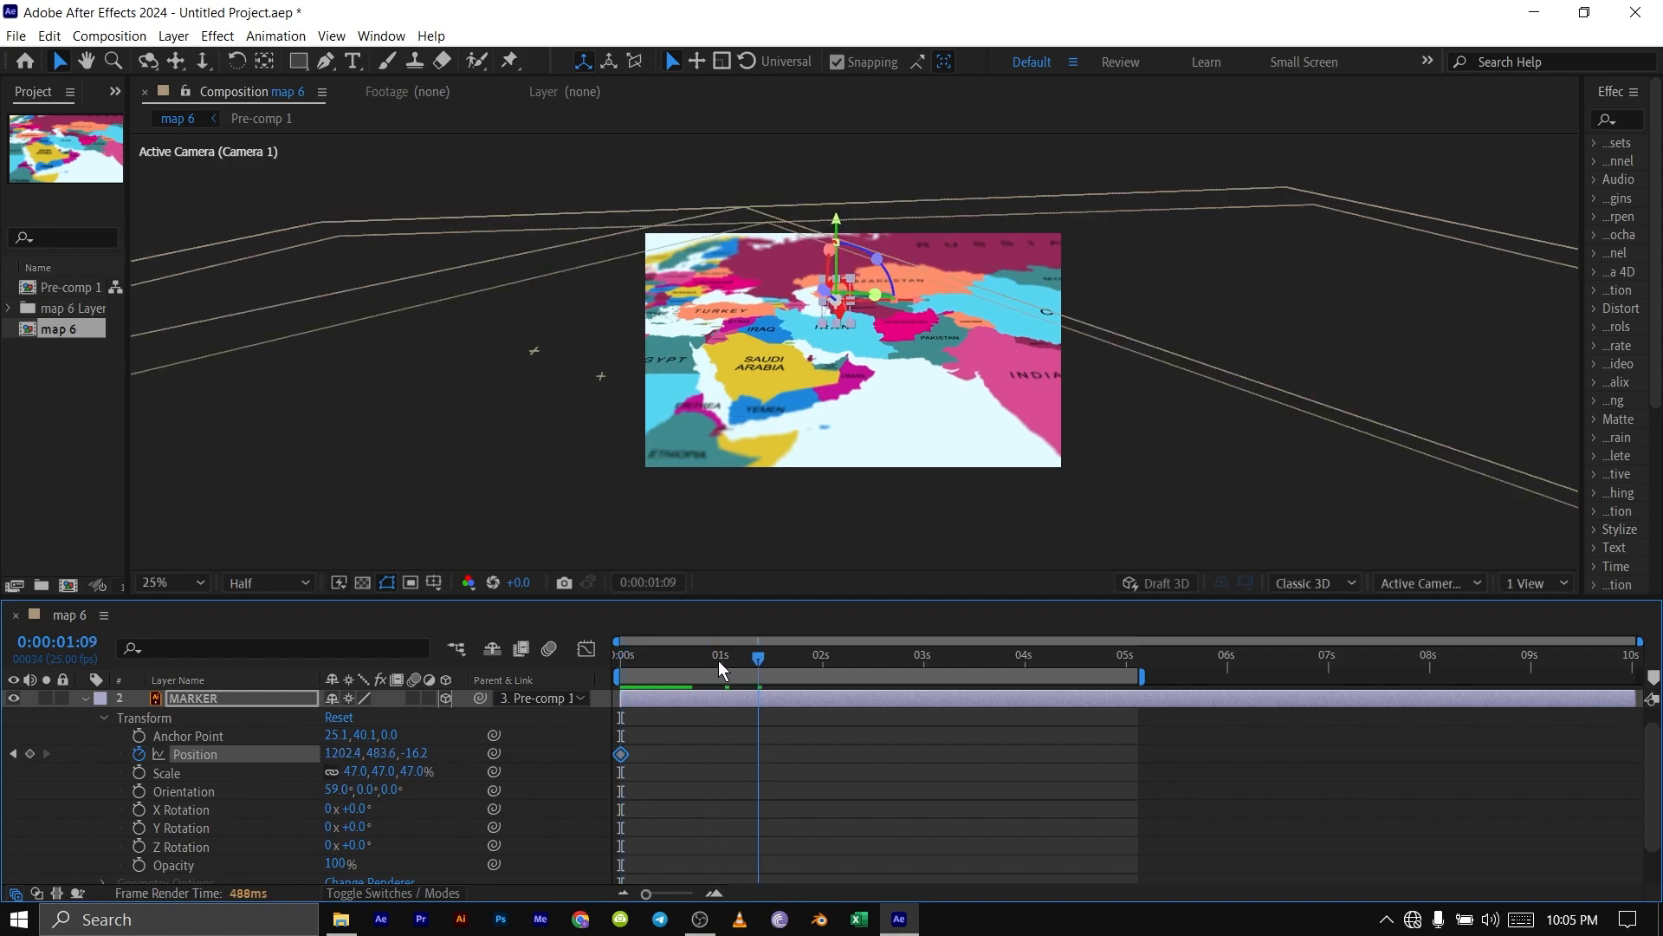
{"action": "left_click", "coordinate": [721, 655]}
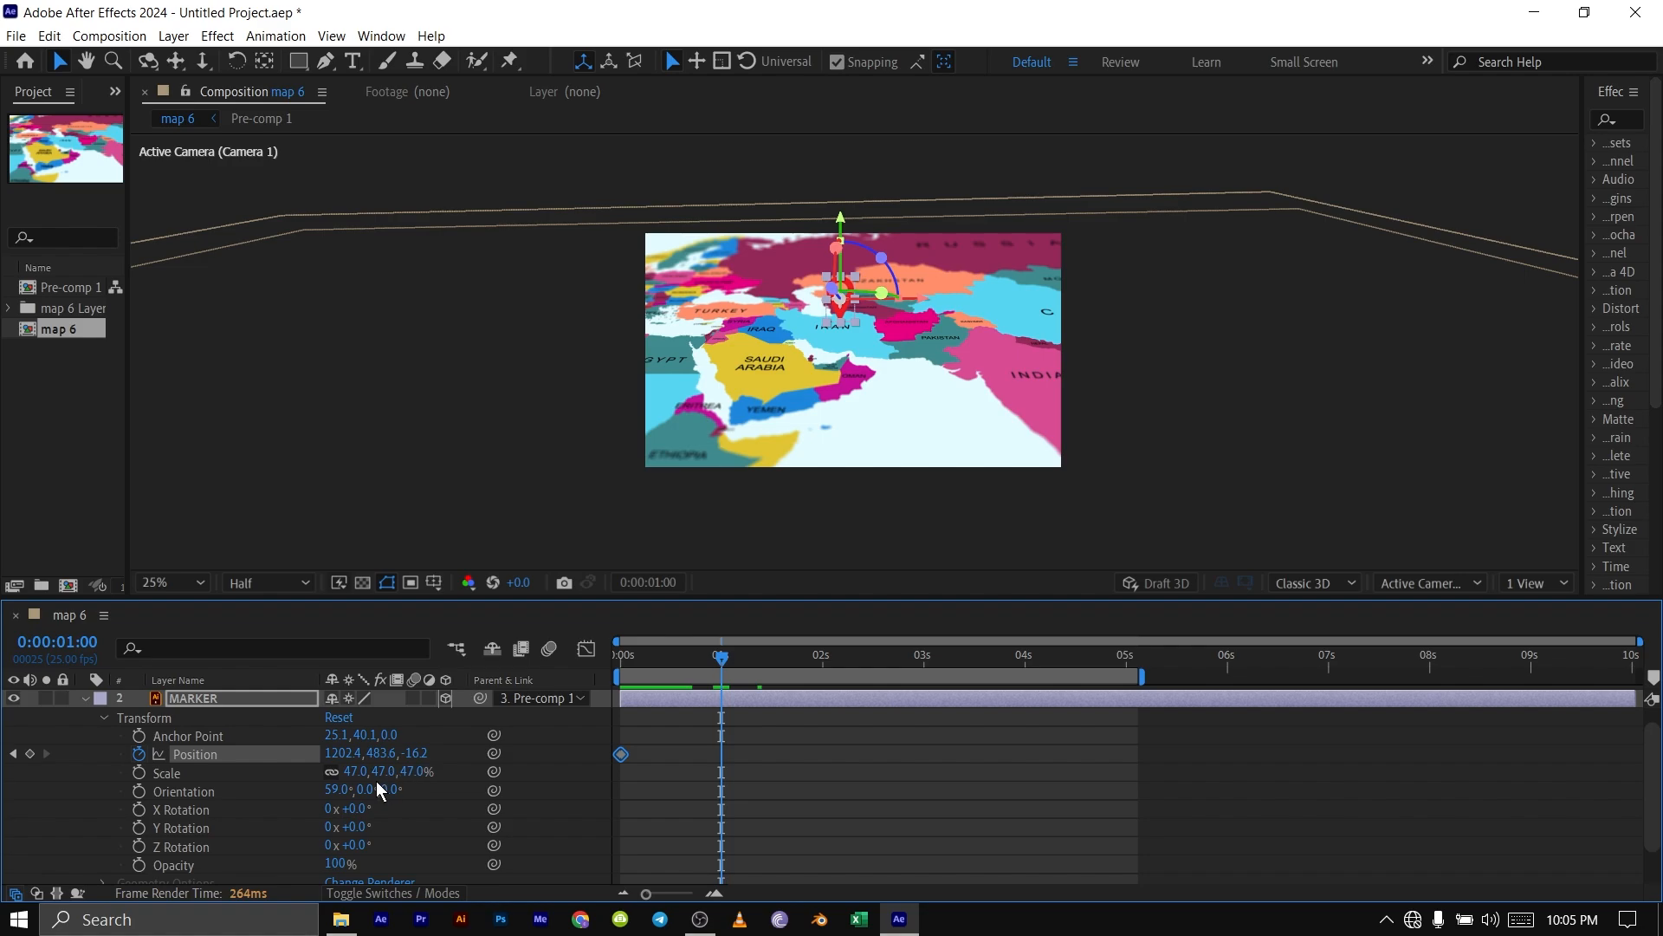
{"action": "left_click", "coordinate": [167, 582]}
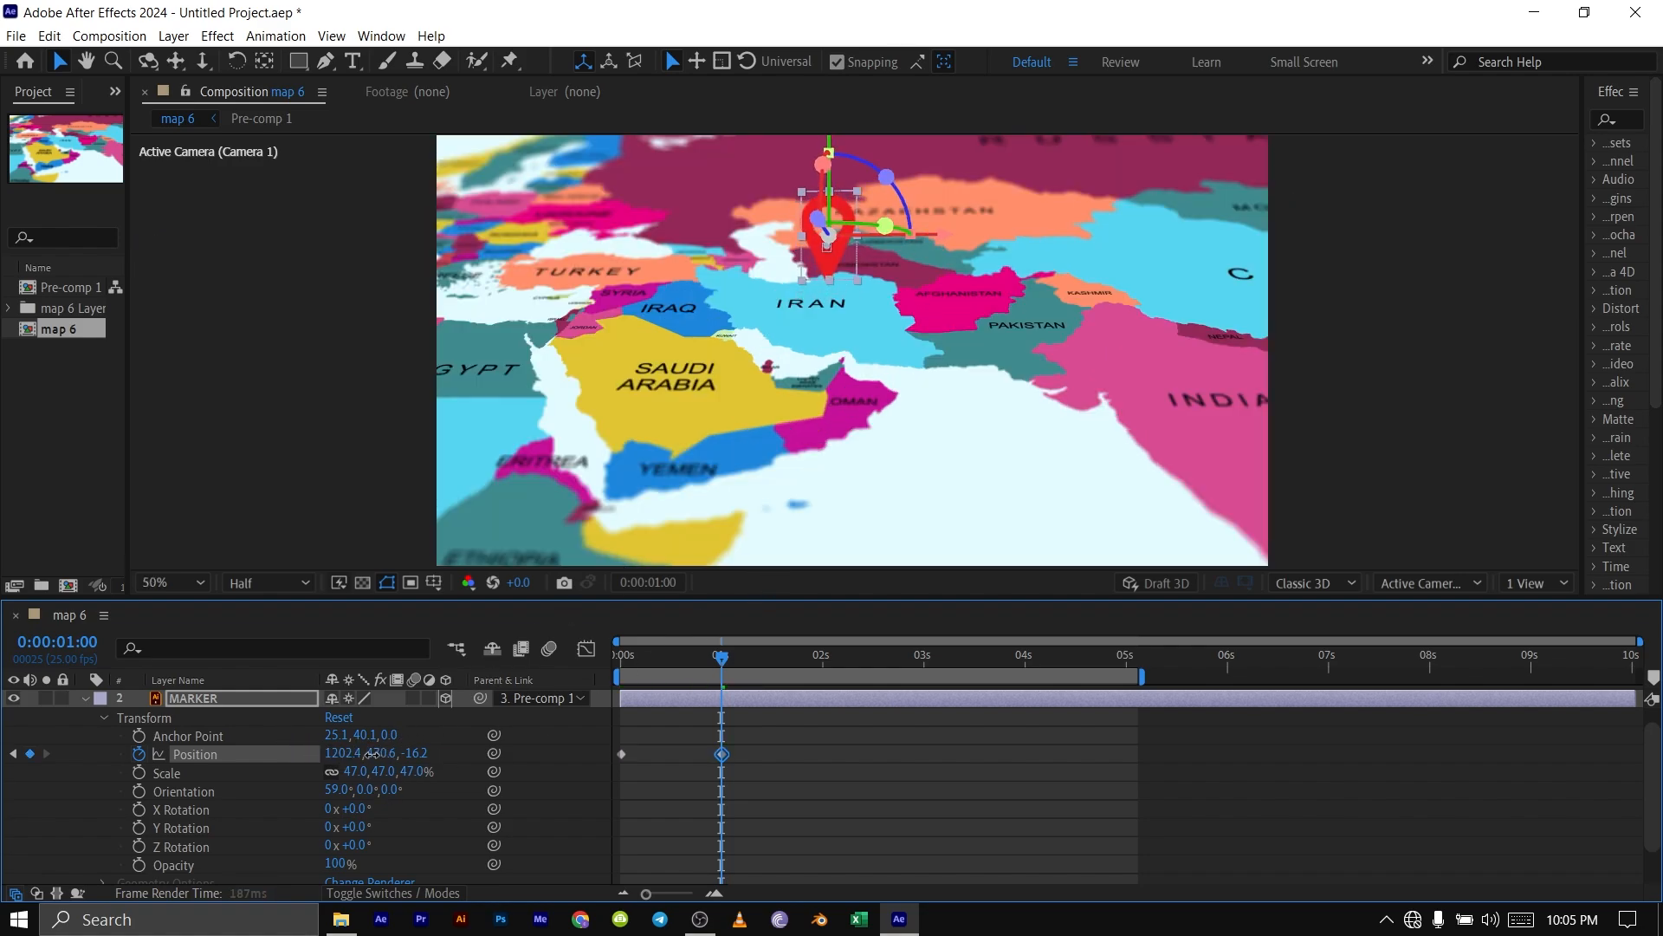
{"action": "left_click_drag", "start_coordinate": [822, 228], "coordinate": [822, 202]}
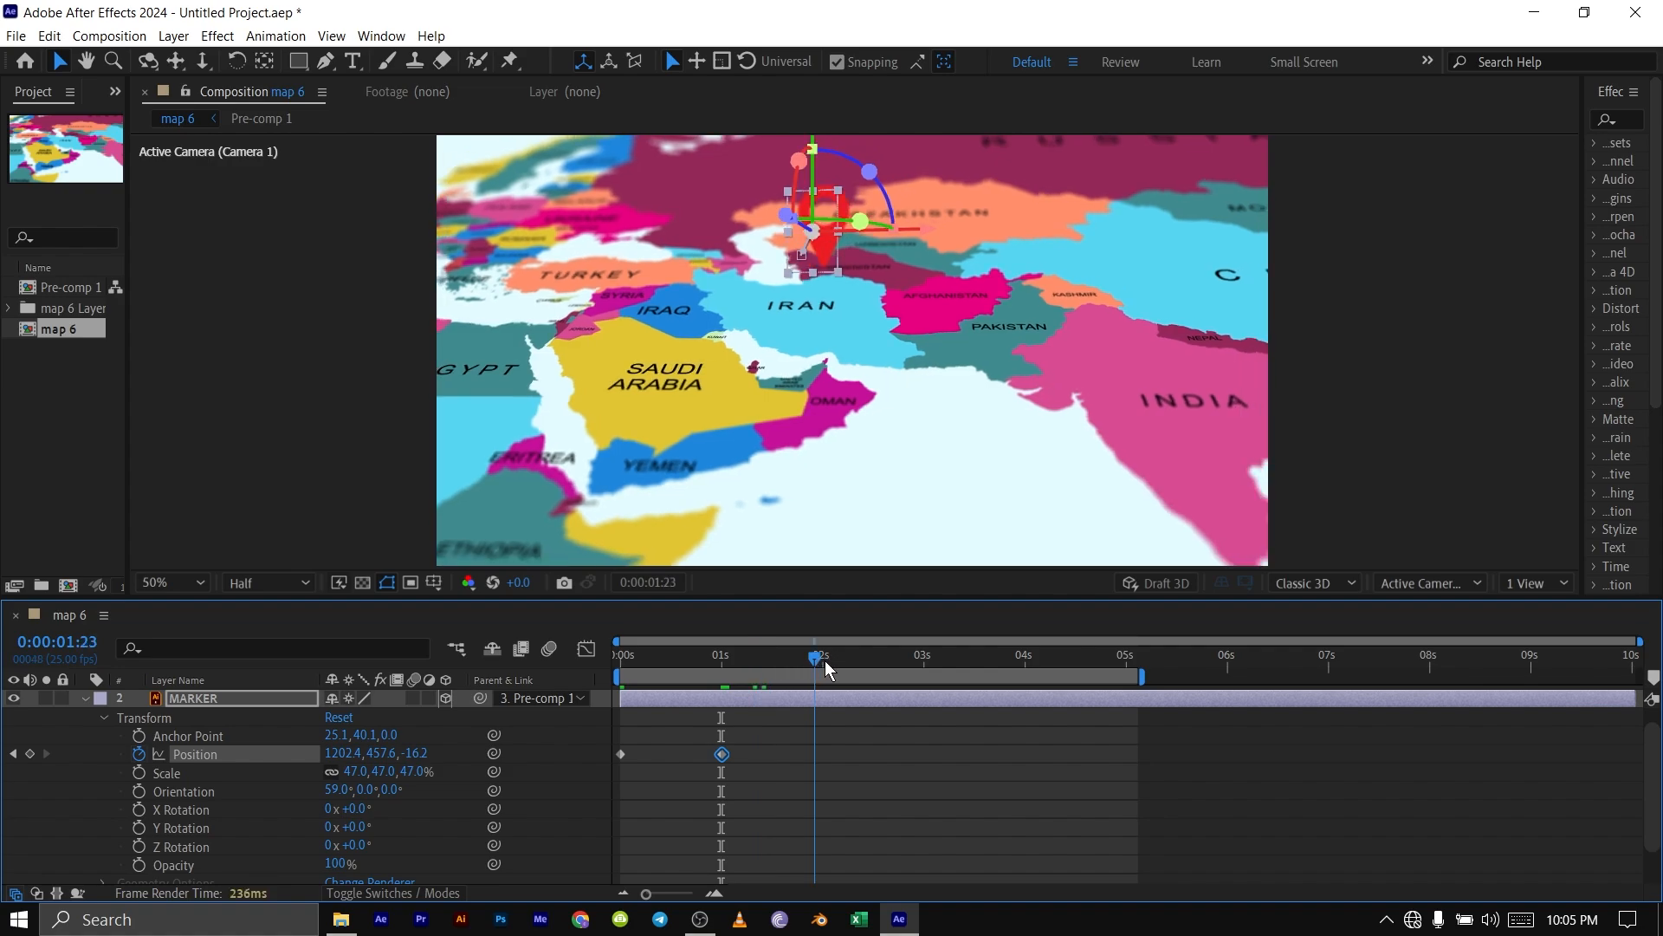
{"action": "left_click", "coordinate": [823, 655]}
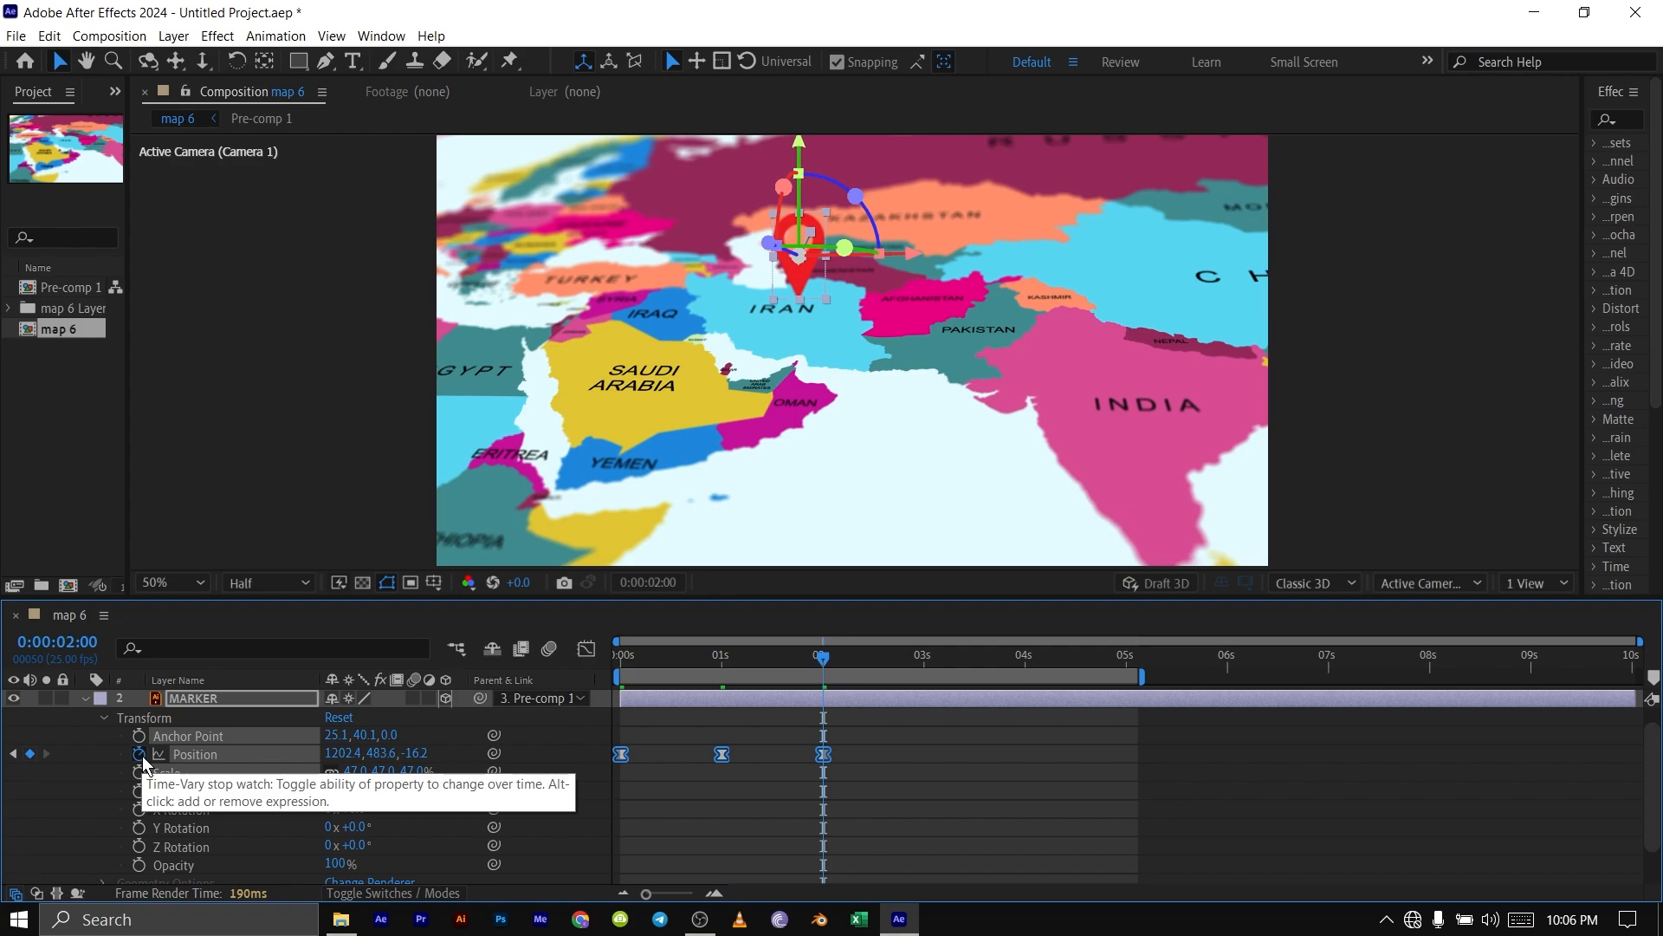
Add a loopOut() expression to the MARKER's Position so the bounce repeats
{"action": "left_click", "coordinate": [138, 754]}
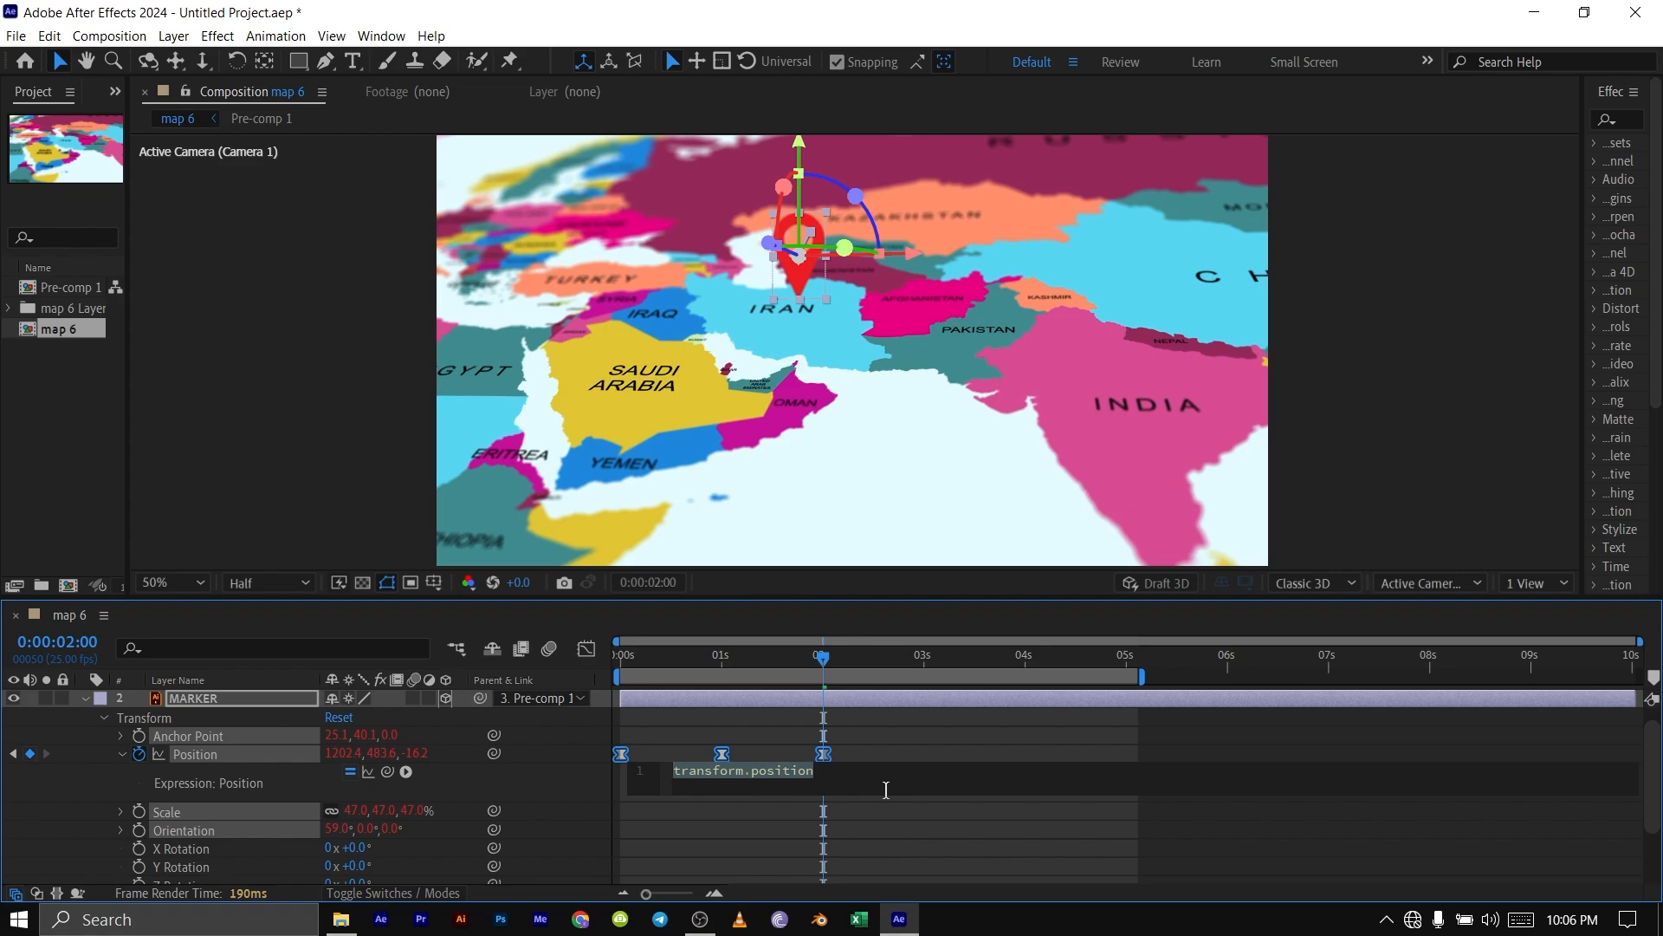
{"action": "type", "text": "loo"}
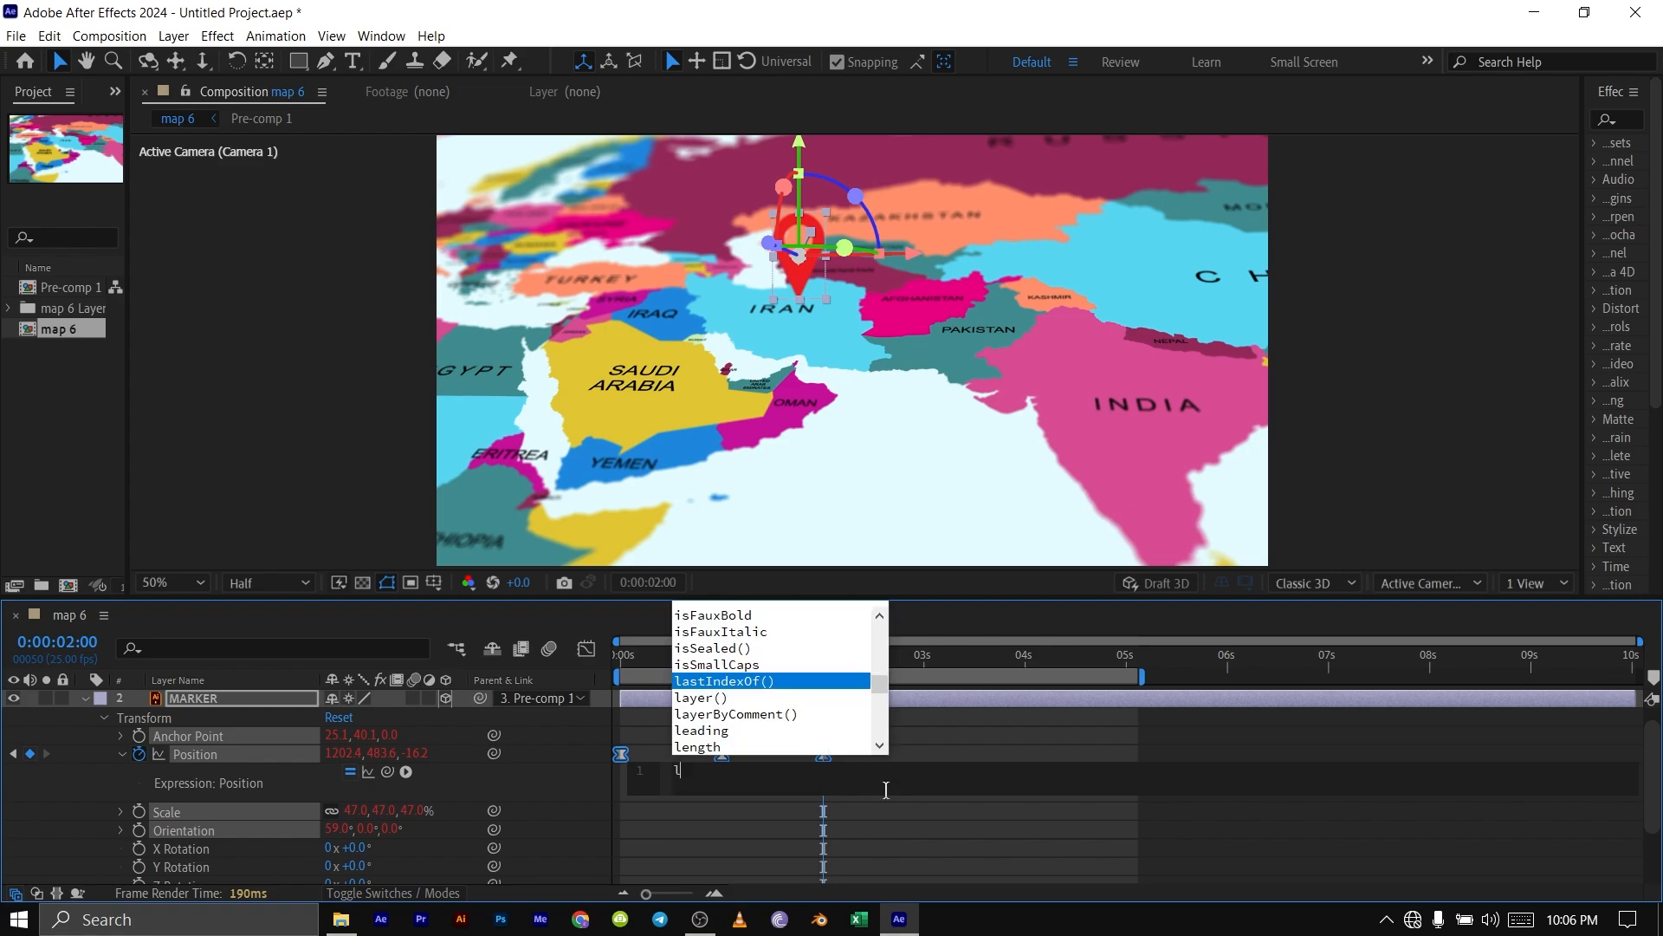
{"action": "type", "text": "oop"}
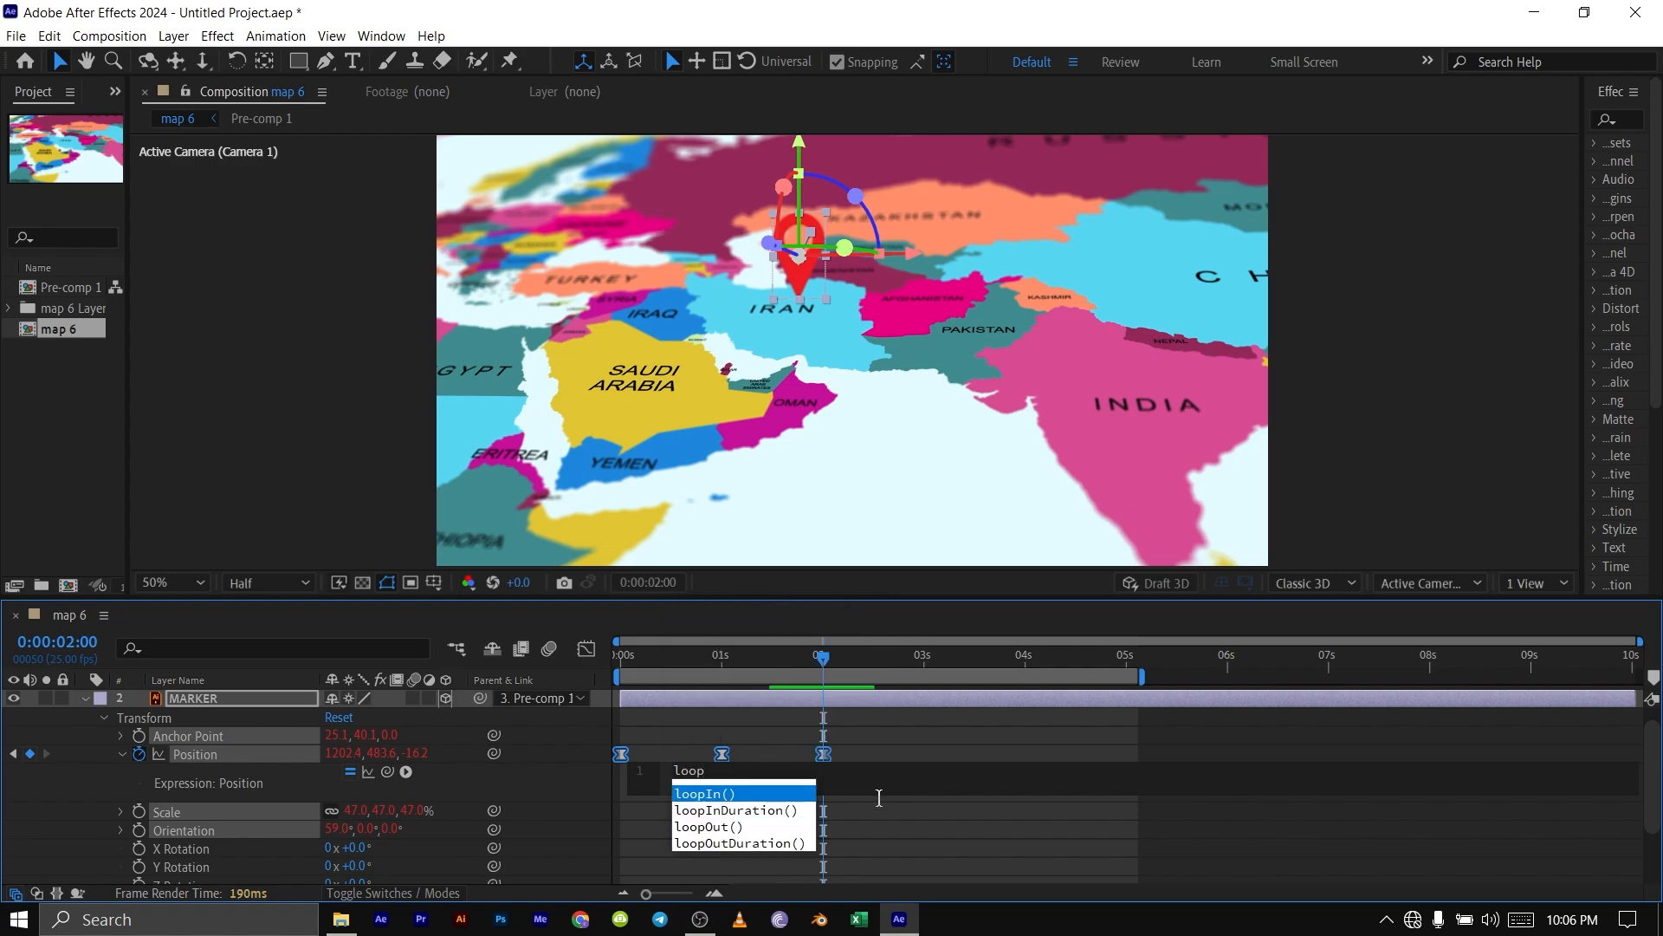
{"action": "mouse_move", "coordinate": [742, 826]}
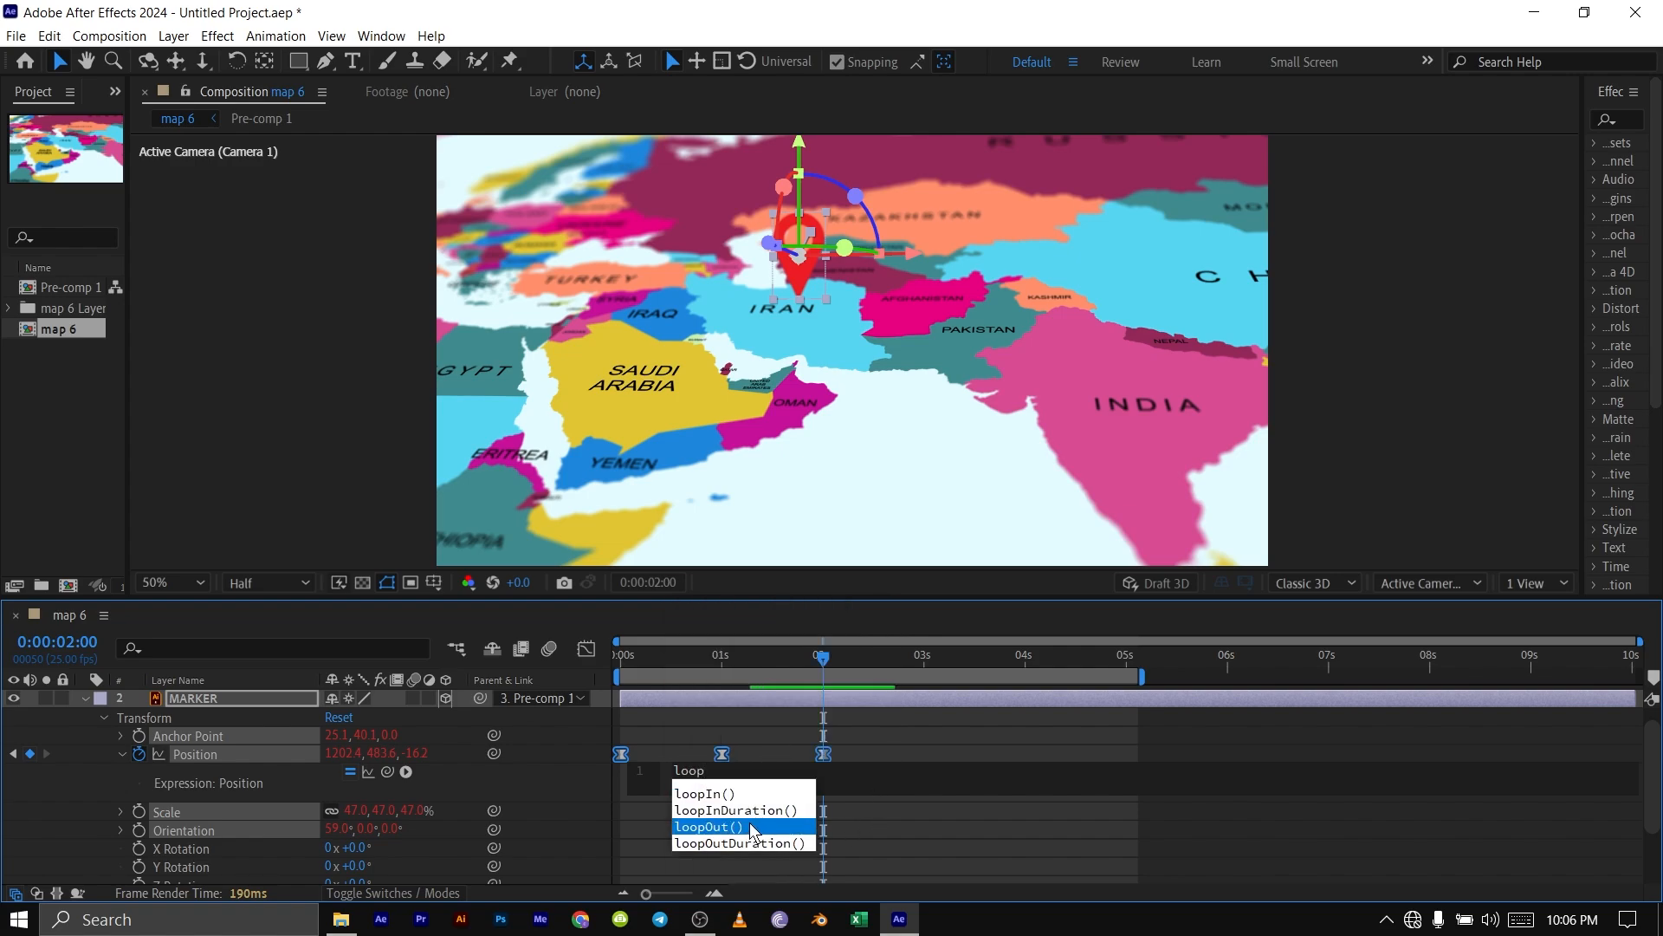
{"action": "left_click", "coordinate": [709, 826]}
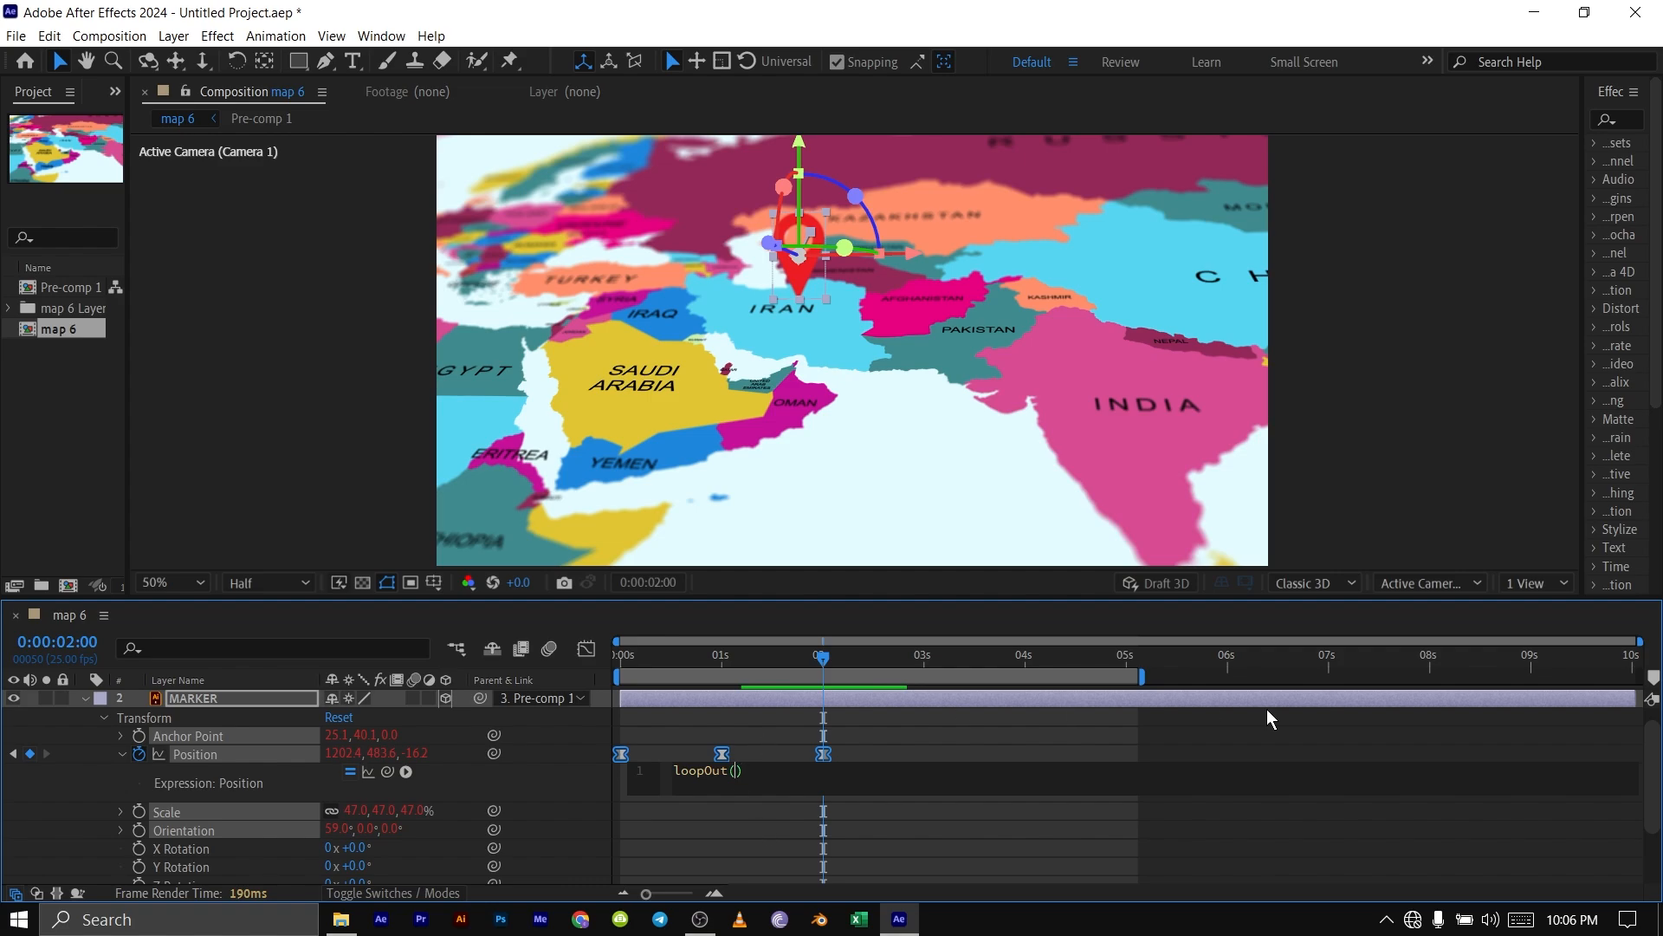
{"action": "mouse_move", "coordinate": [709, 671]}
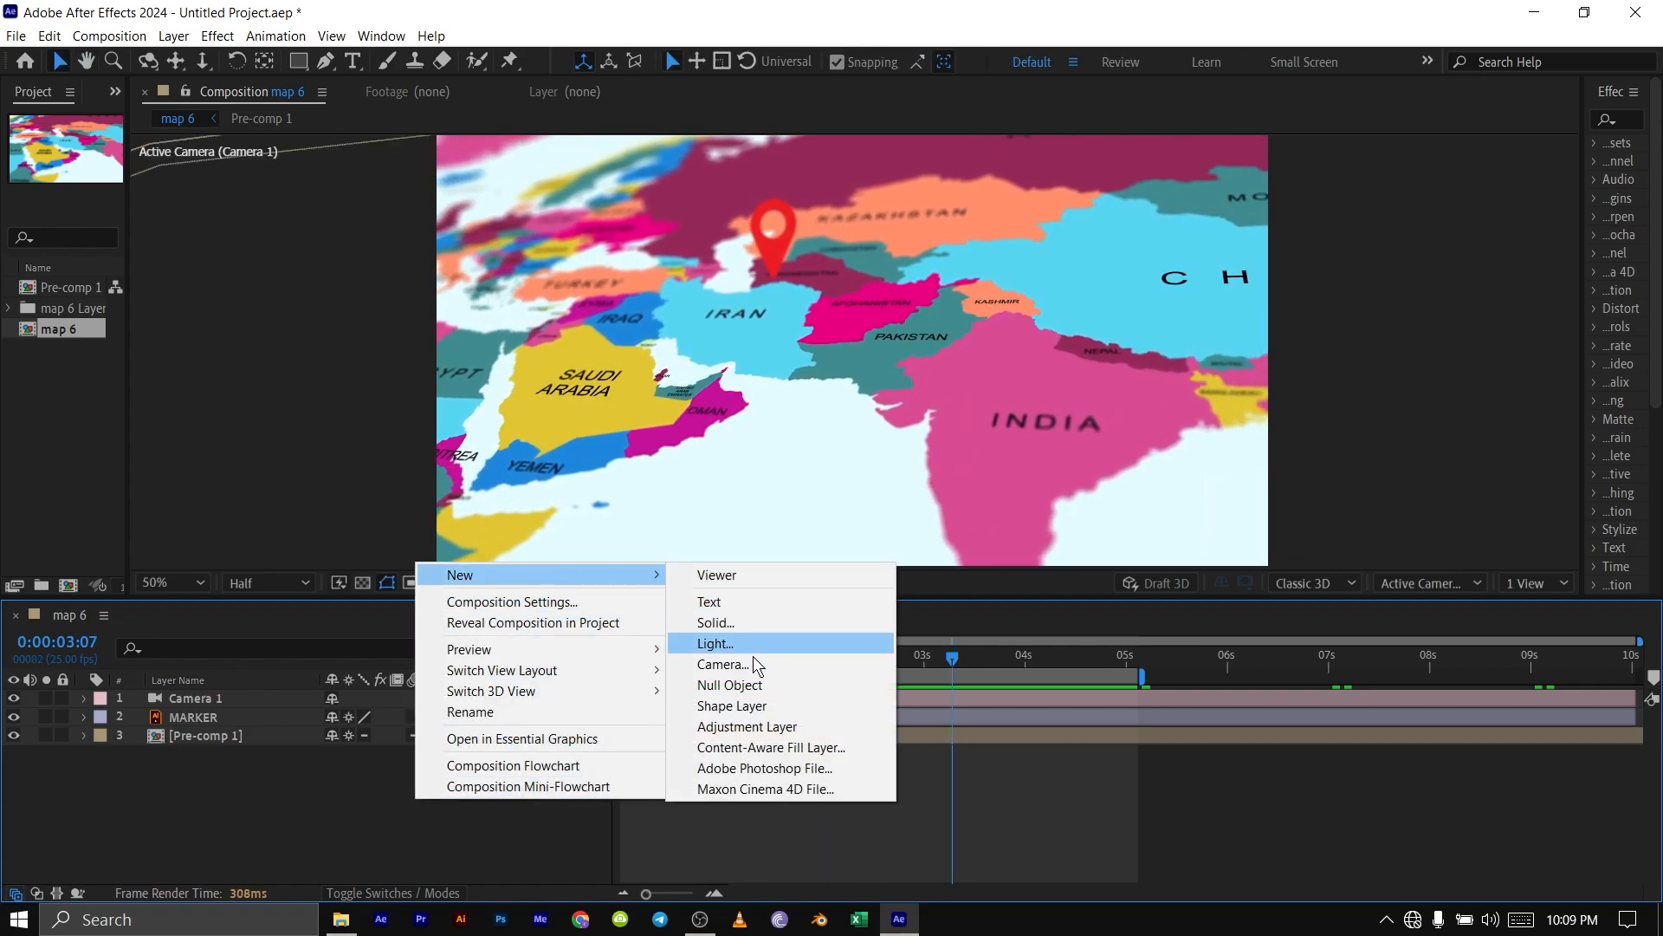
Create Adjustment Layer 1 at the top of the map 6 layer stack
{"action": "left_click", "coordinate": [747, 727]}
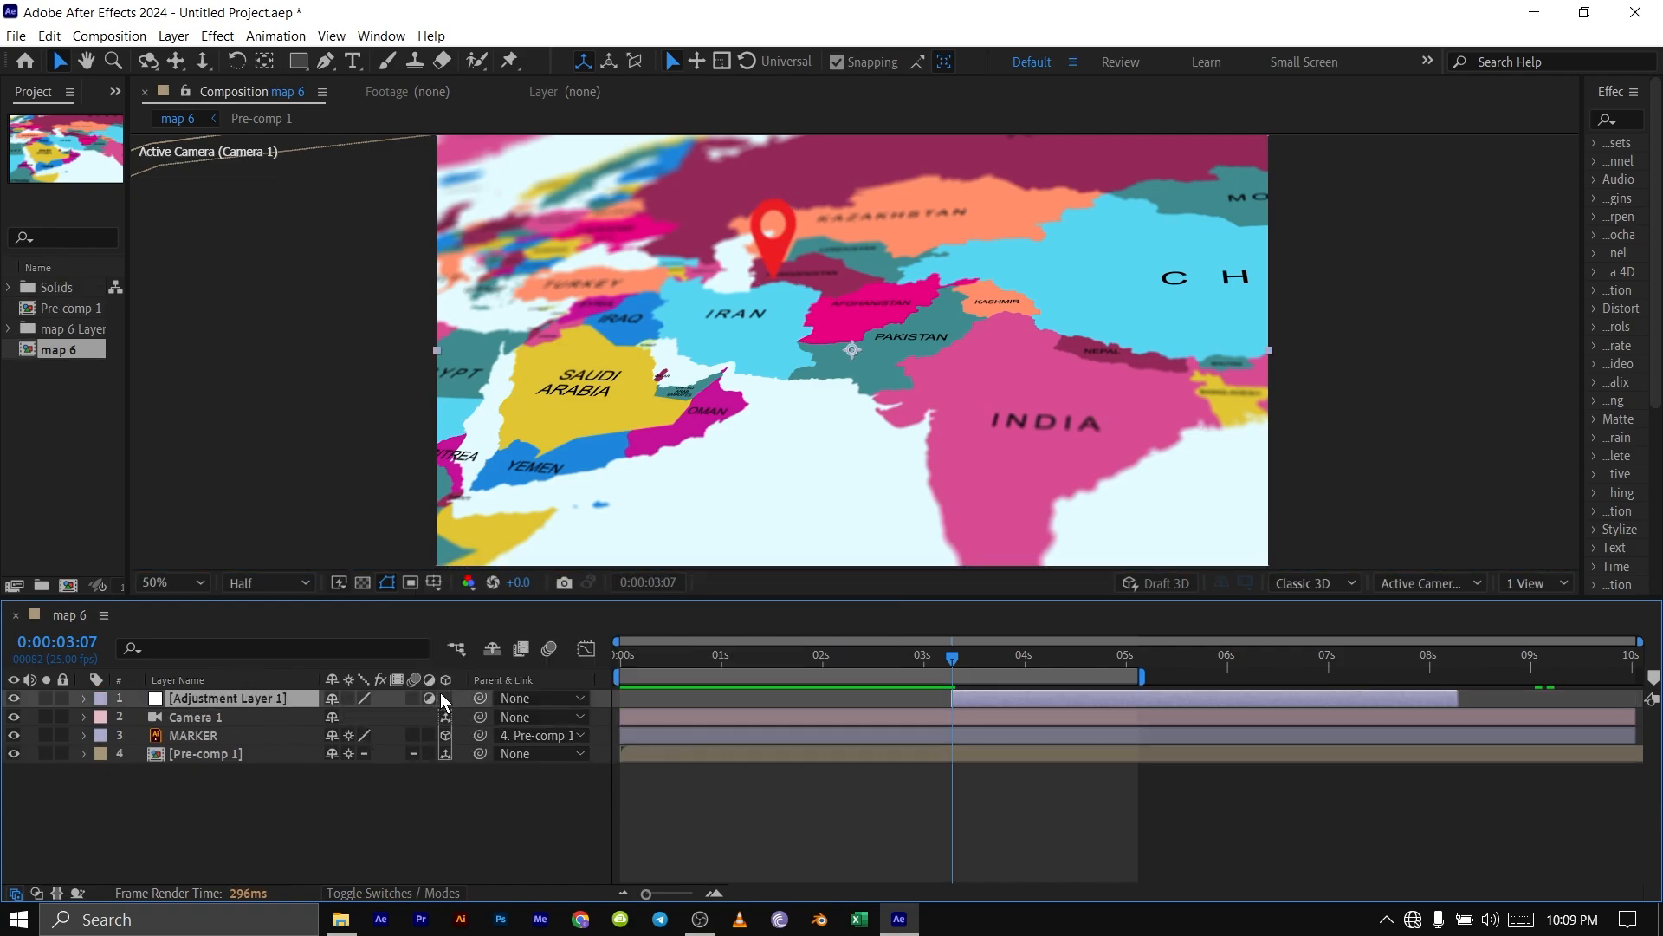
{"action": "left_click", "coordinate": [191, 716]}
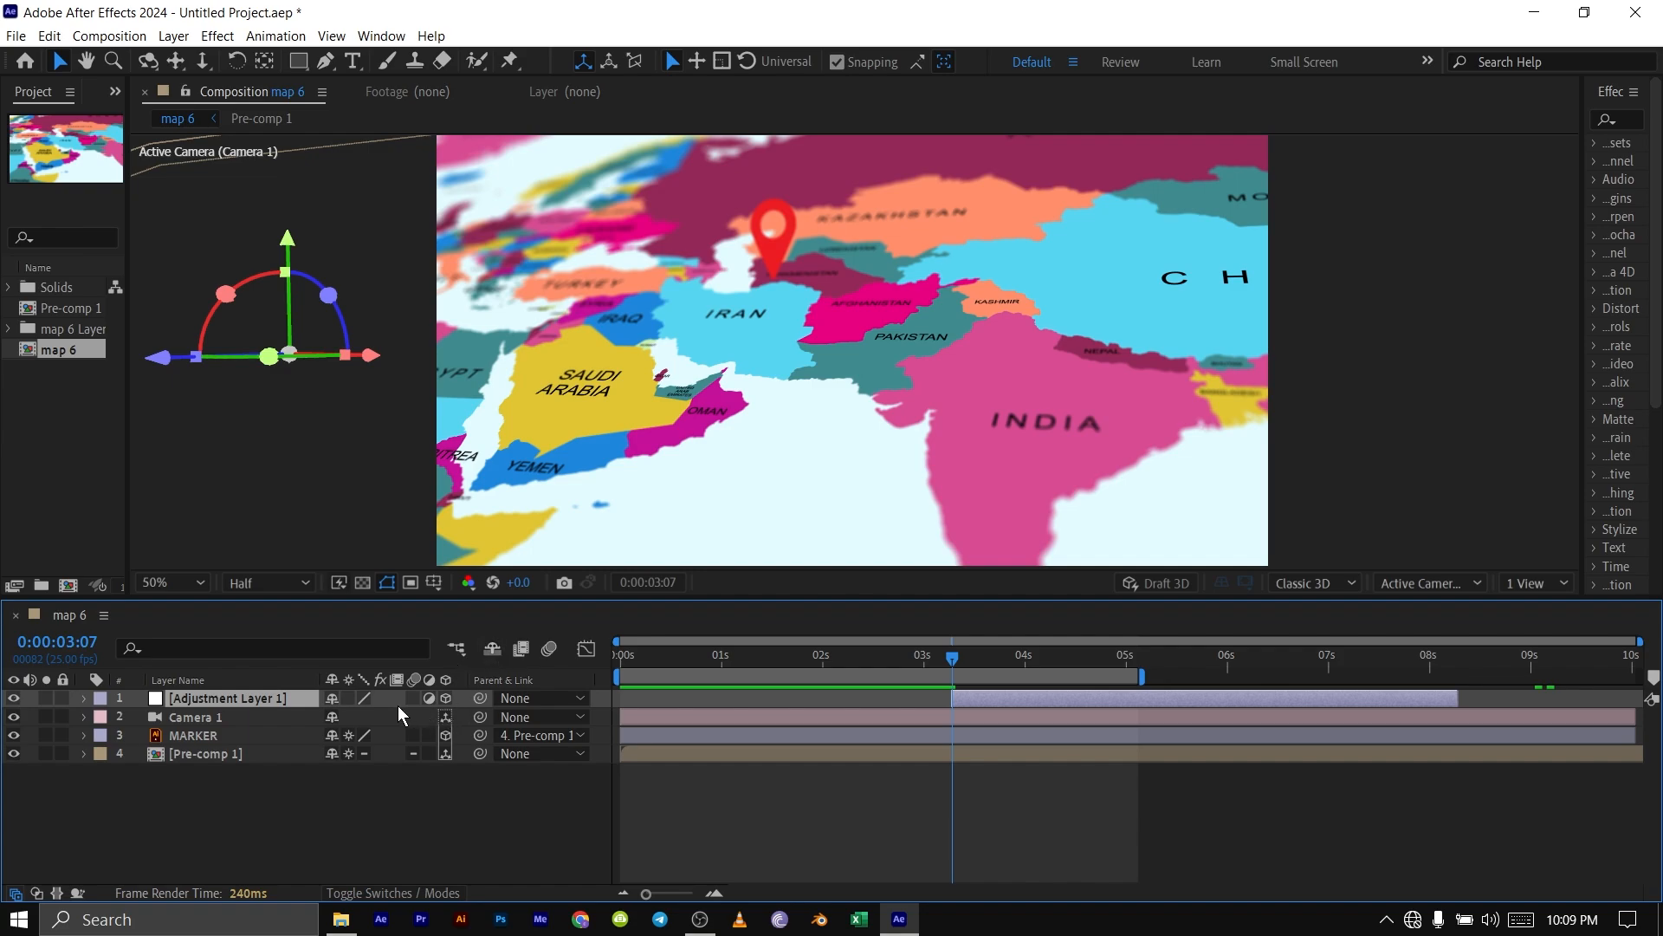
{"action": "left_click", "coordinate": [222, 698]}
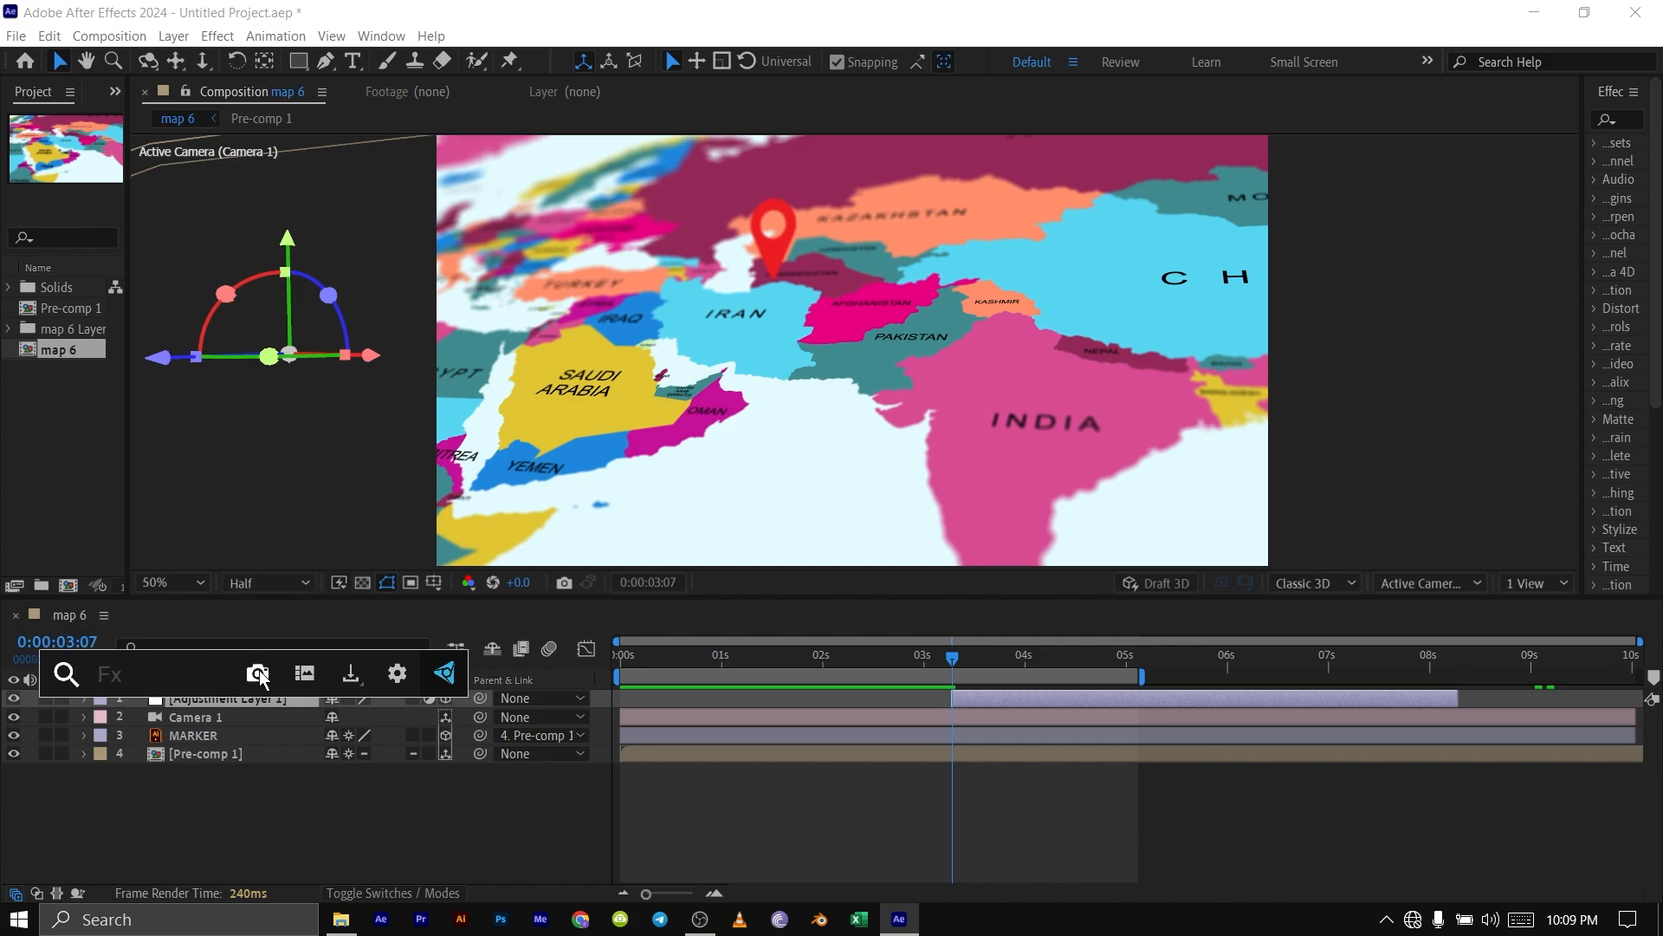
{"action": "mouse_move", "coordinate": [343, 647]}
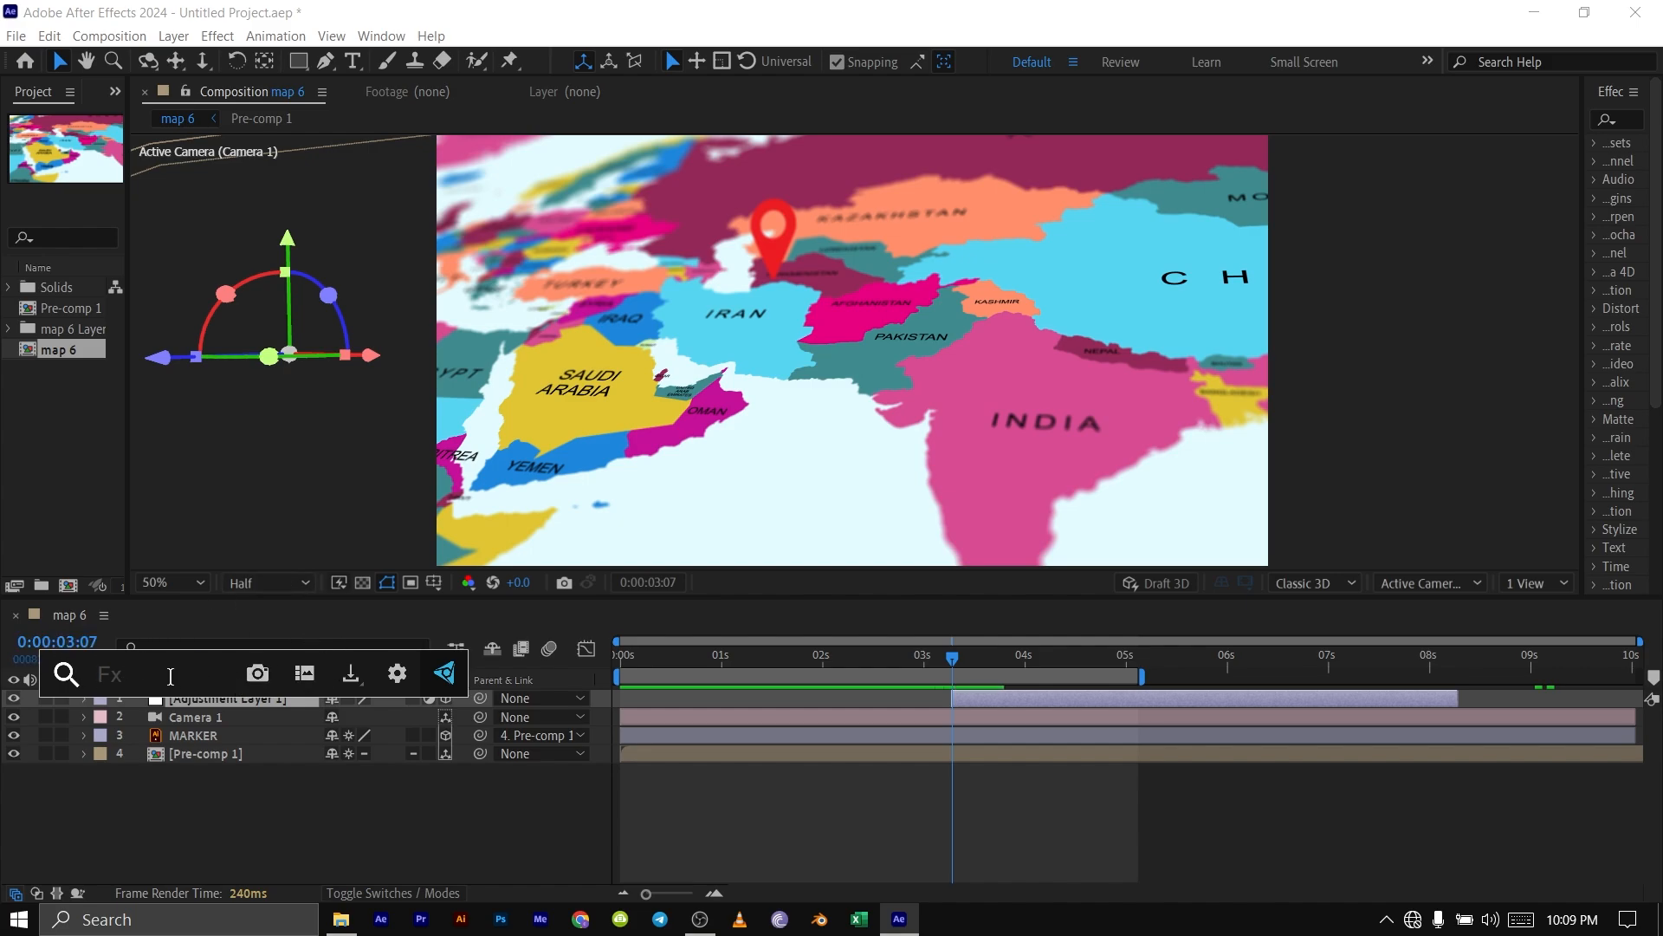
{"action": "mouse_move", "coordinate": [255, 662]}
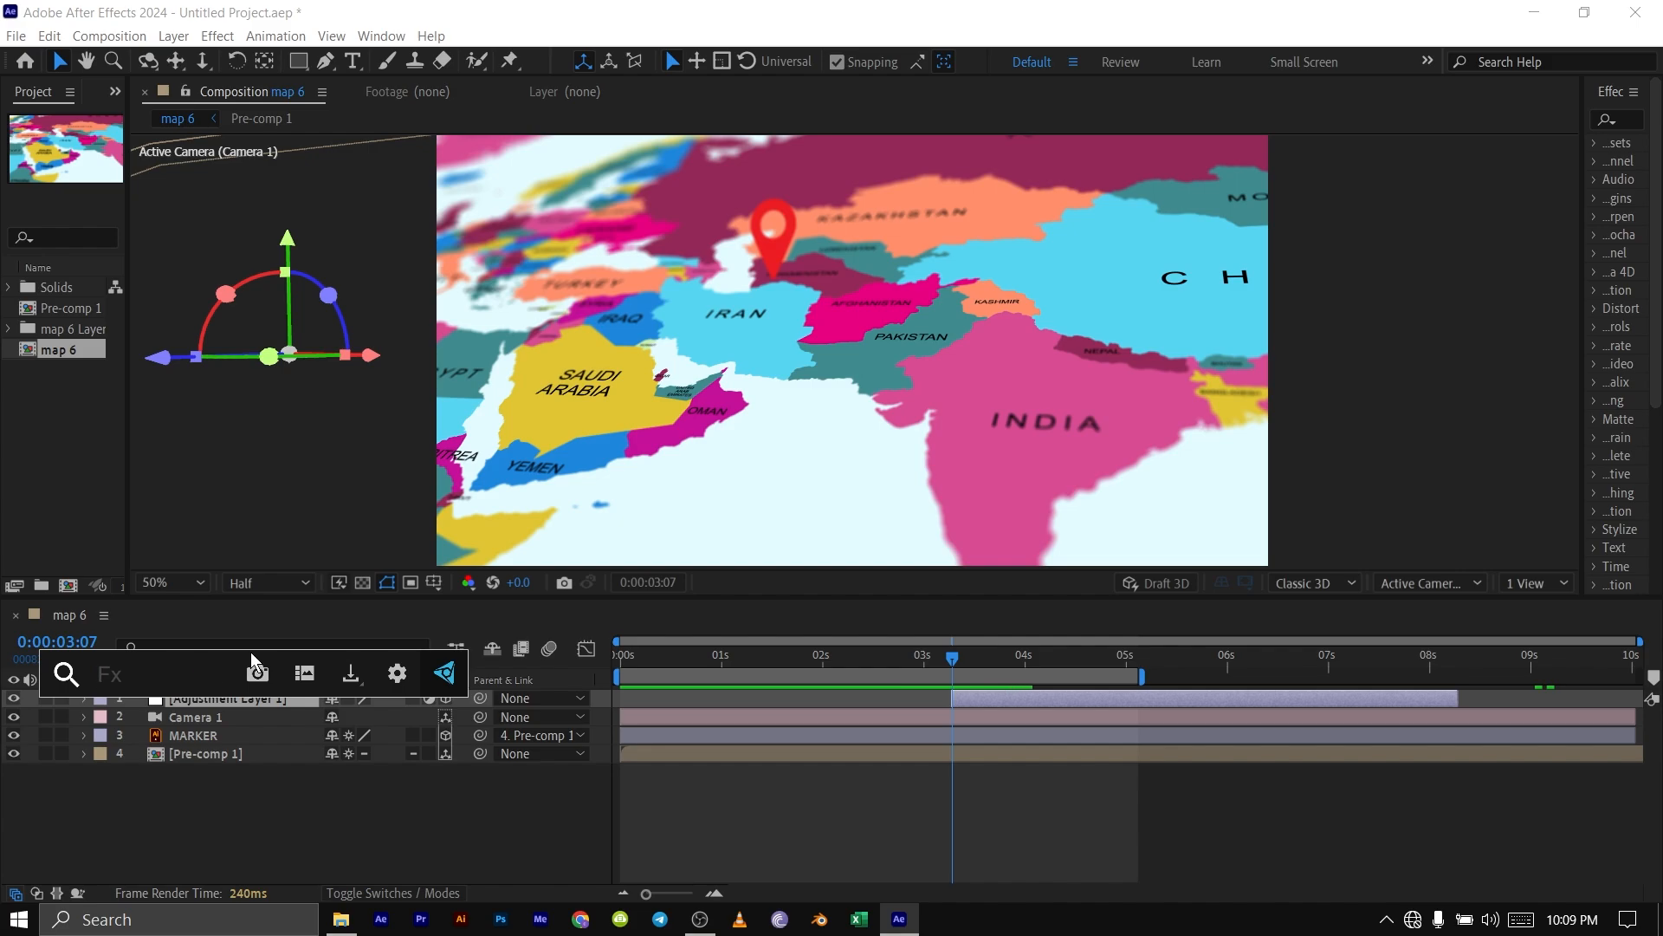
Search effects for 'vig' to list CC Vignette for the adjustment layer
{"action": "type", "text": "vig"}
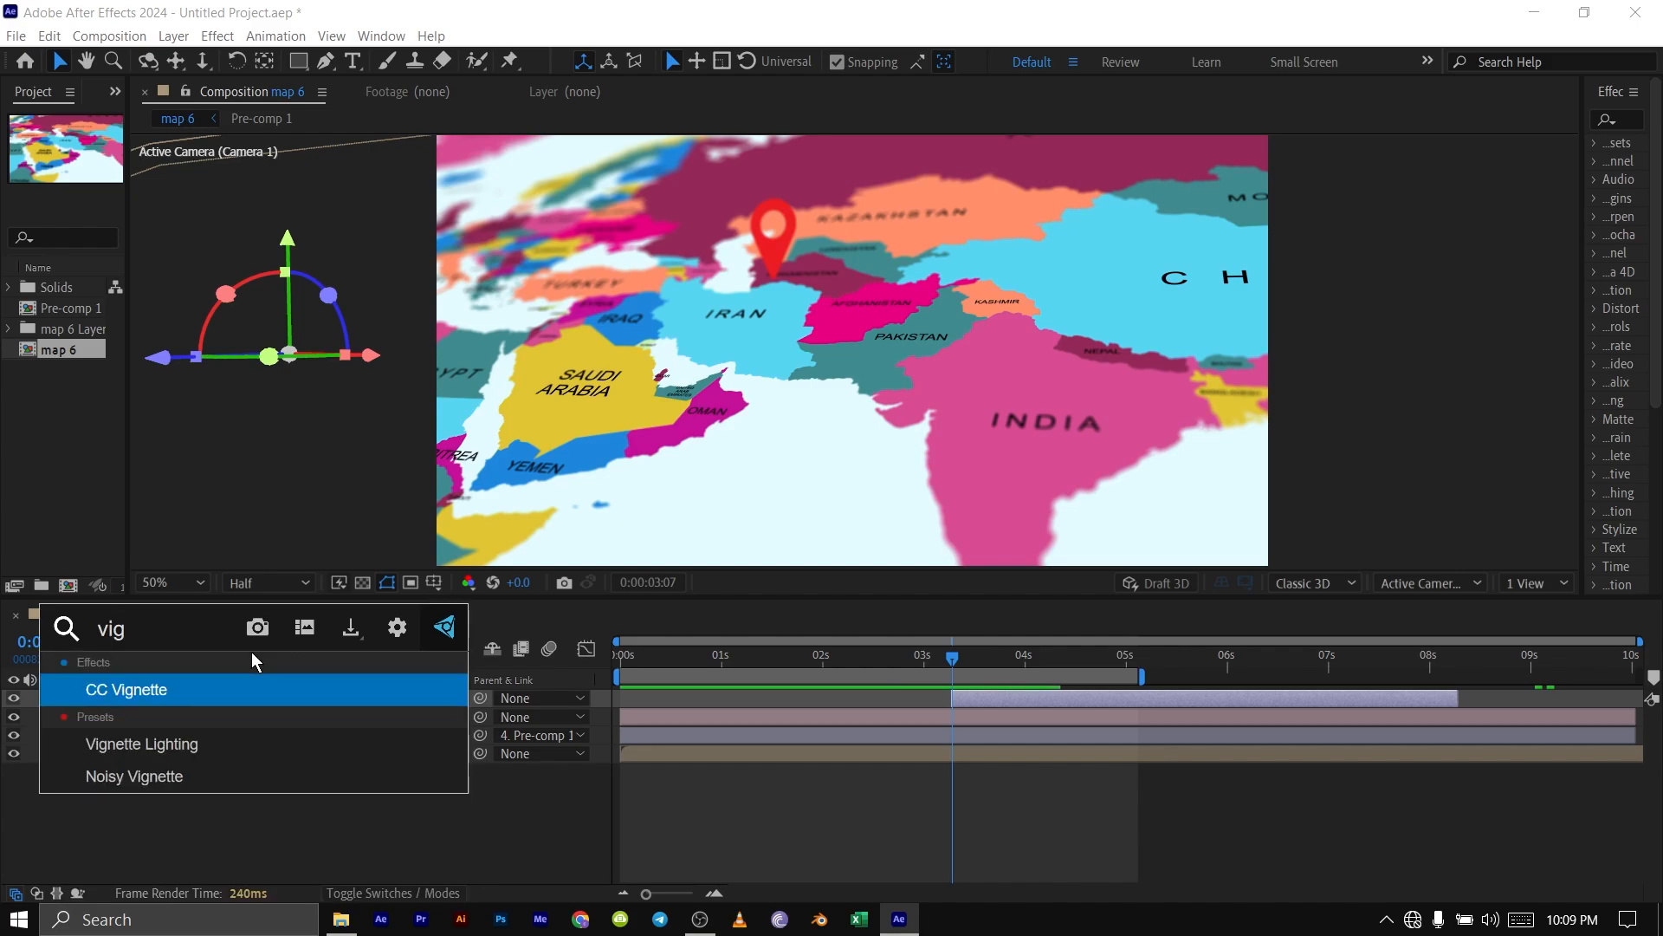
{"action": "mouse_move", "coordinate": [1605, 119]}
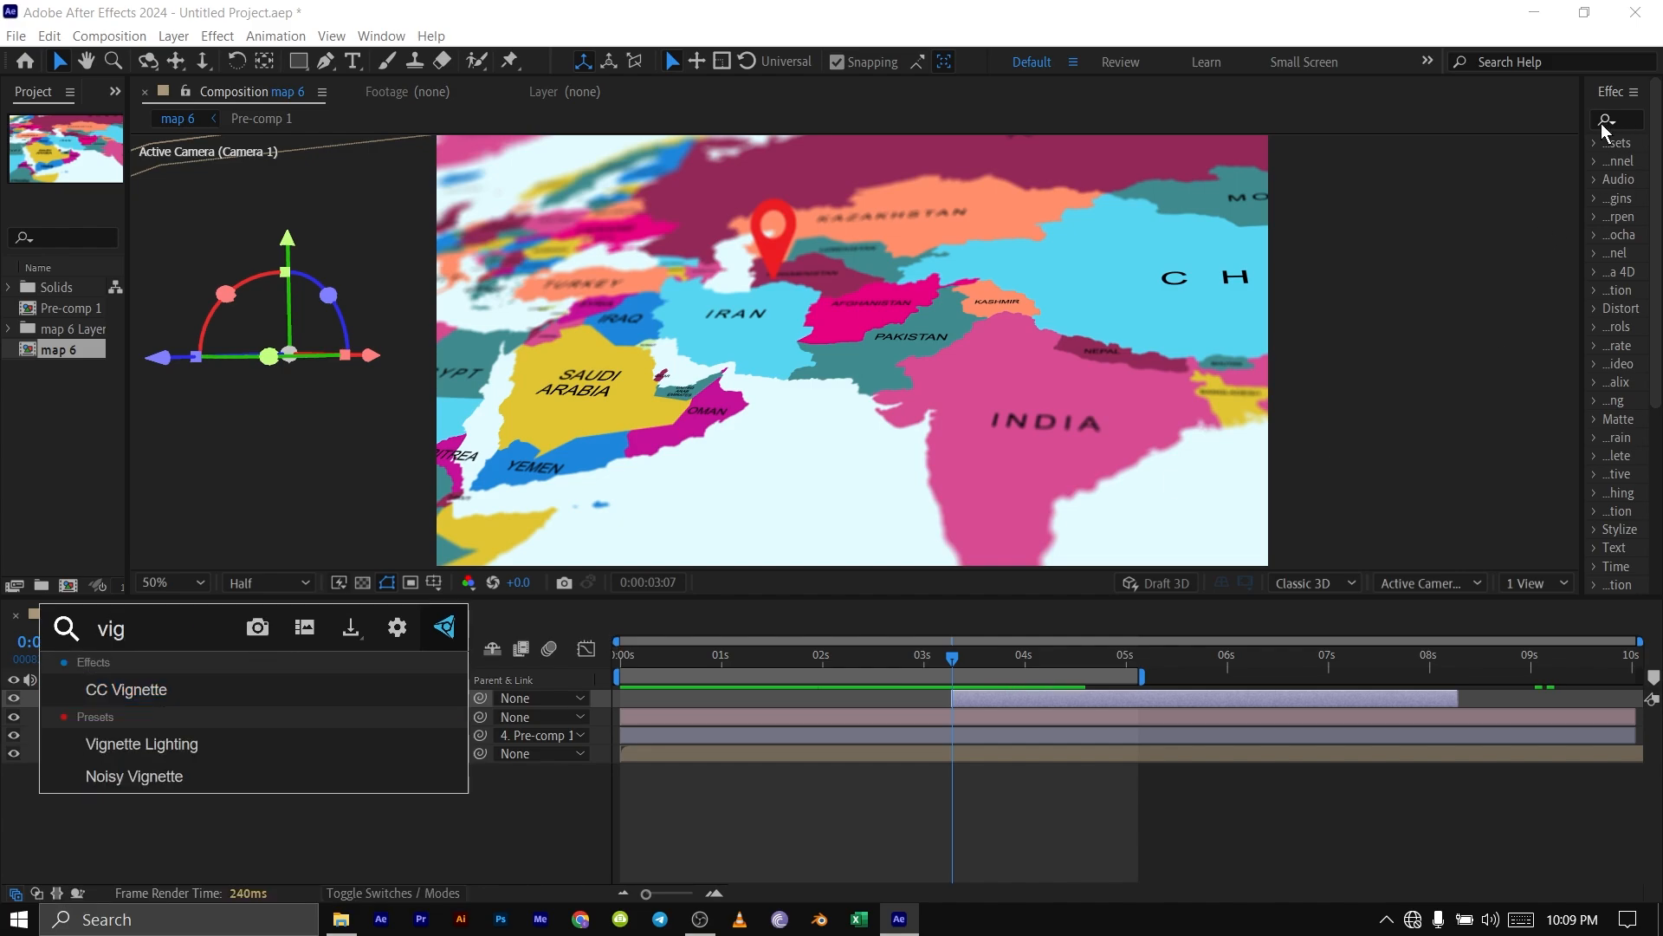